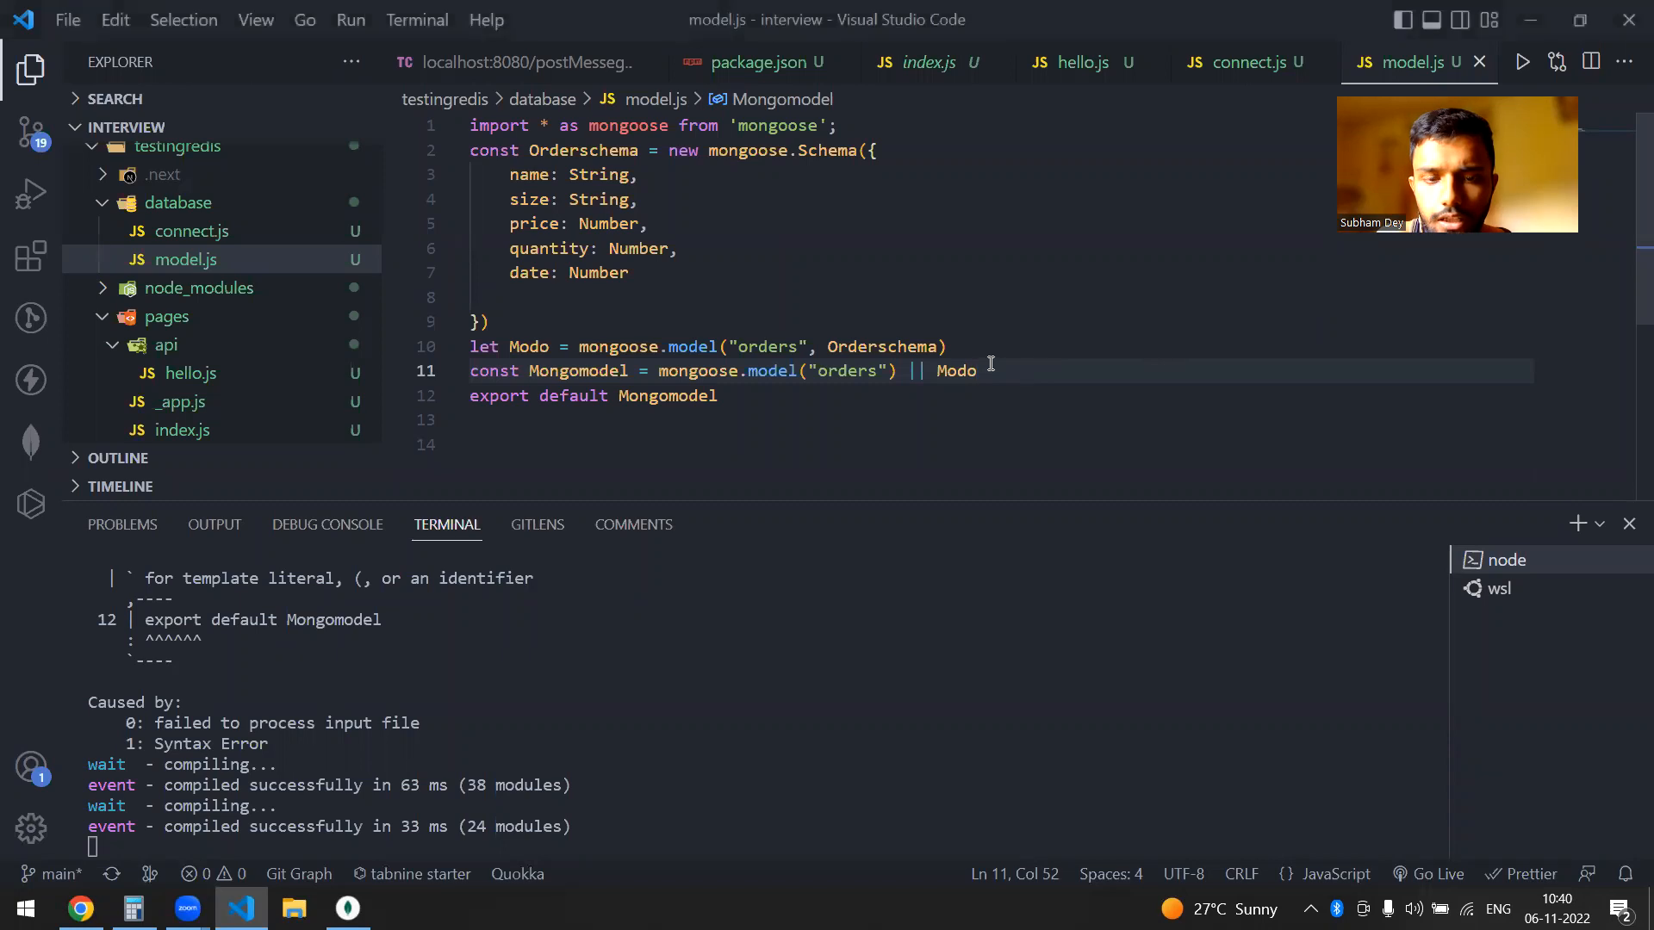
Step: Enlarge the terminal to read the MissingSchemaError stack trace from the API route
click(946, 346)
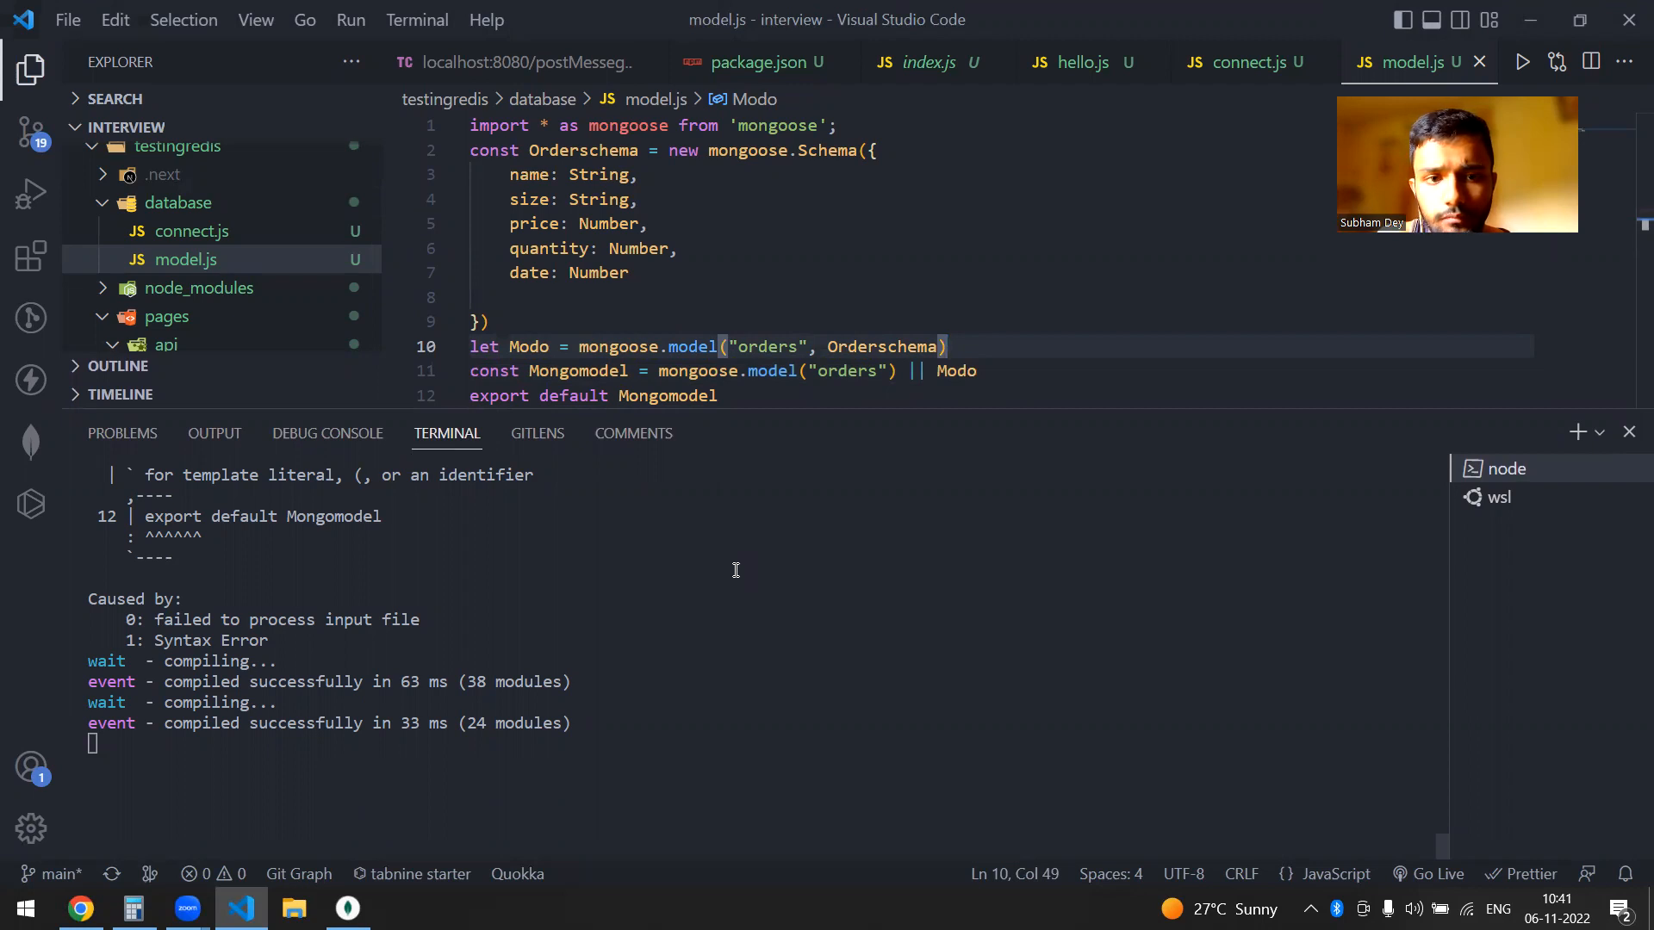
mouse_move(467, 597)
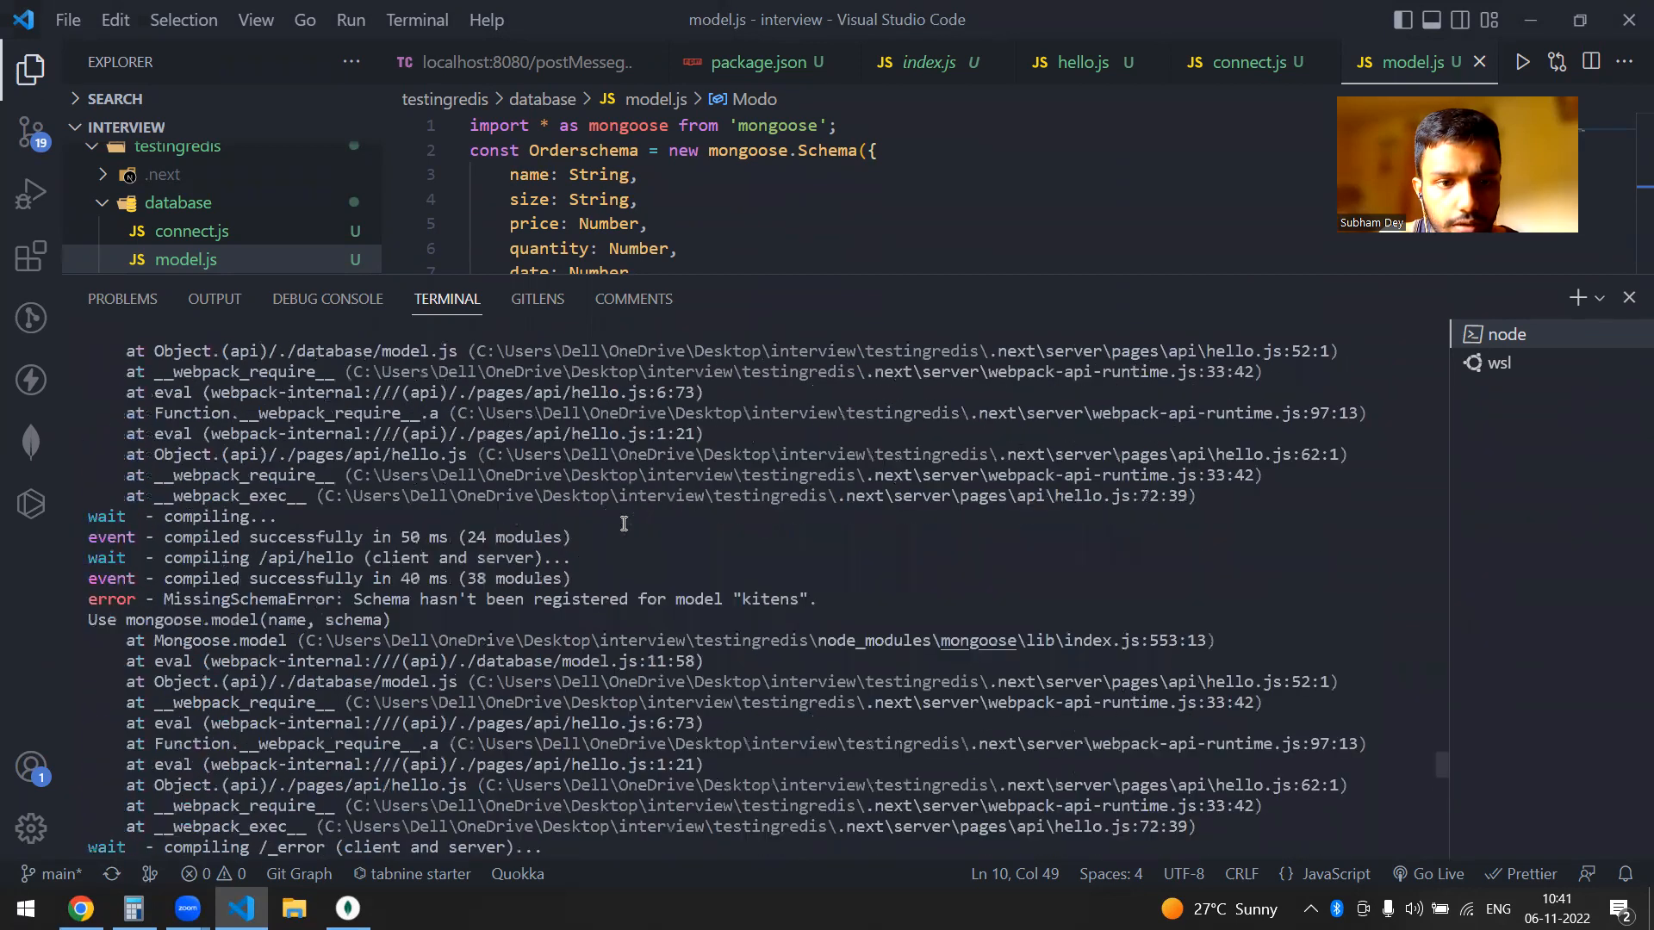
Step: Review connect.js, then return to model.js and add a blank line after the schema
scroll(down, 3)
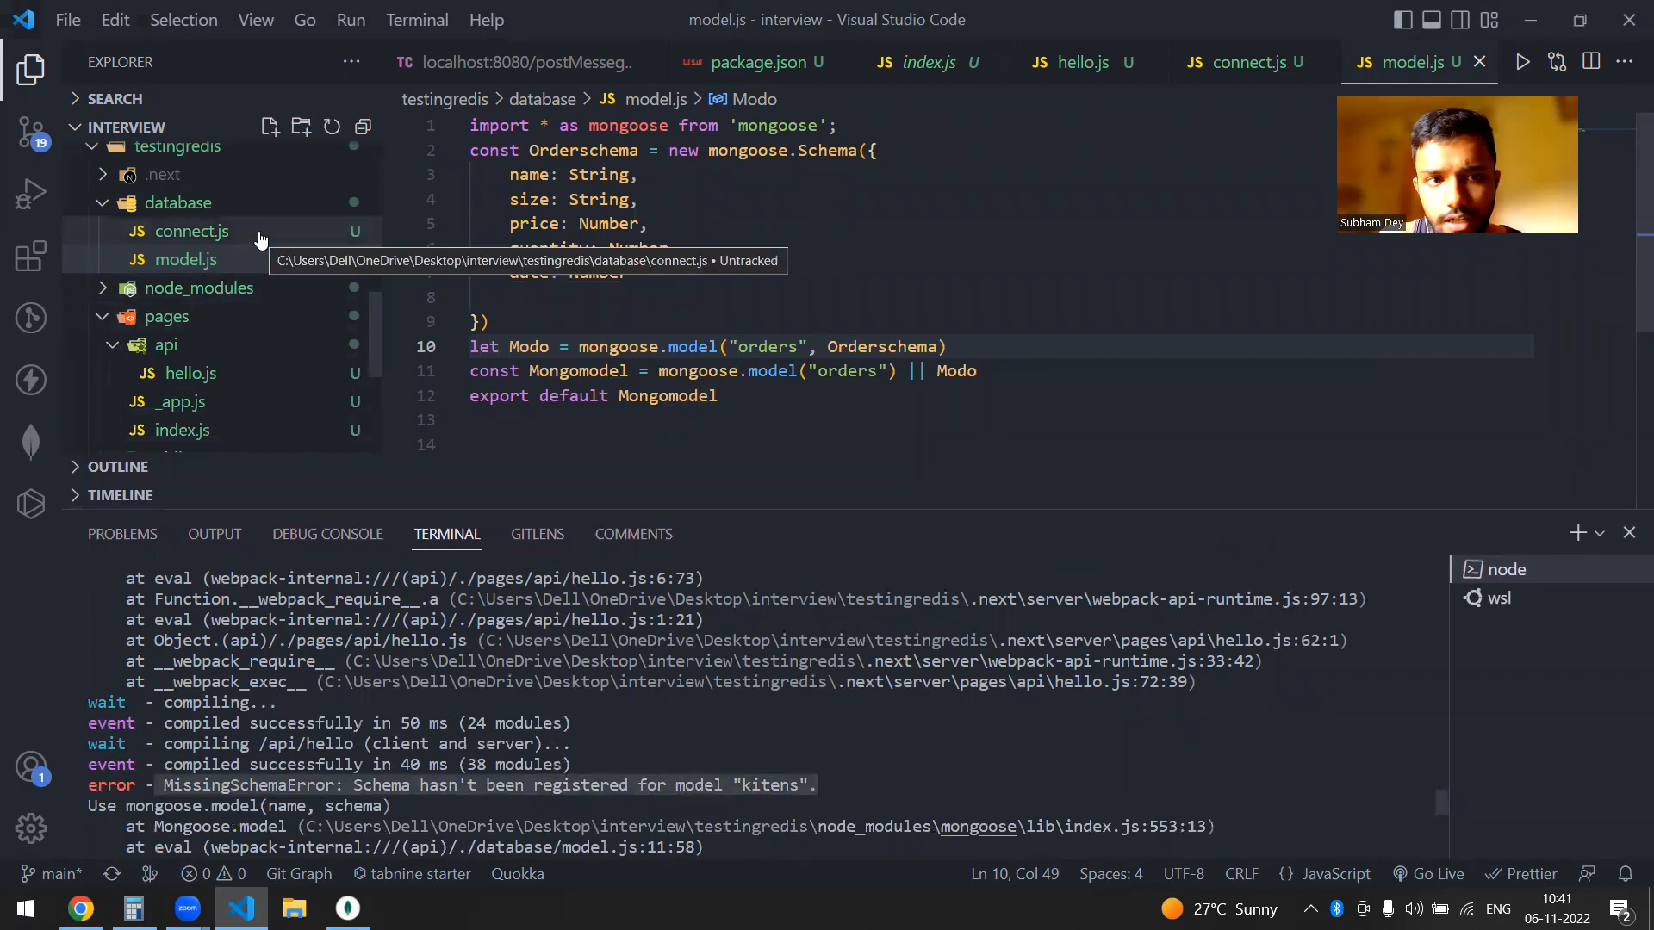
click(190, 231)
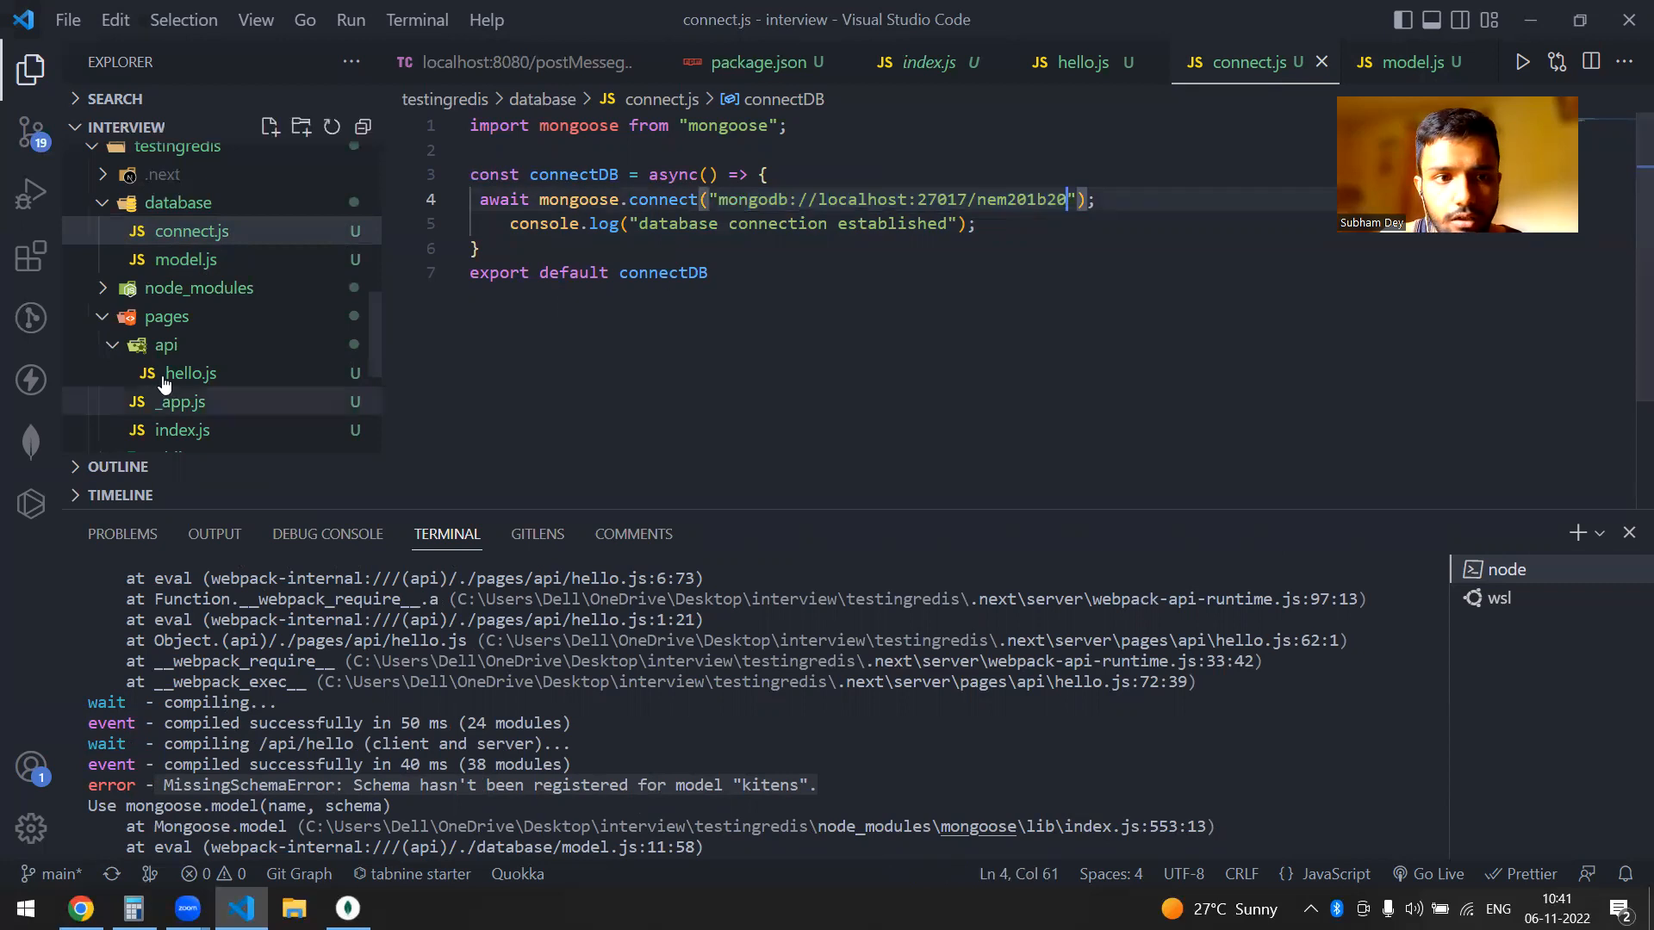
mouse_move(186, 260)
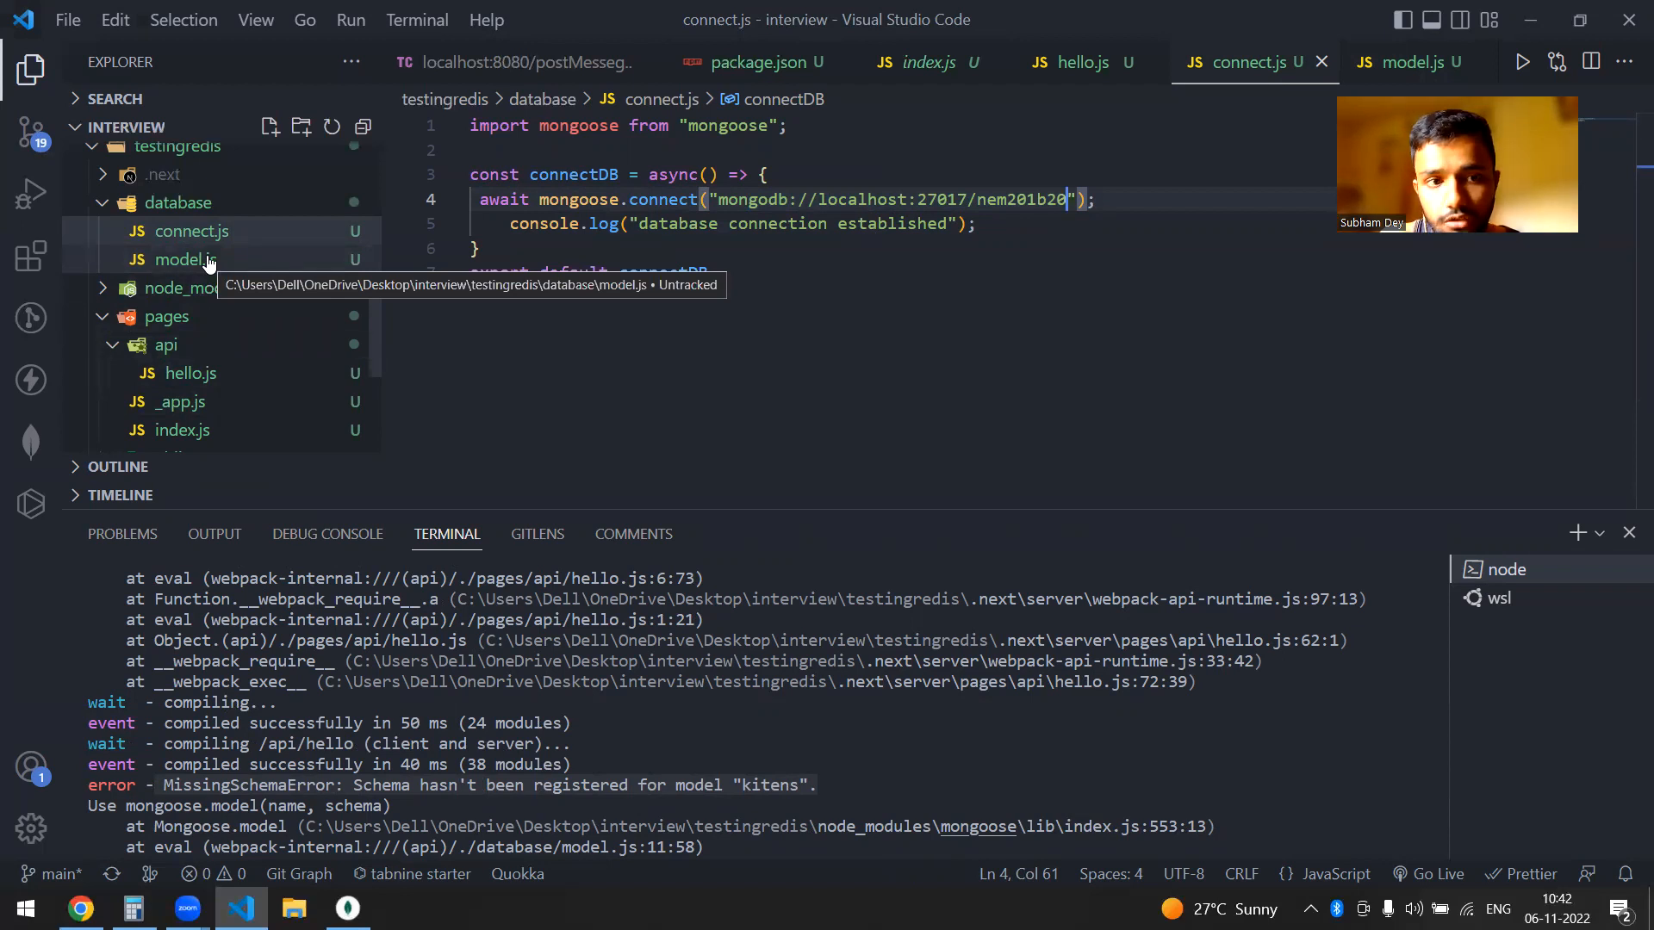
click(184, 260)
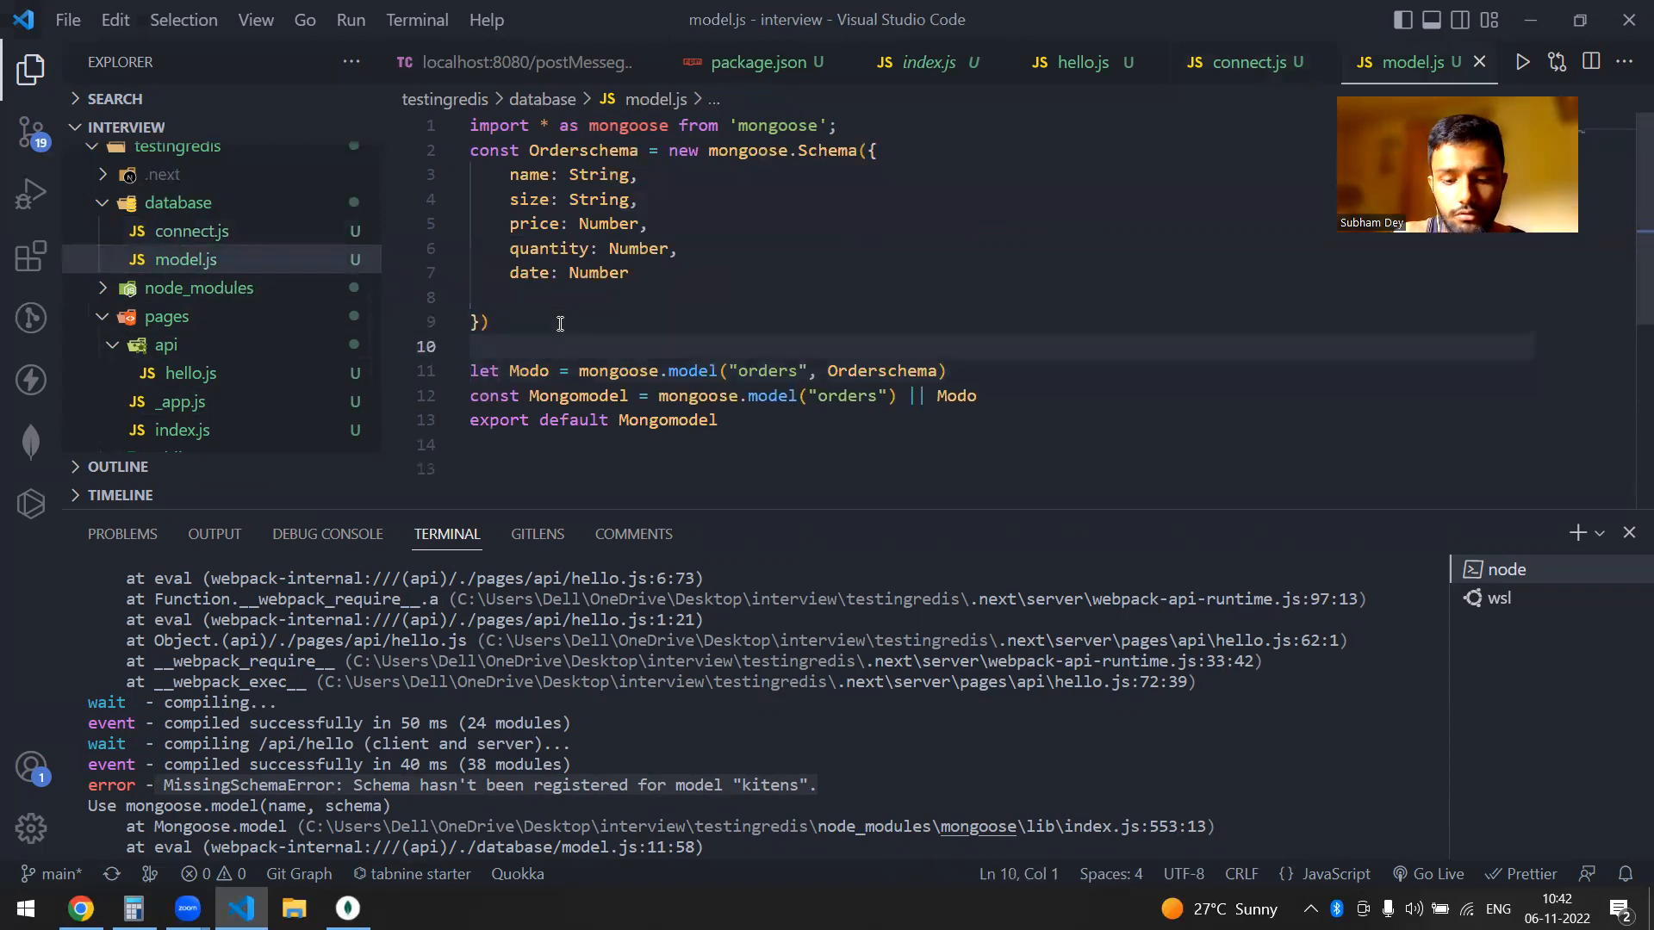
Step: Add a comment that the schema name for 'orders' should start with a capital letter
text(//)
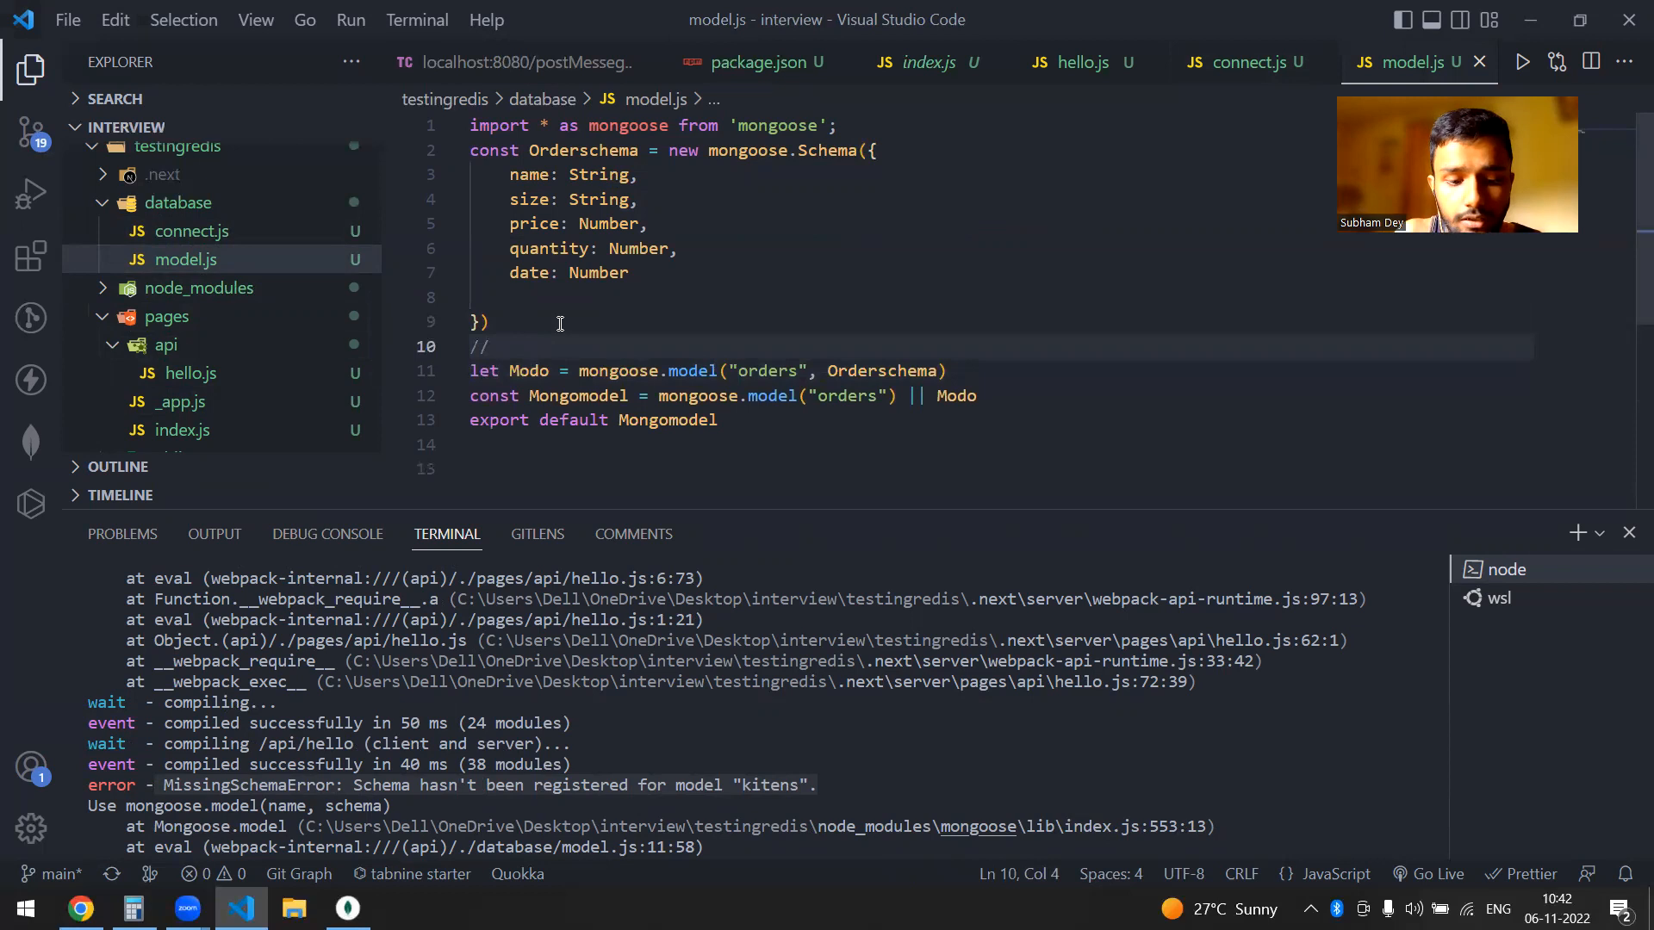
text(schema type)
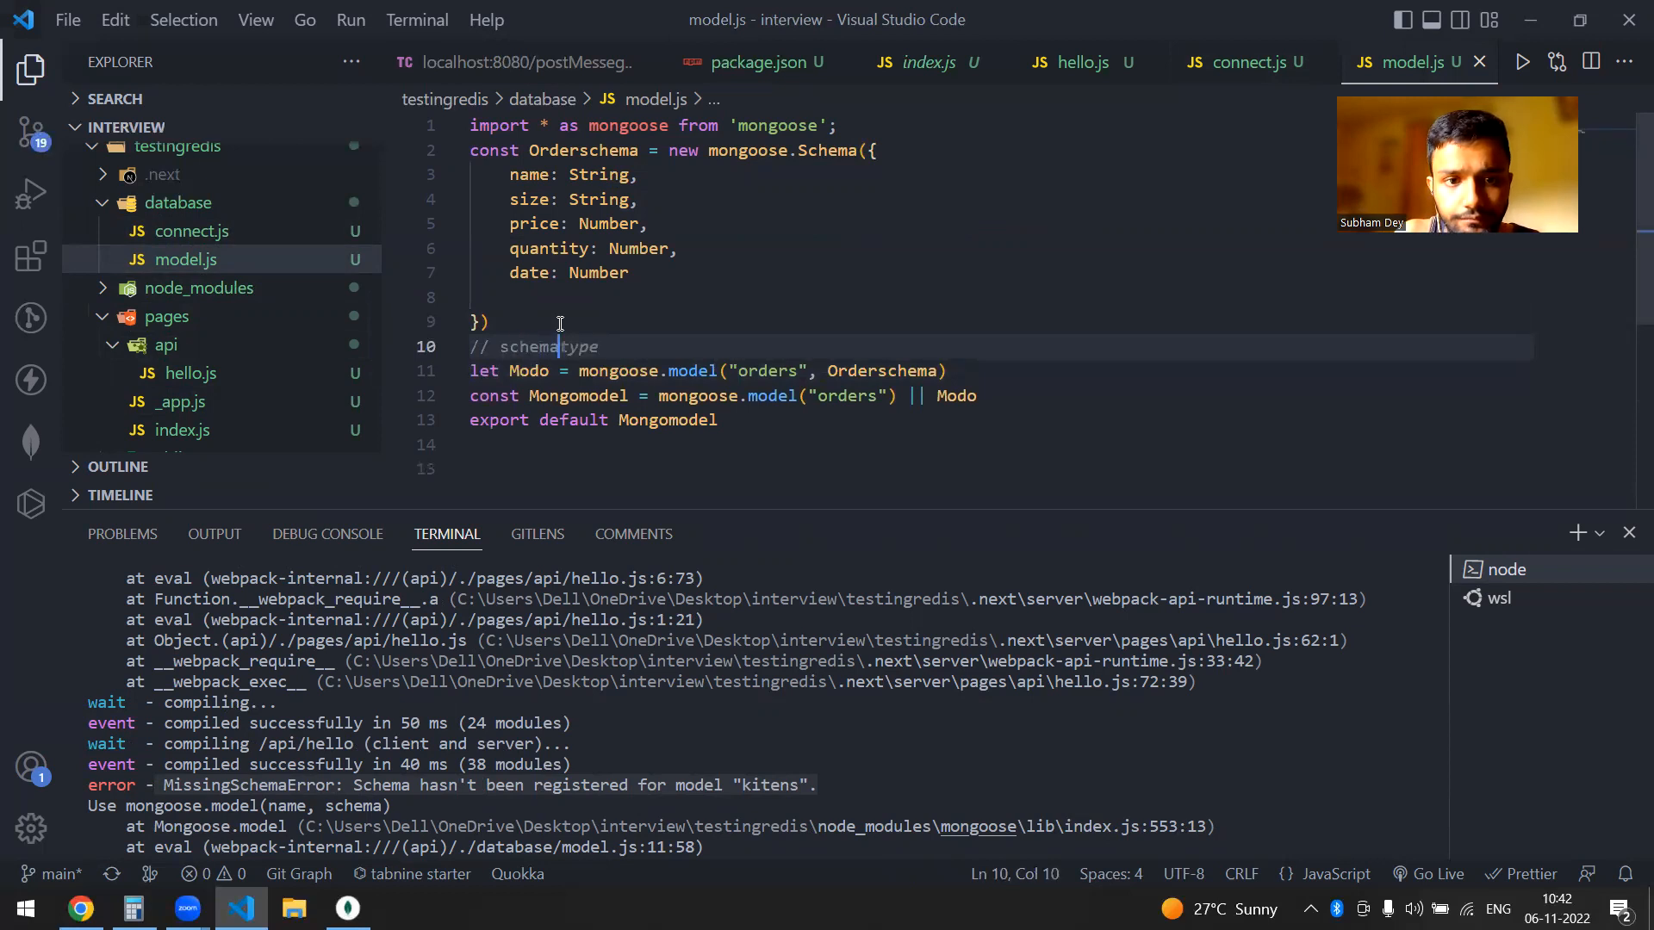
text(for)
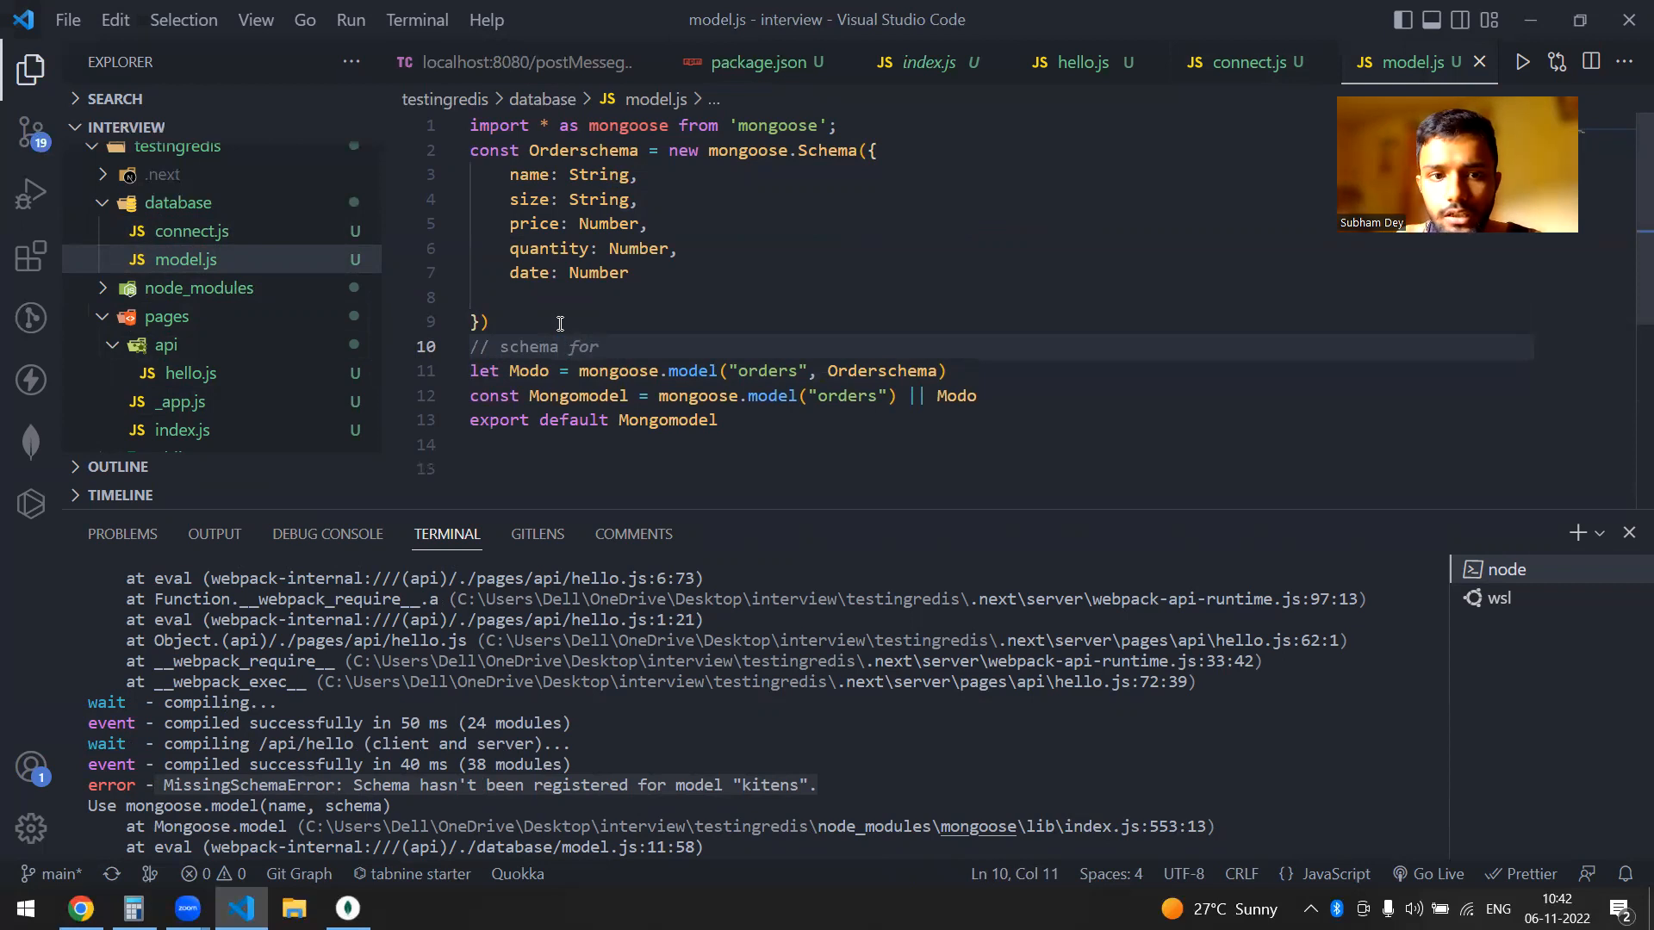
text(name should)
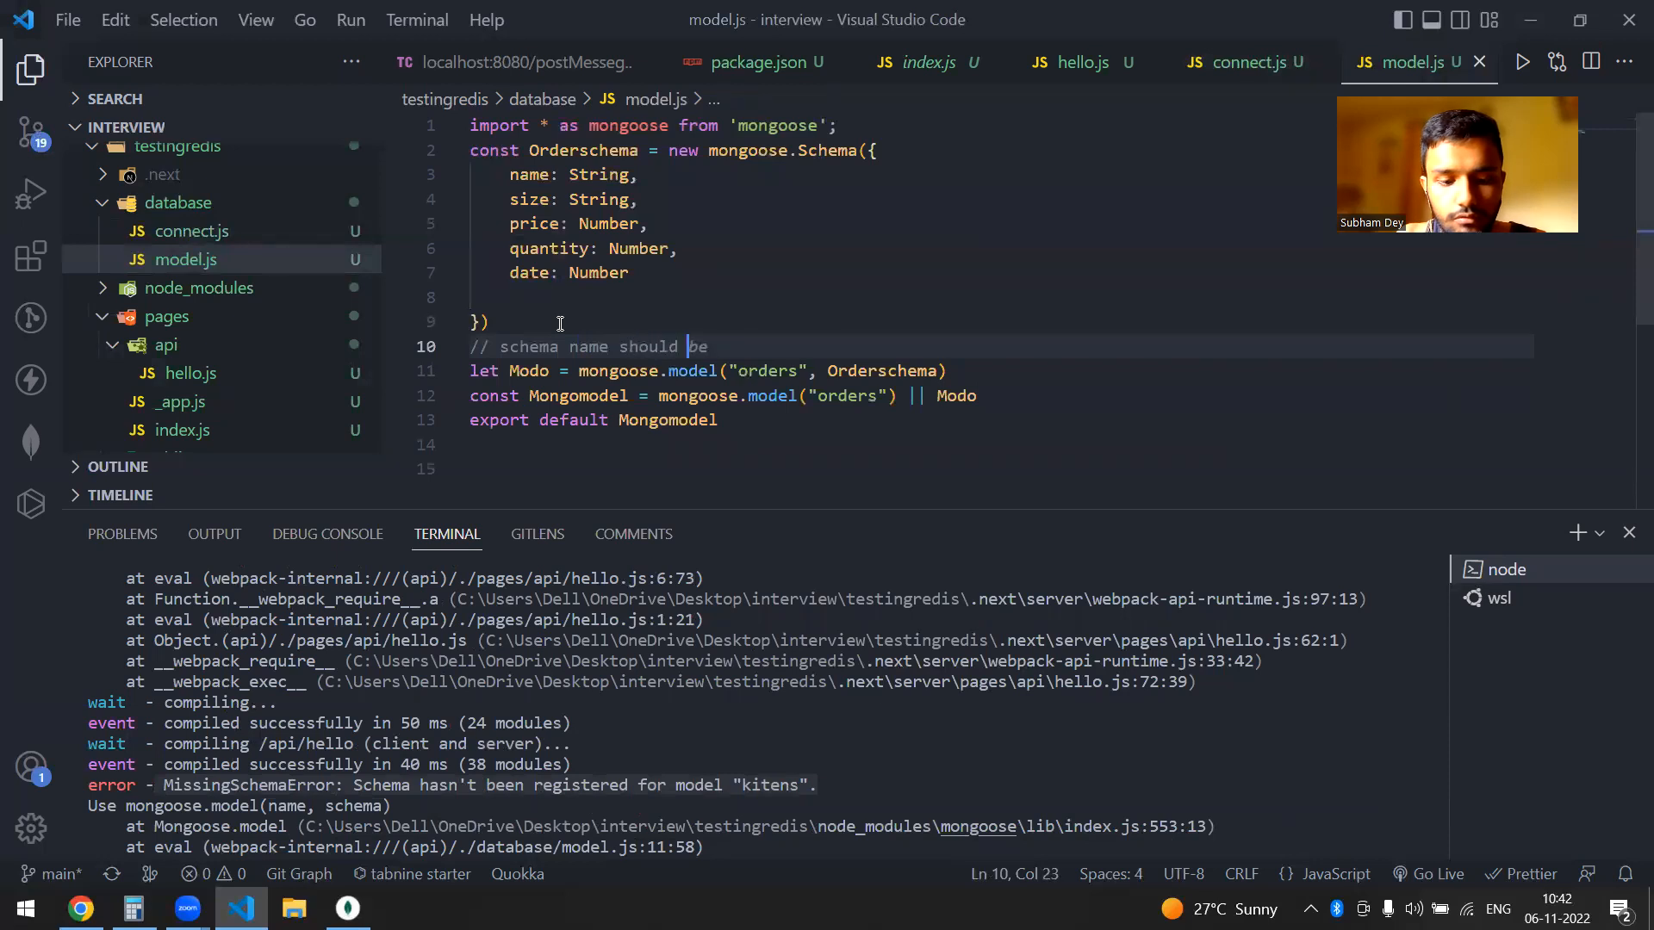
text(start with 'orders)
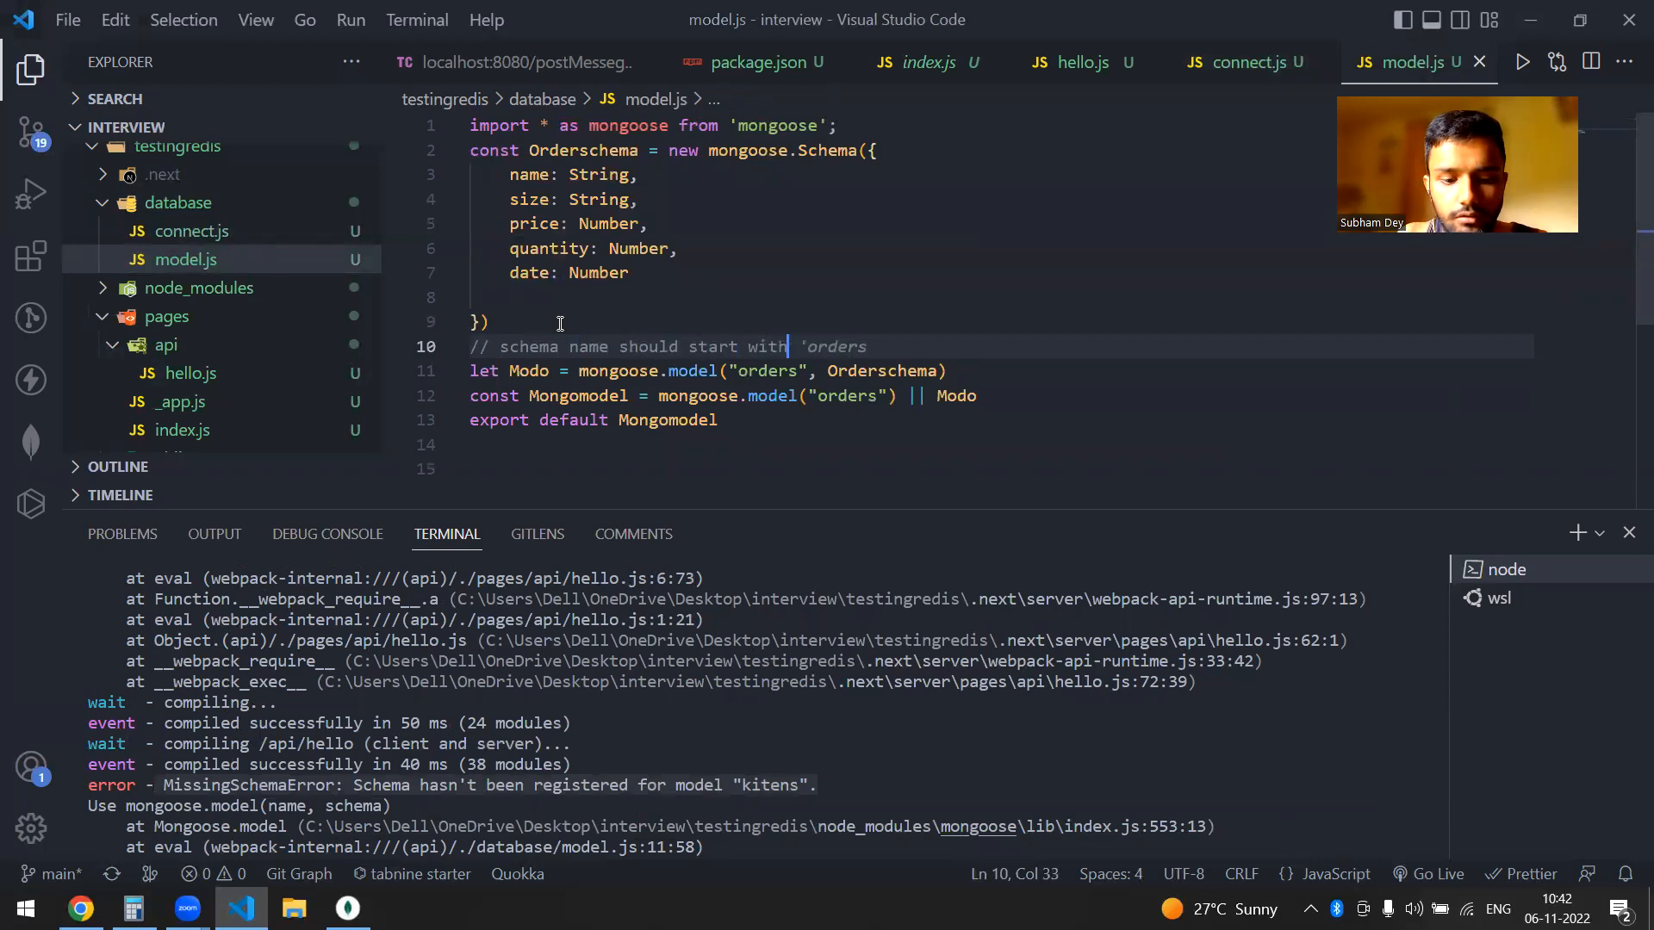
text(a capital)
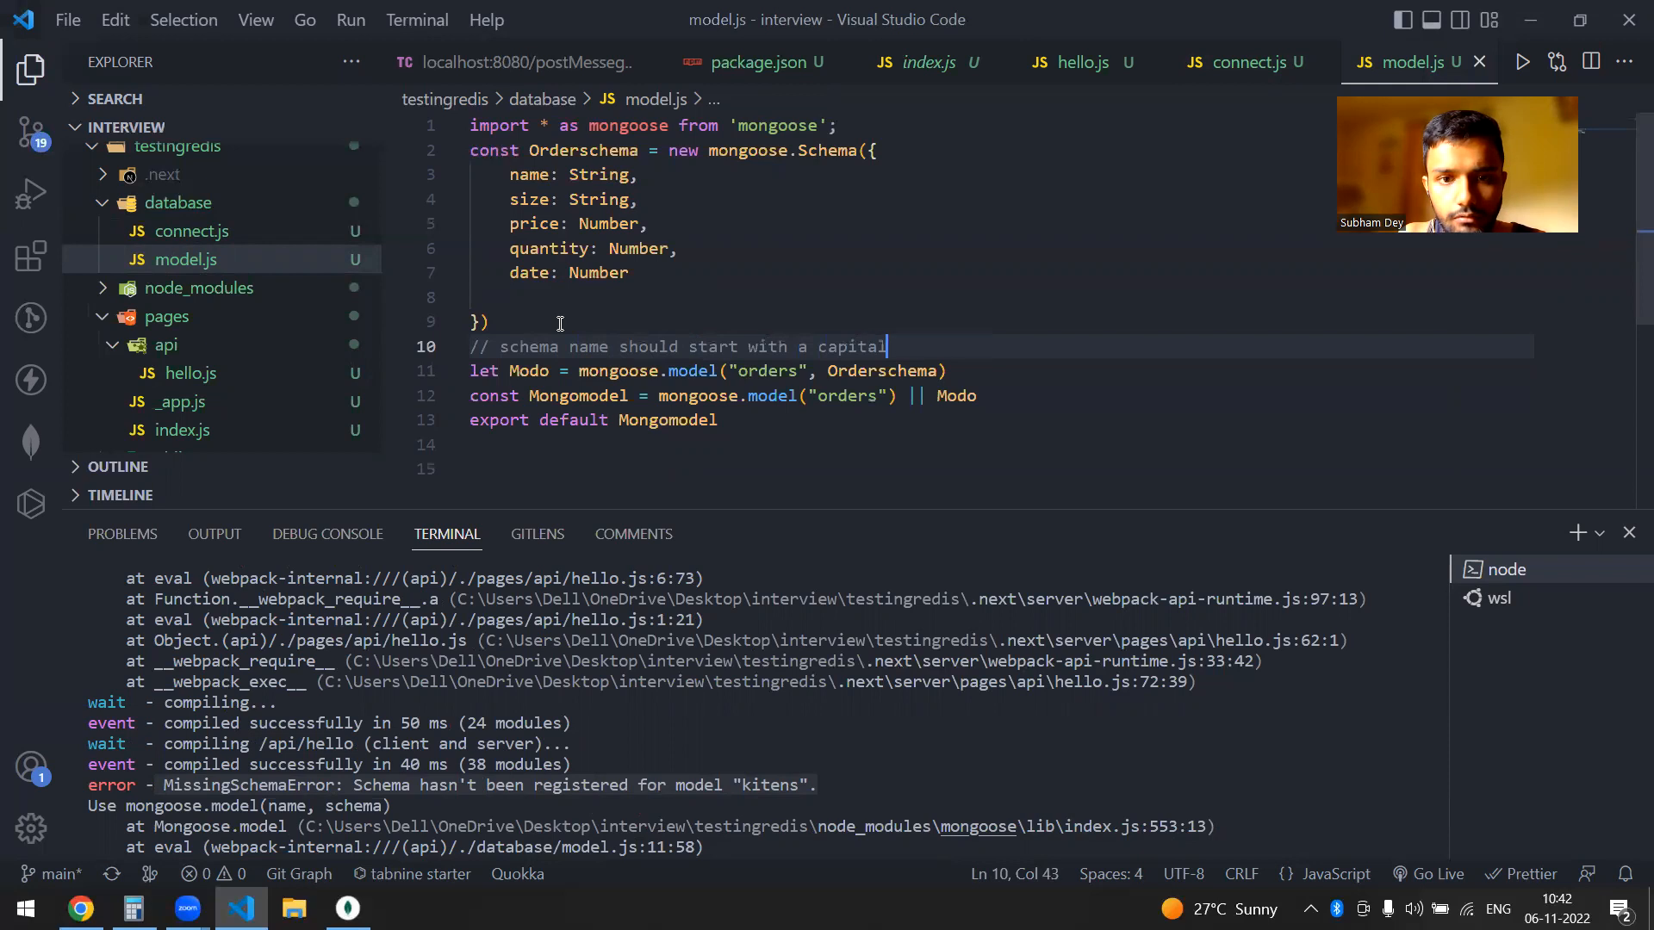
text(letter)
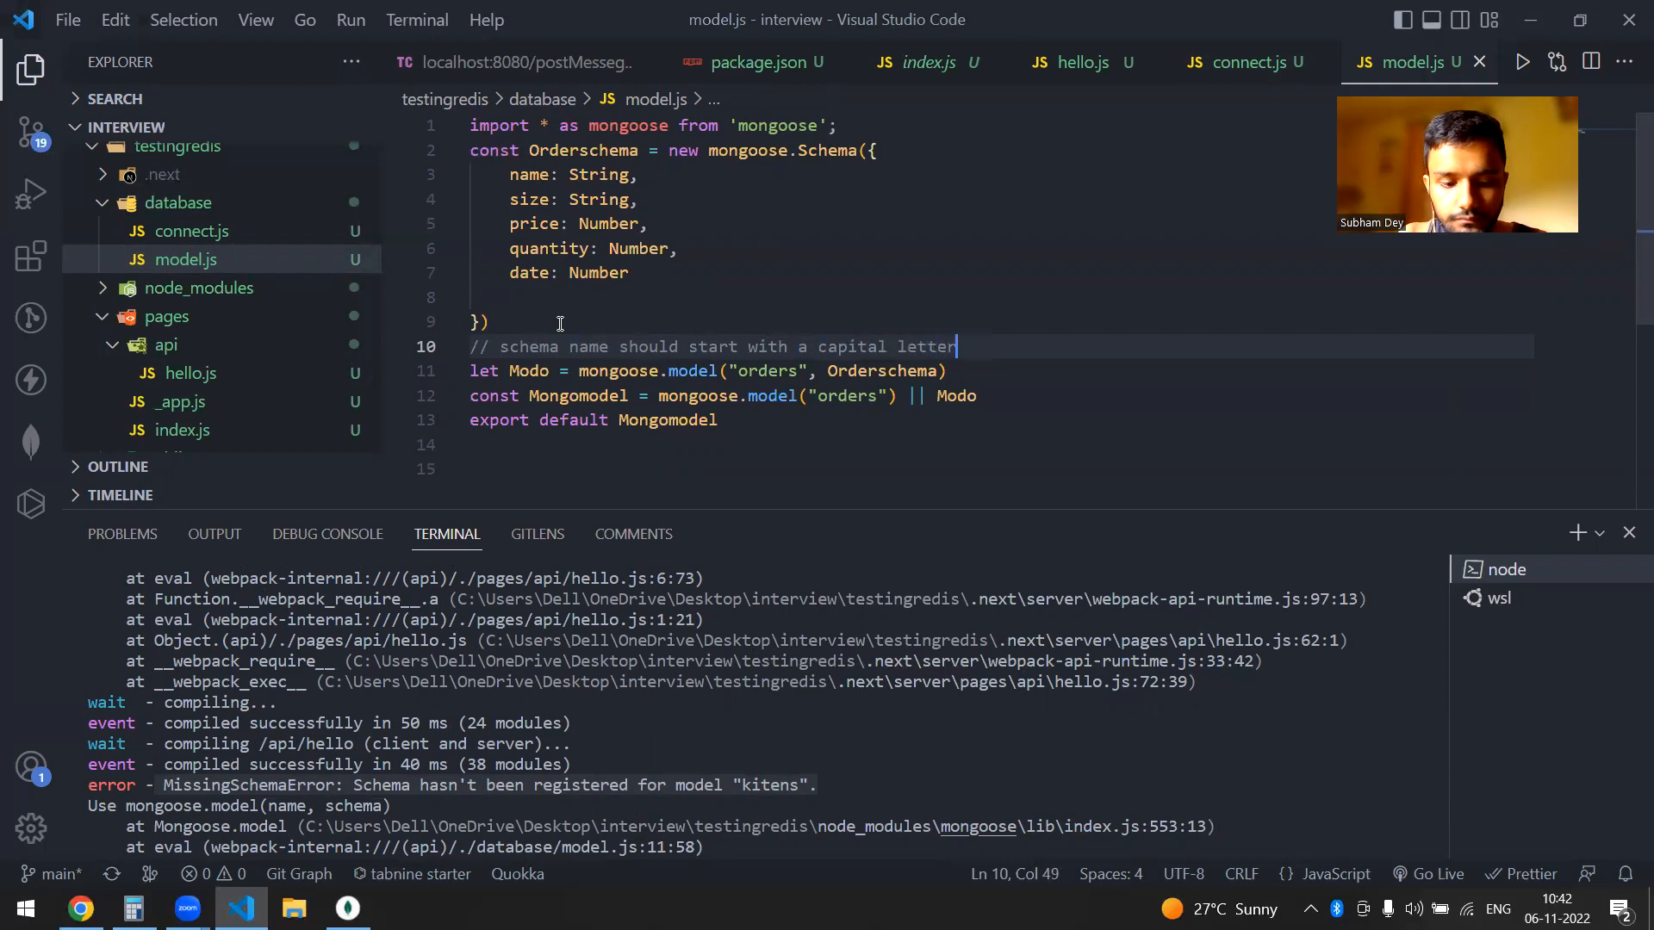
key(Enter)
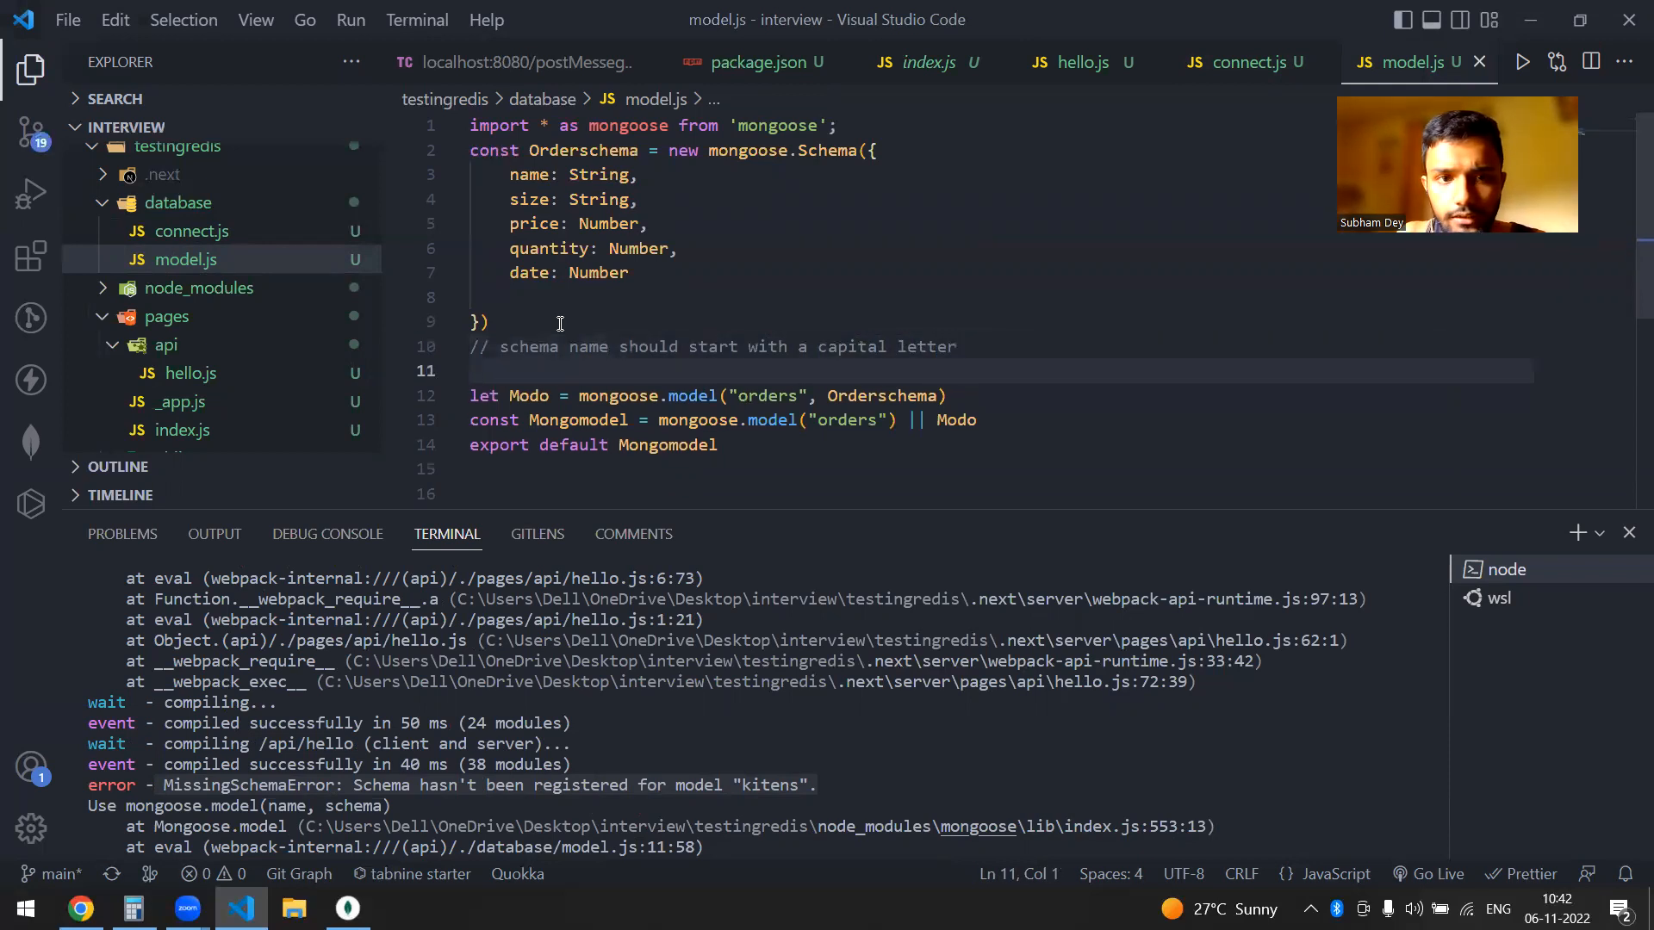
Step: Add a second comment about the orders model name and begin a third comment line
text(// orders)
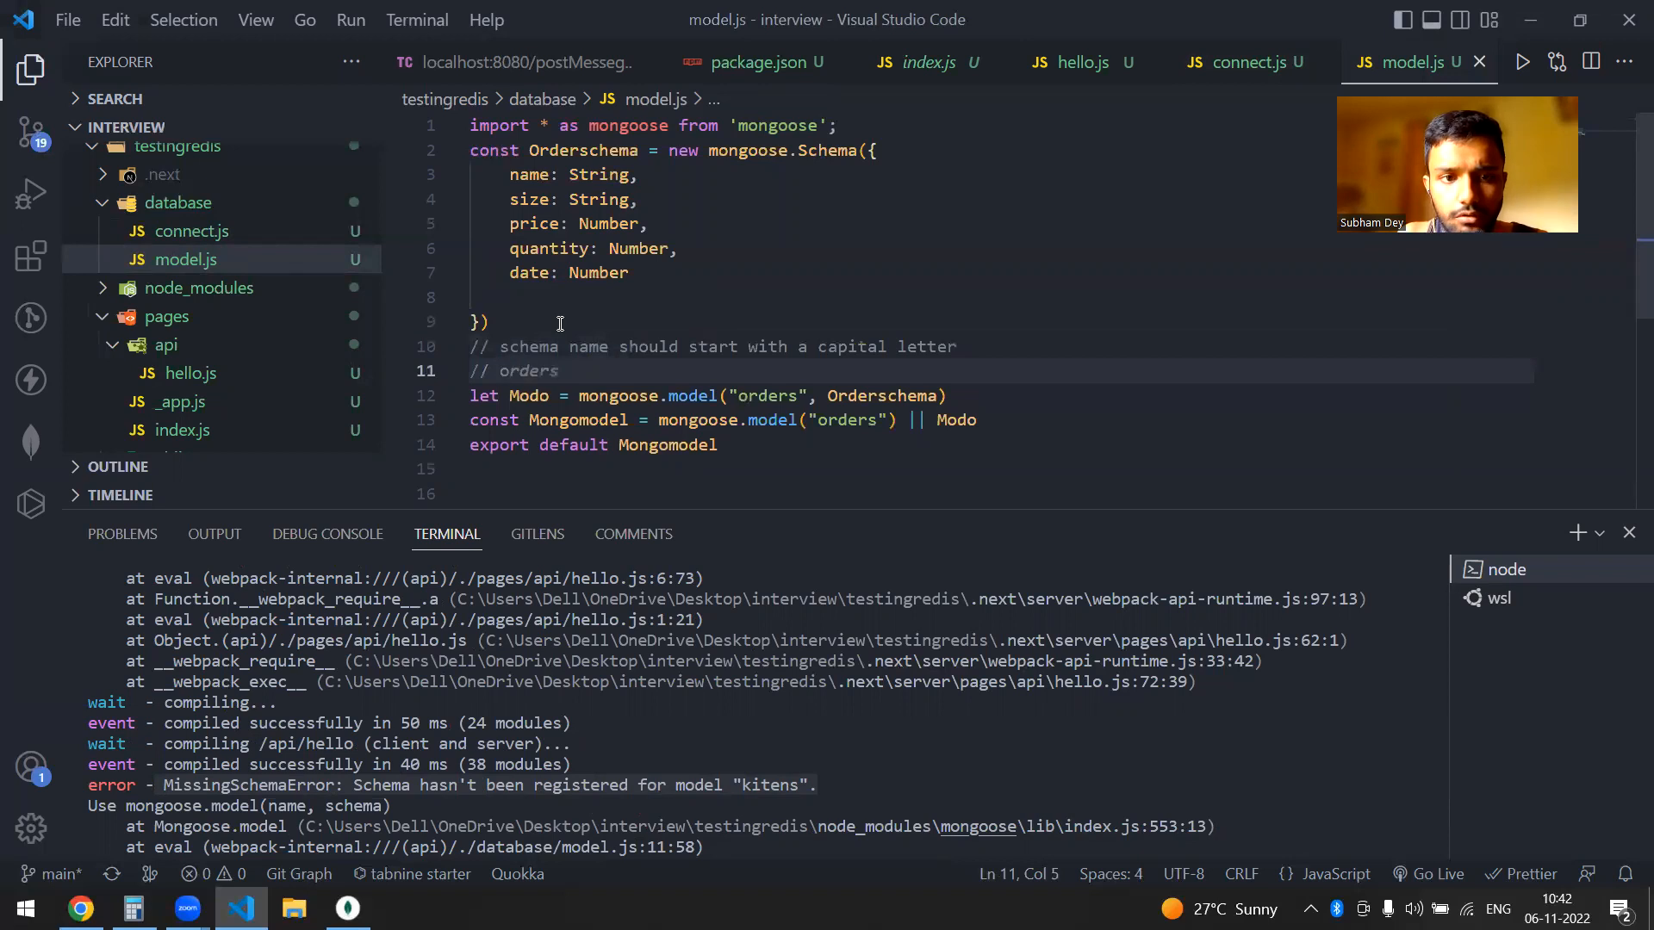
text(model should)
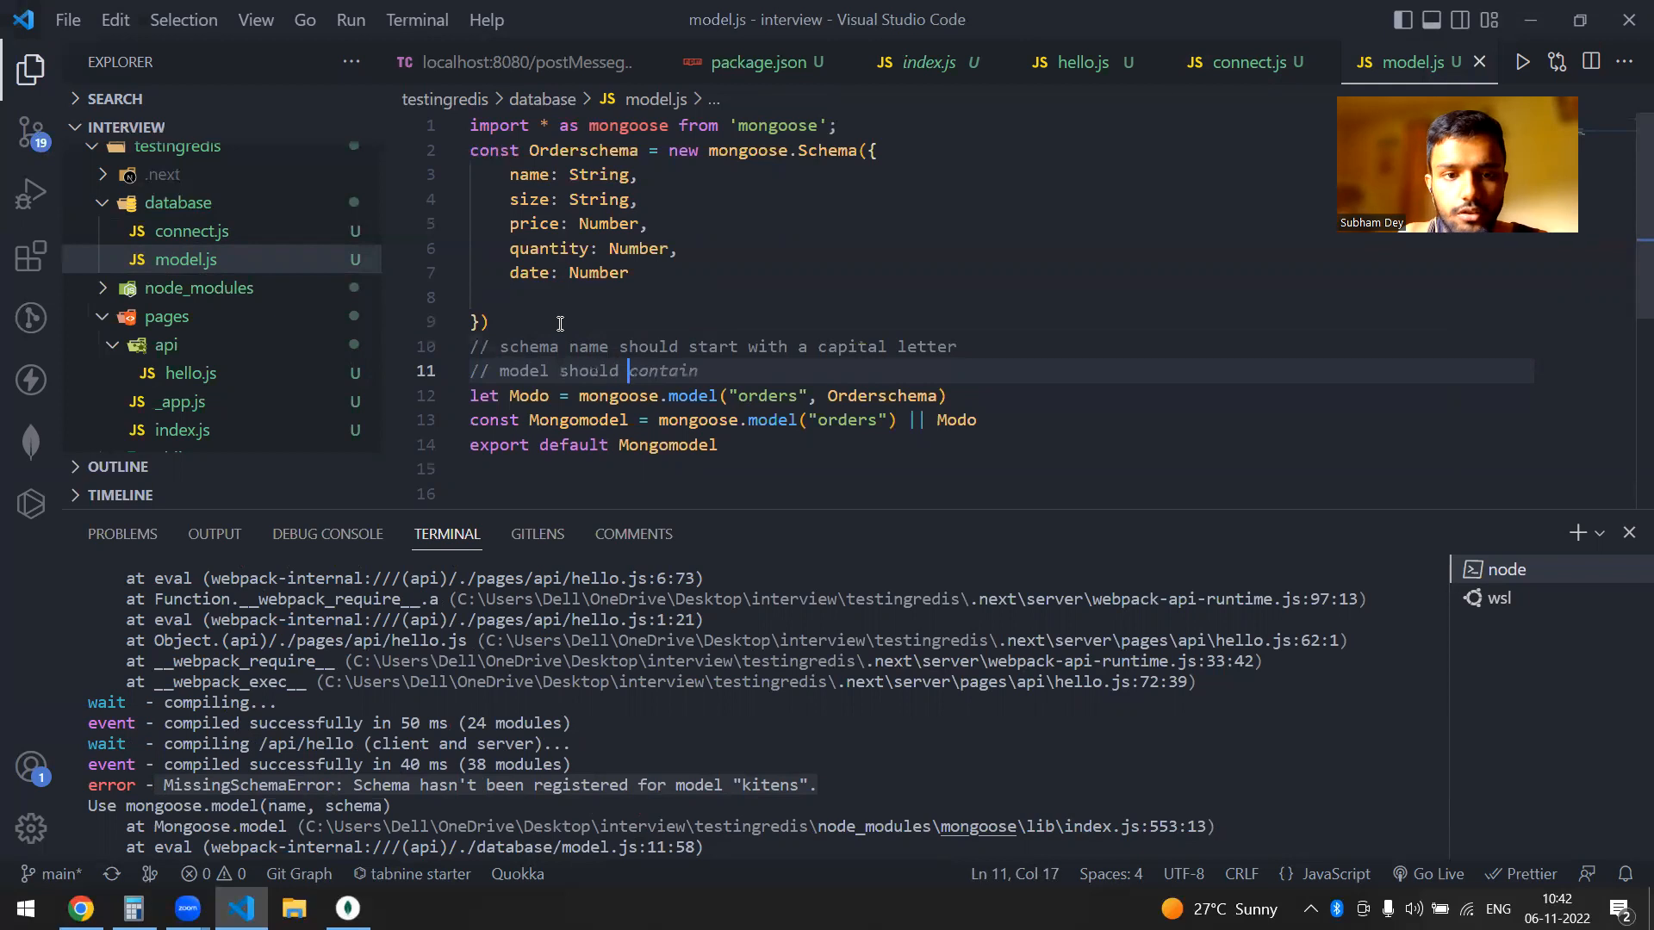
key(Backspace)
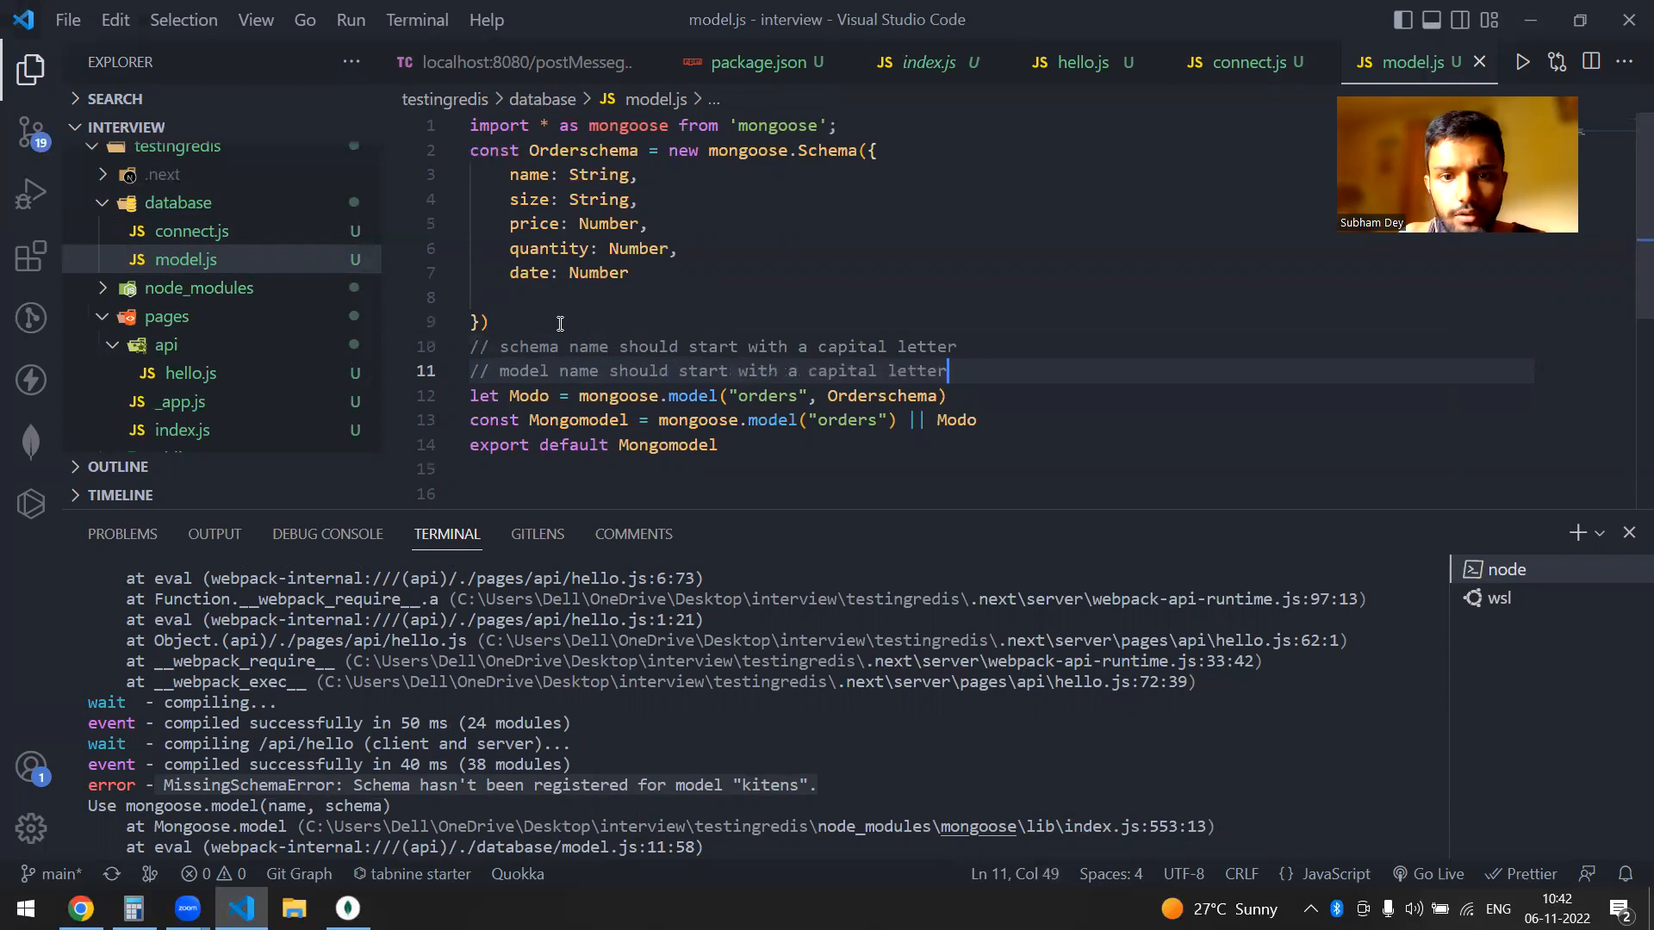
key(Enter)
text(//)
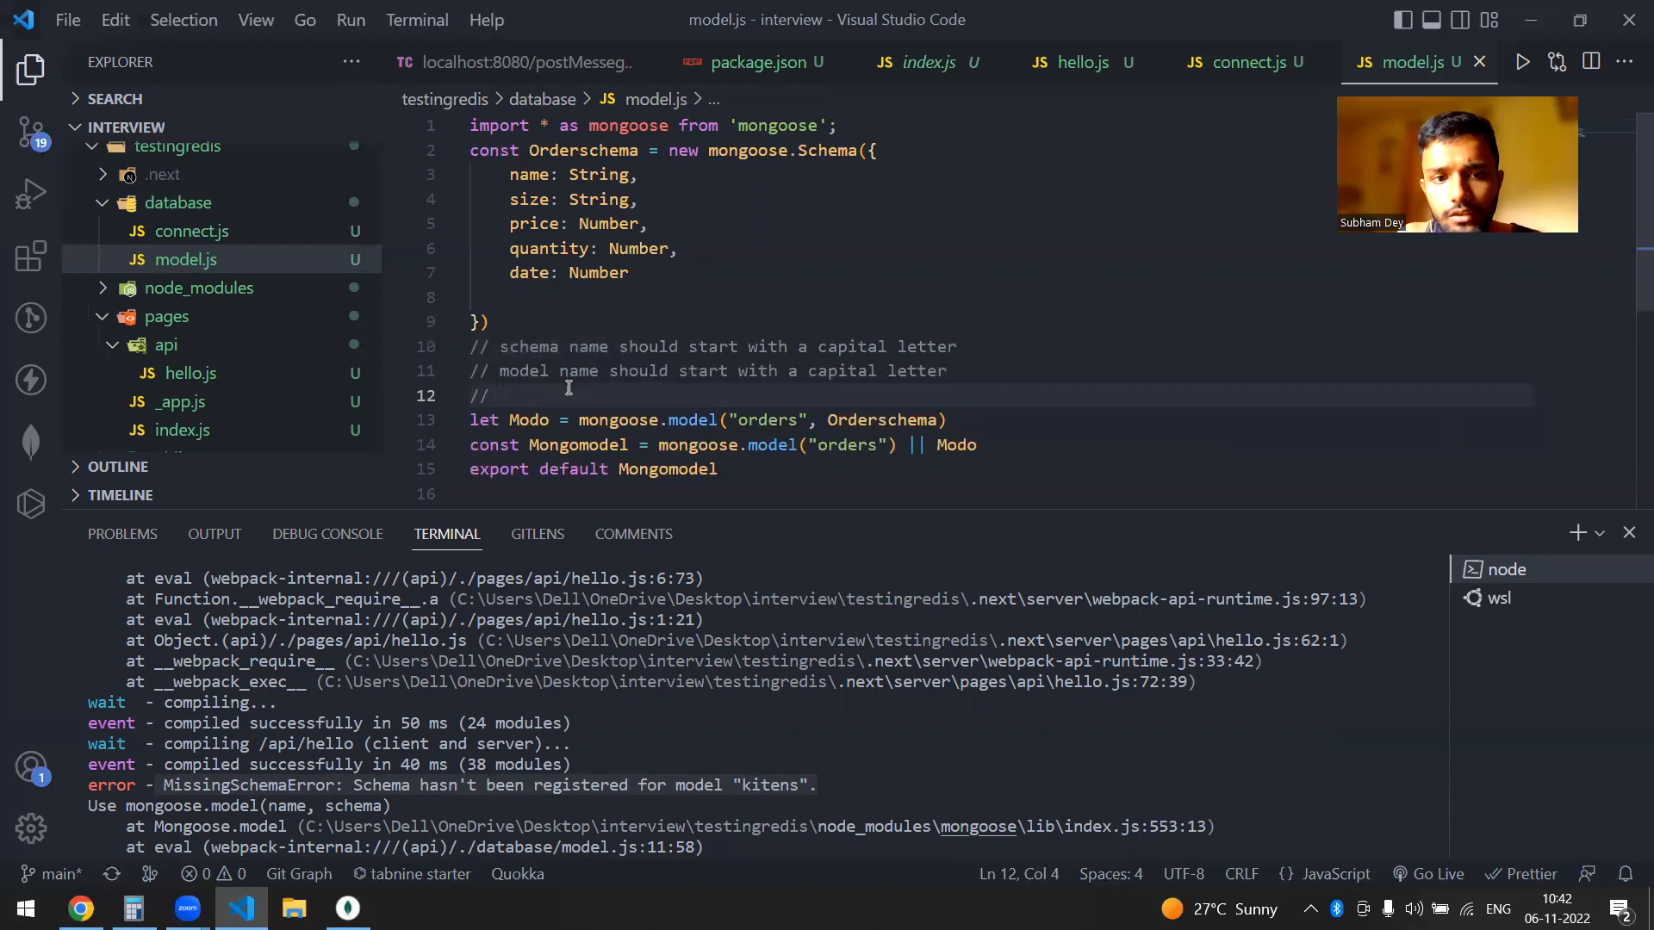
mouse_move(951, 445)
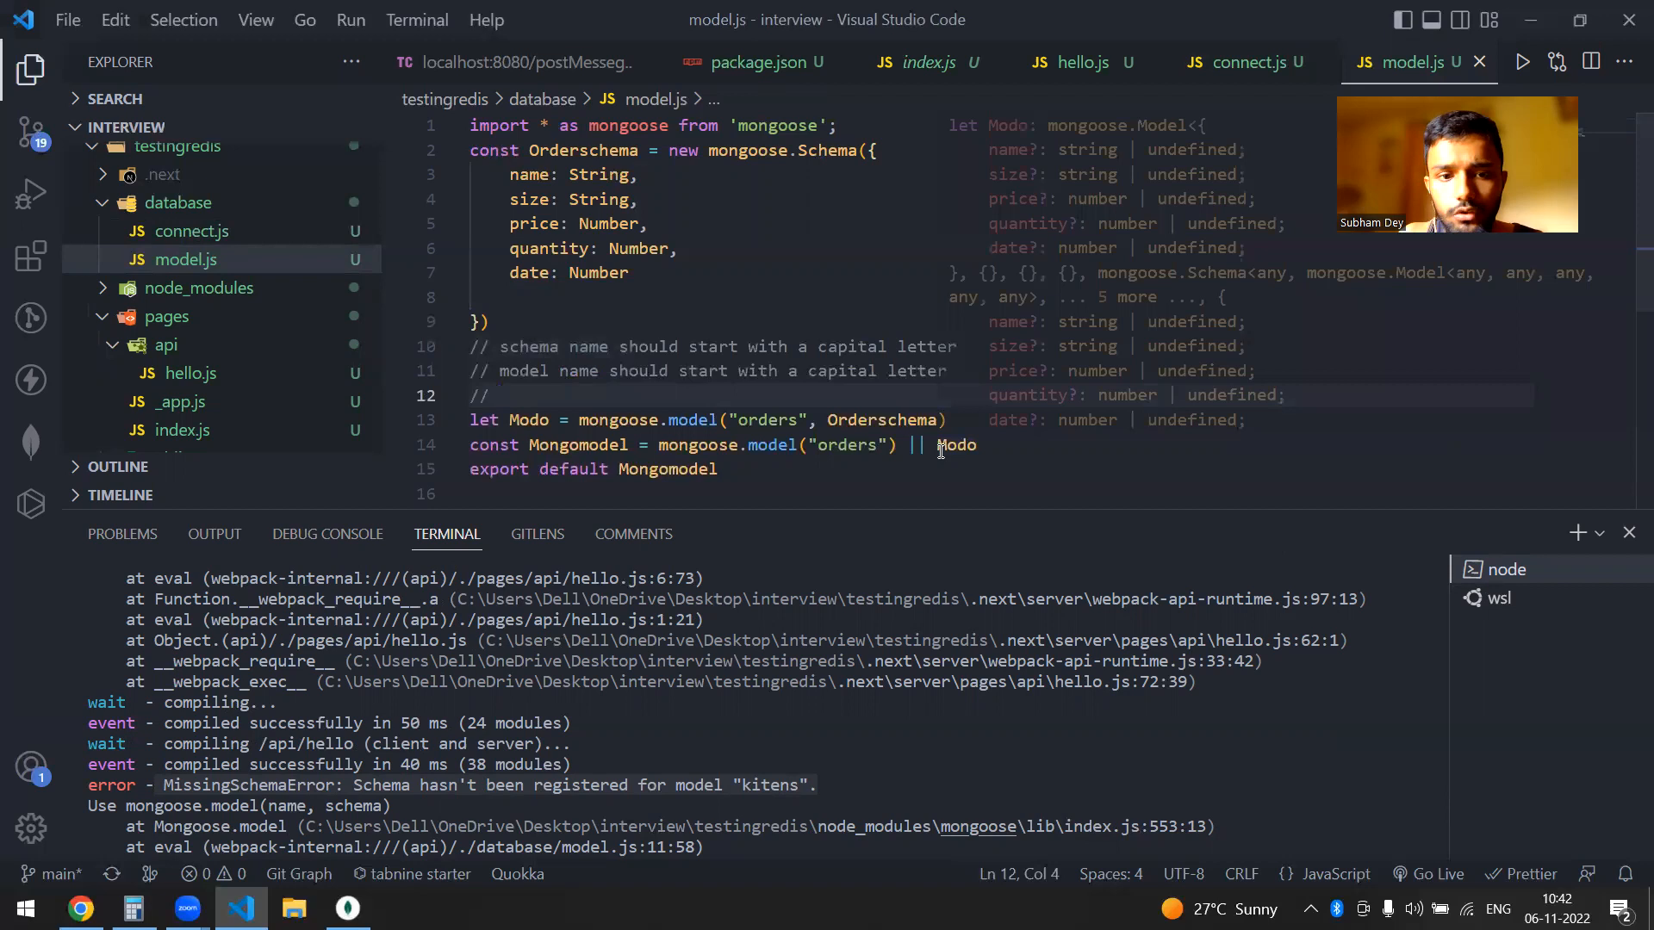
click(575, 420)
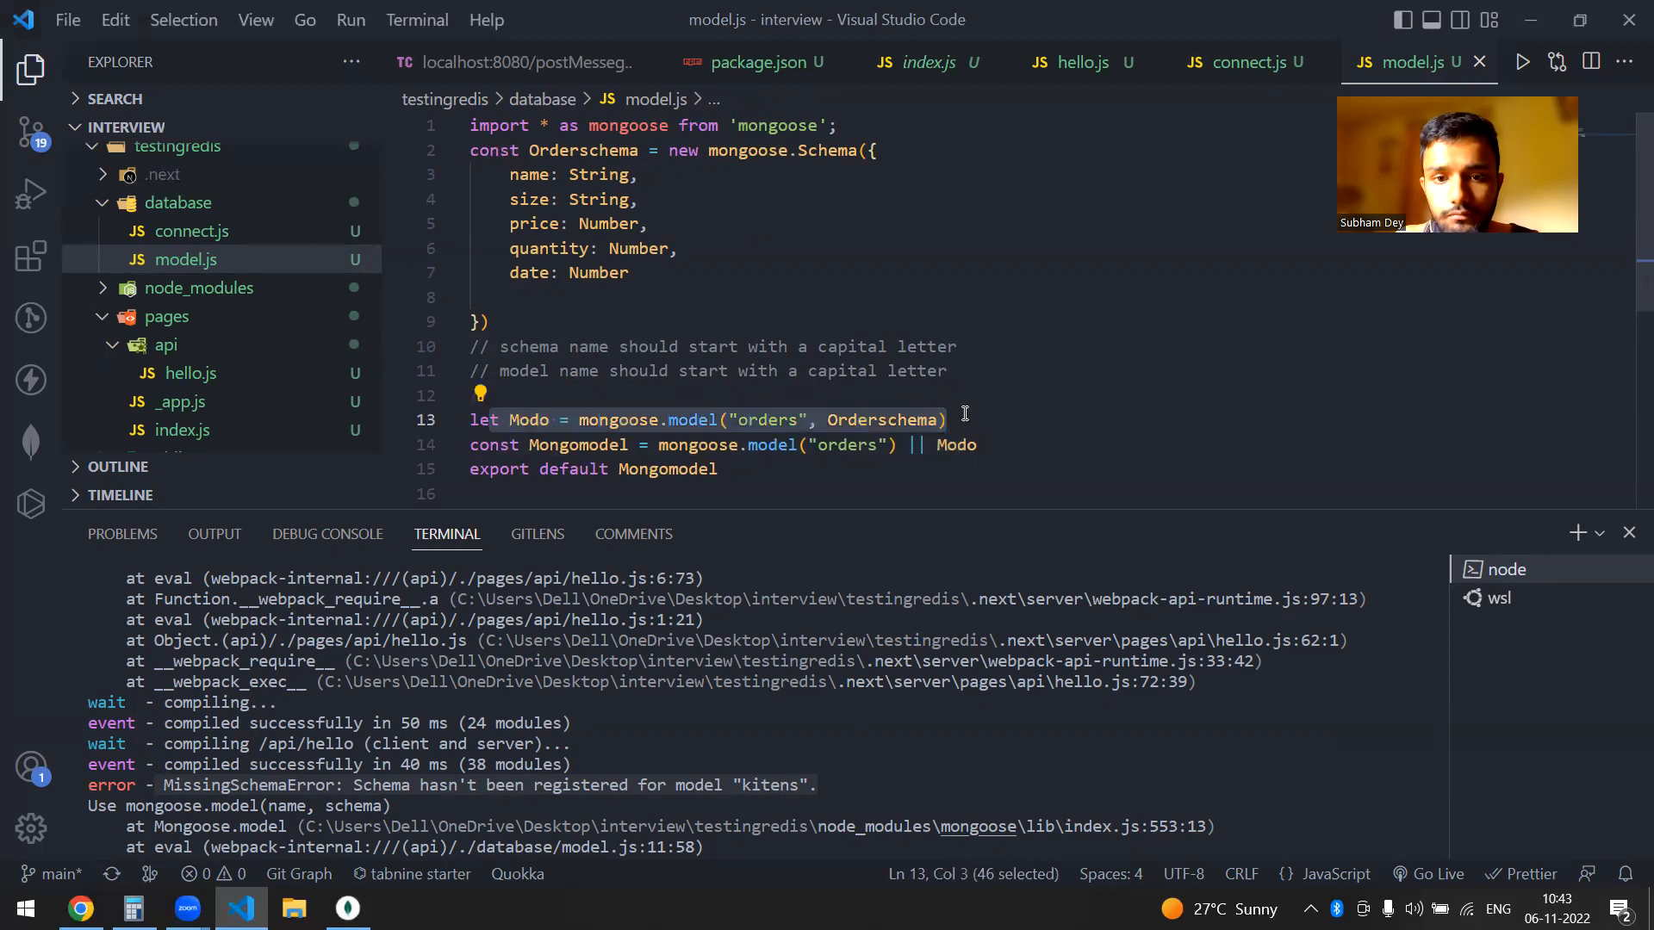
click(944, 420)
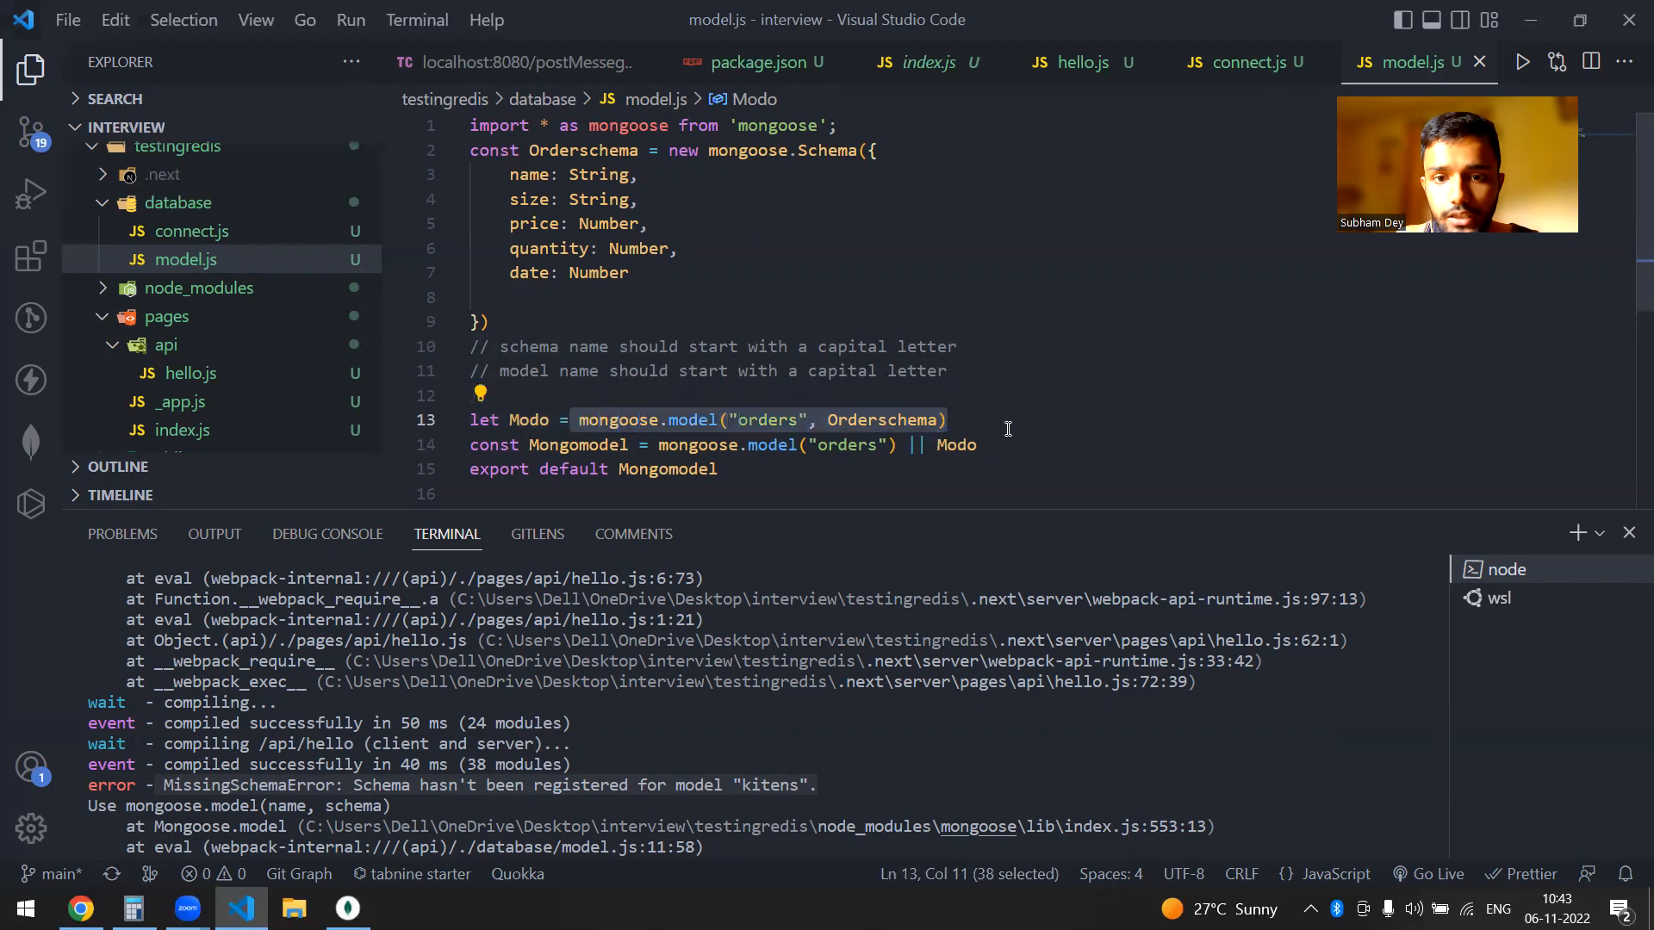
click(505, 395)
text(//)
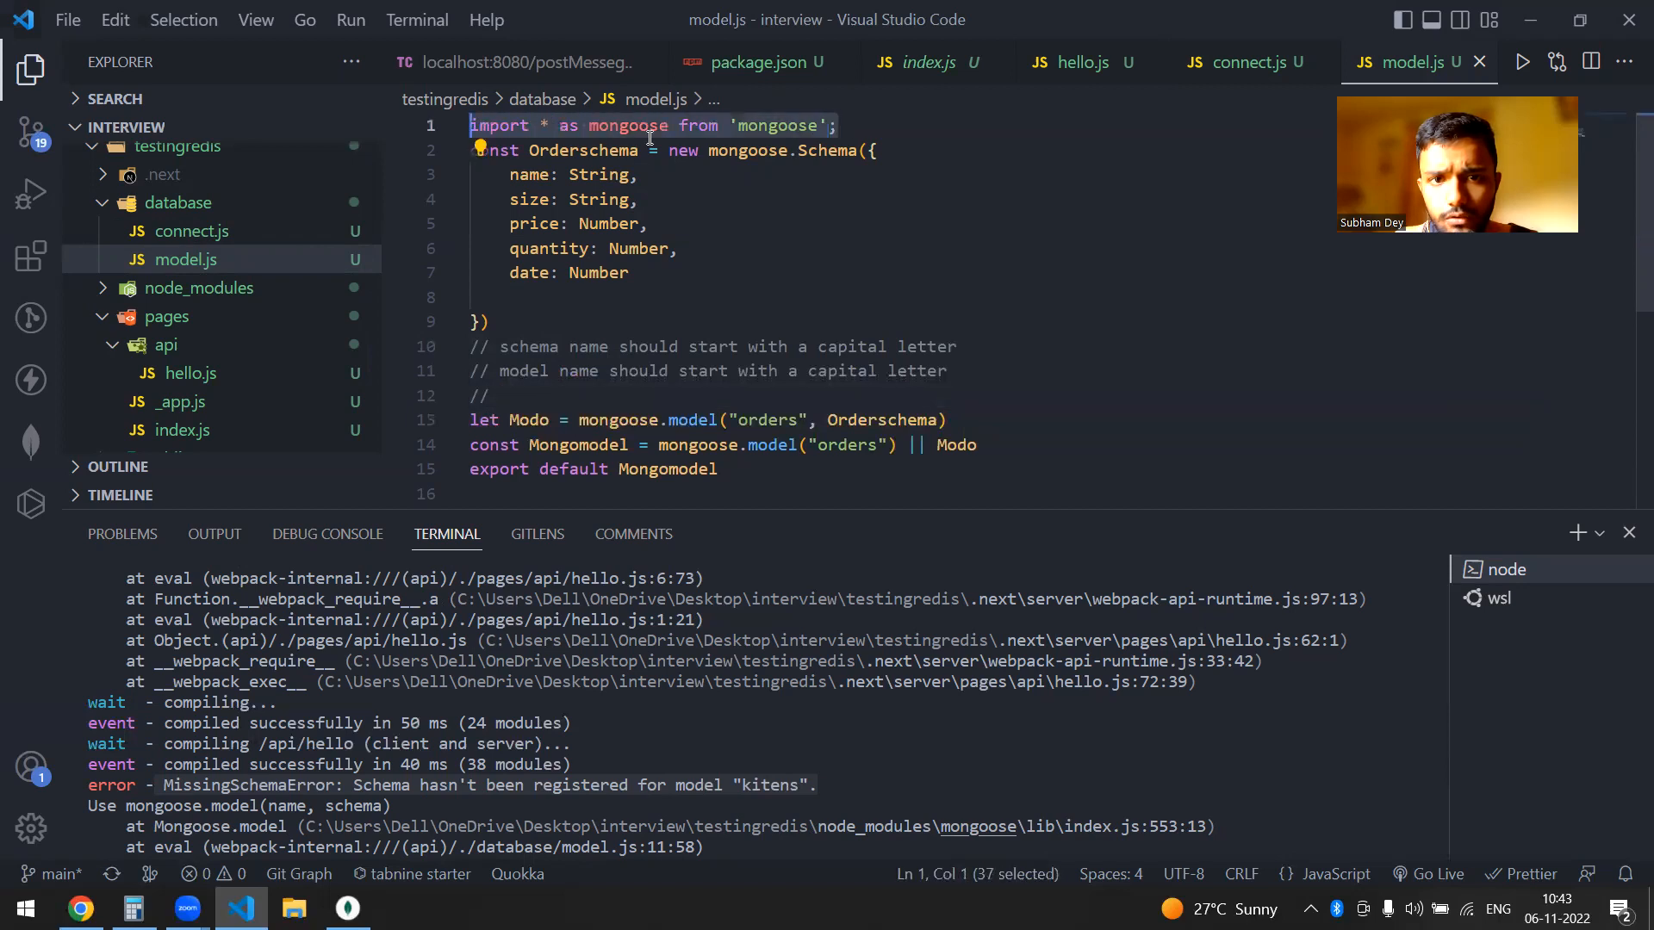
click(491, 370)
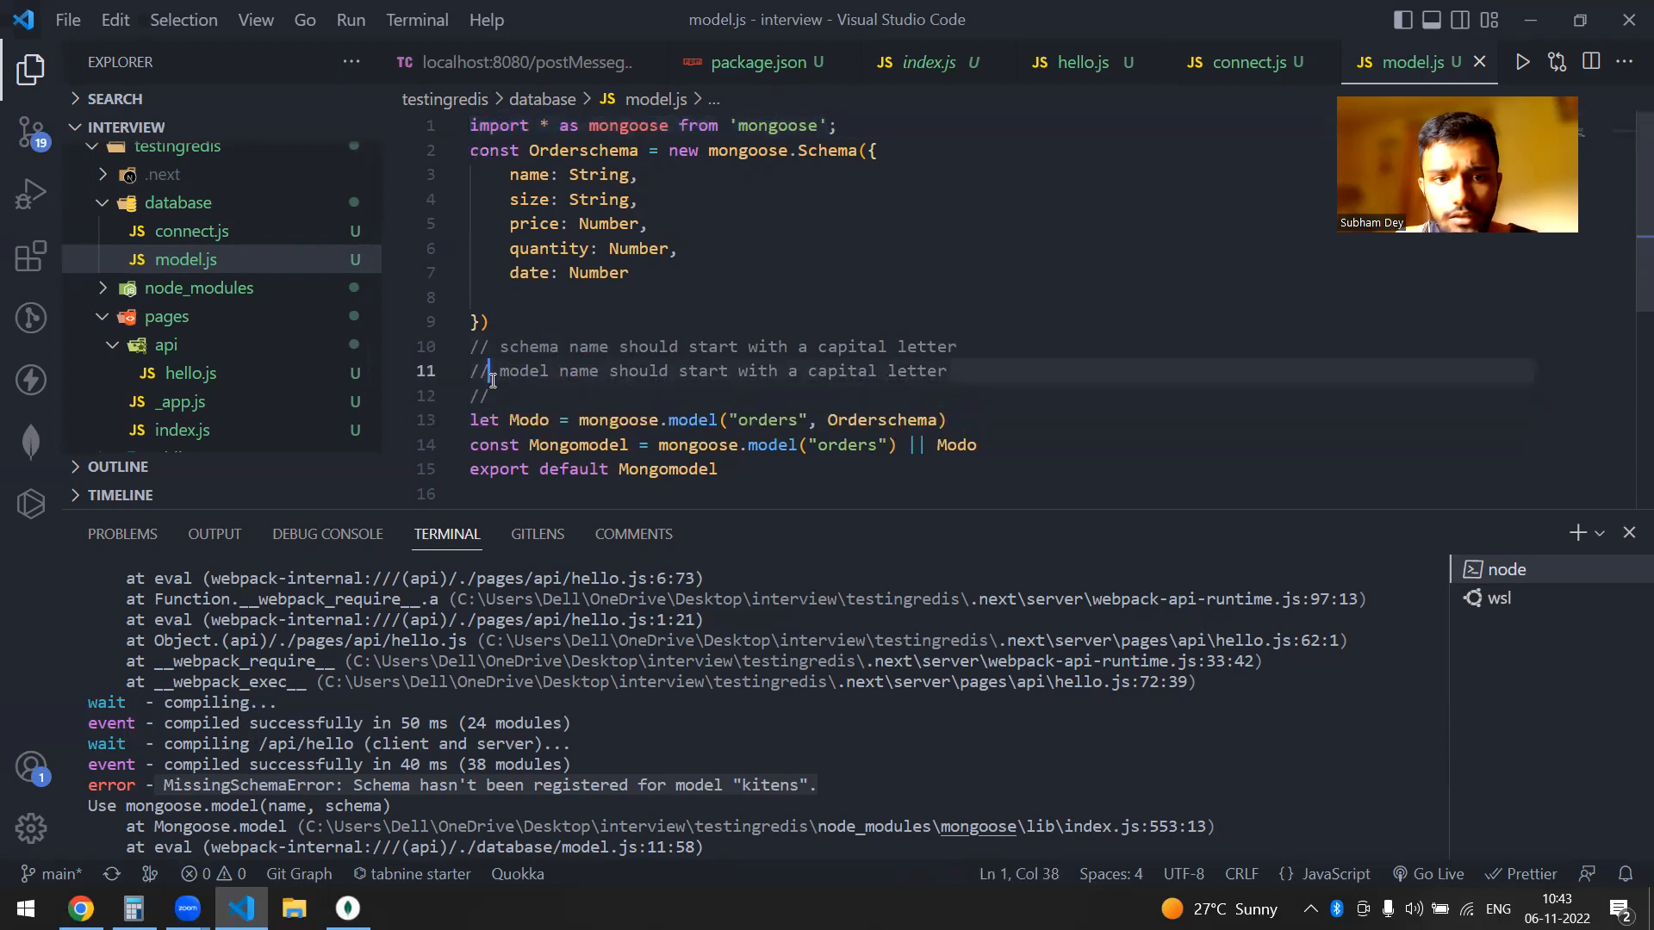
click(496, 396)
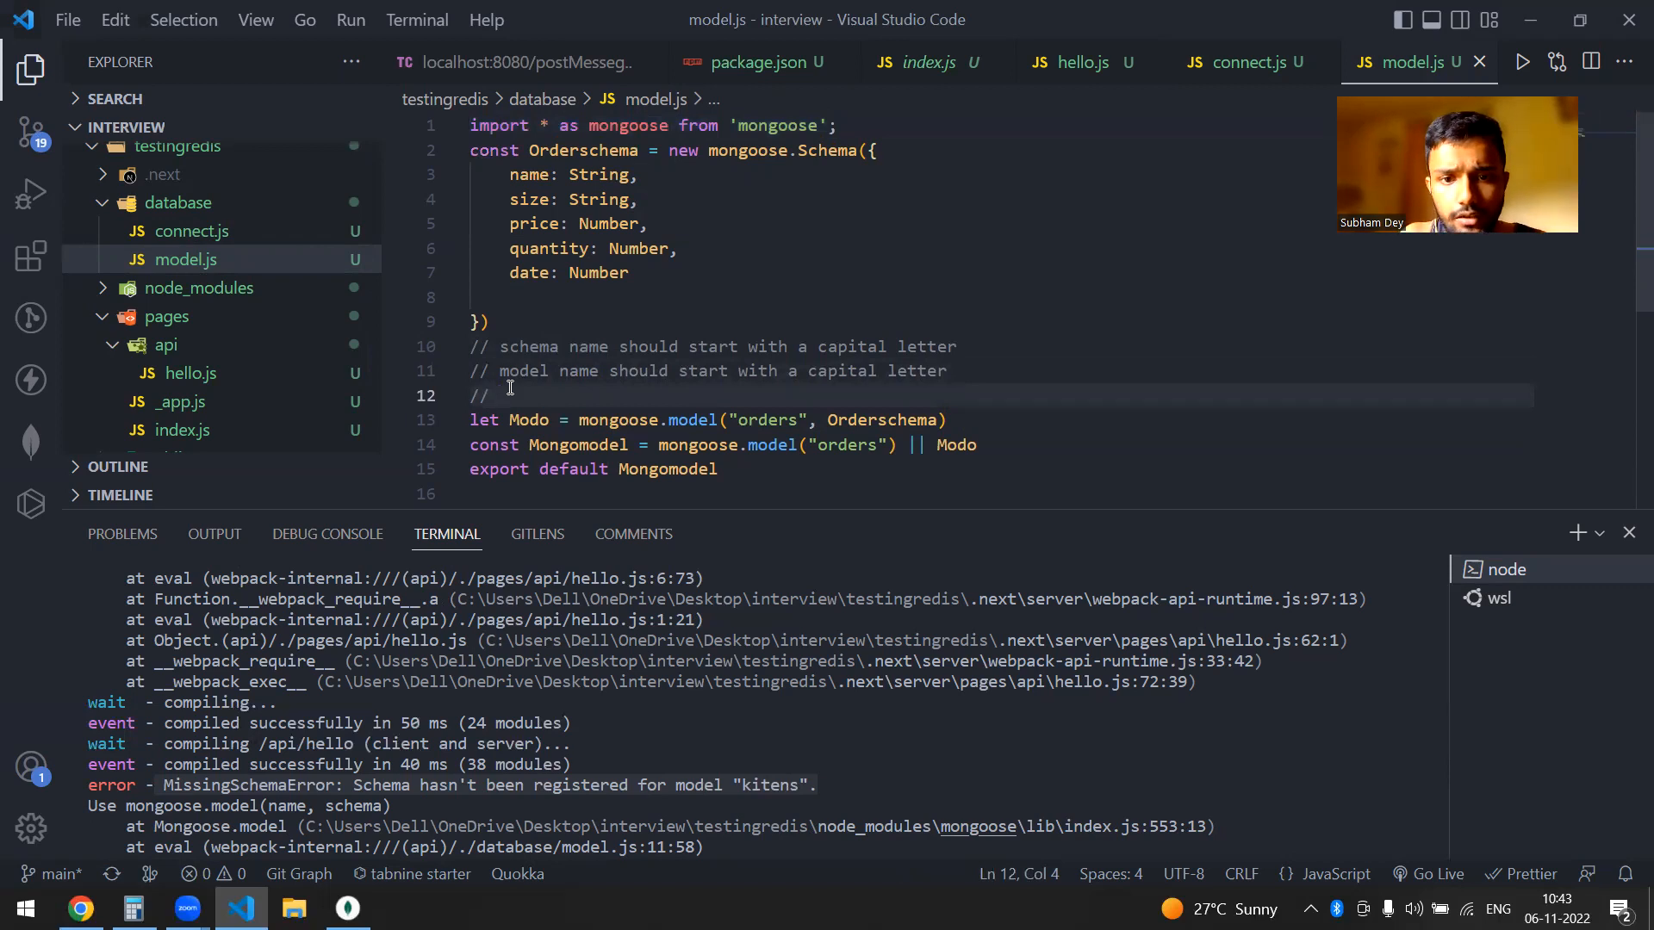
Step: Finish the comment: store the model declaration into a variable name and then pass it
text(stot)
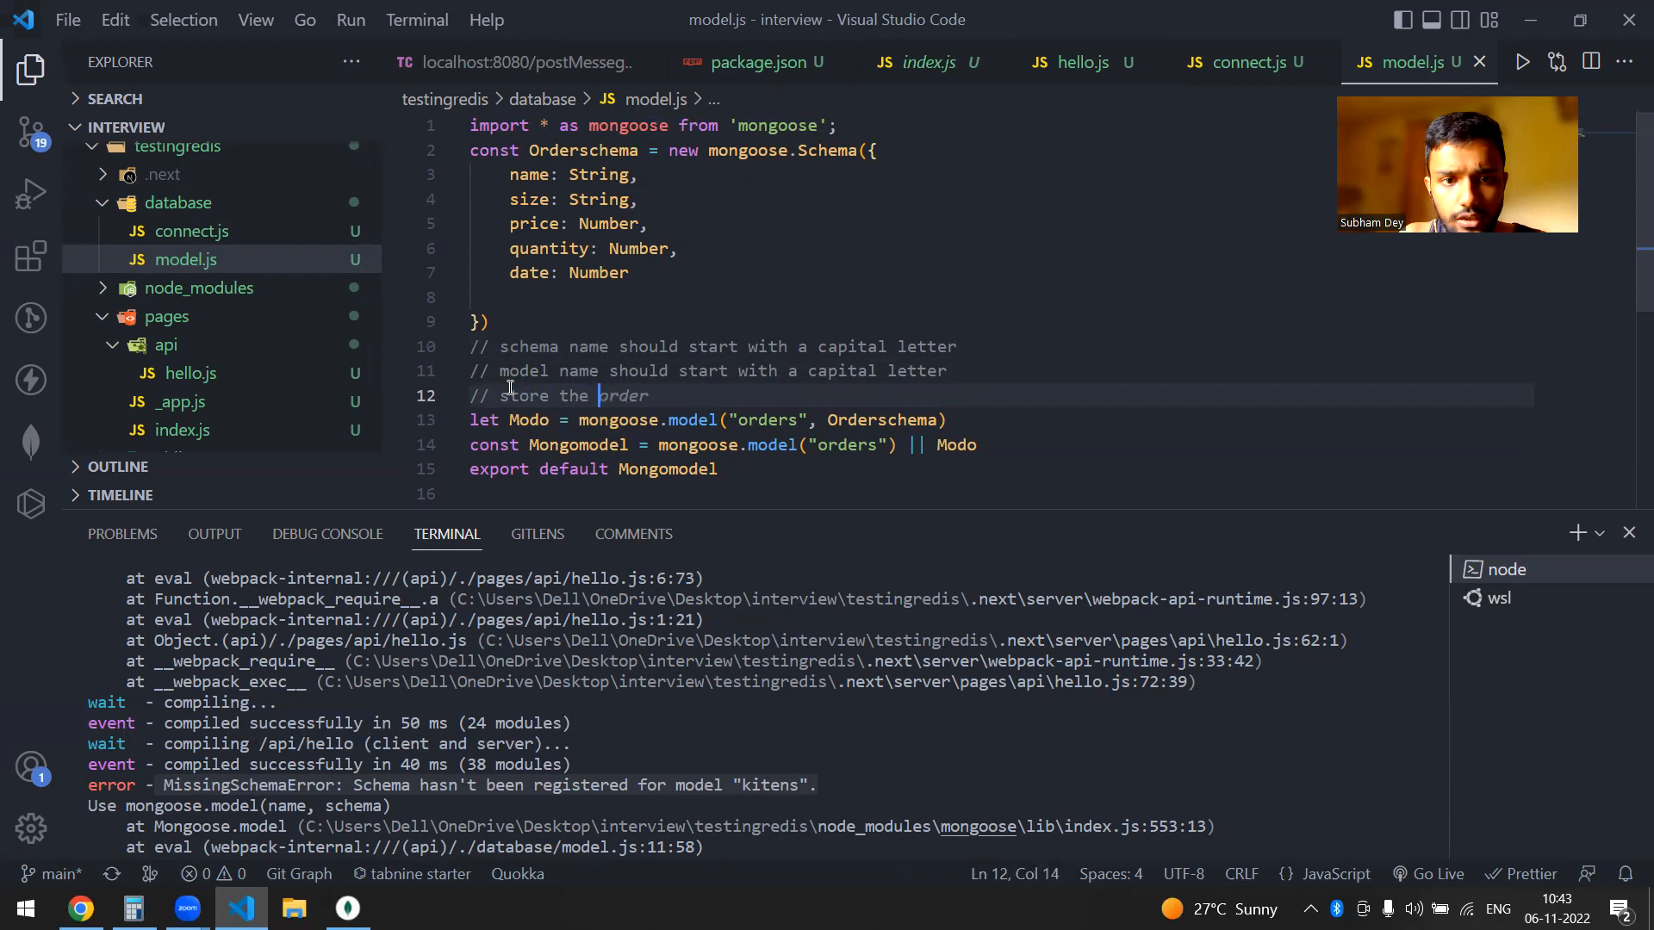
text(model)
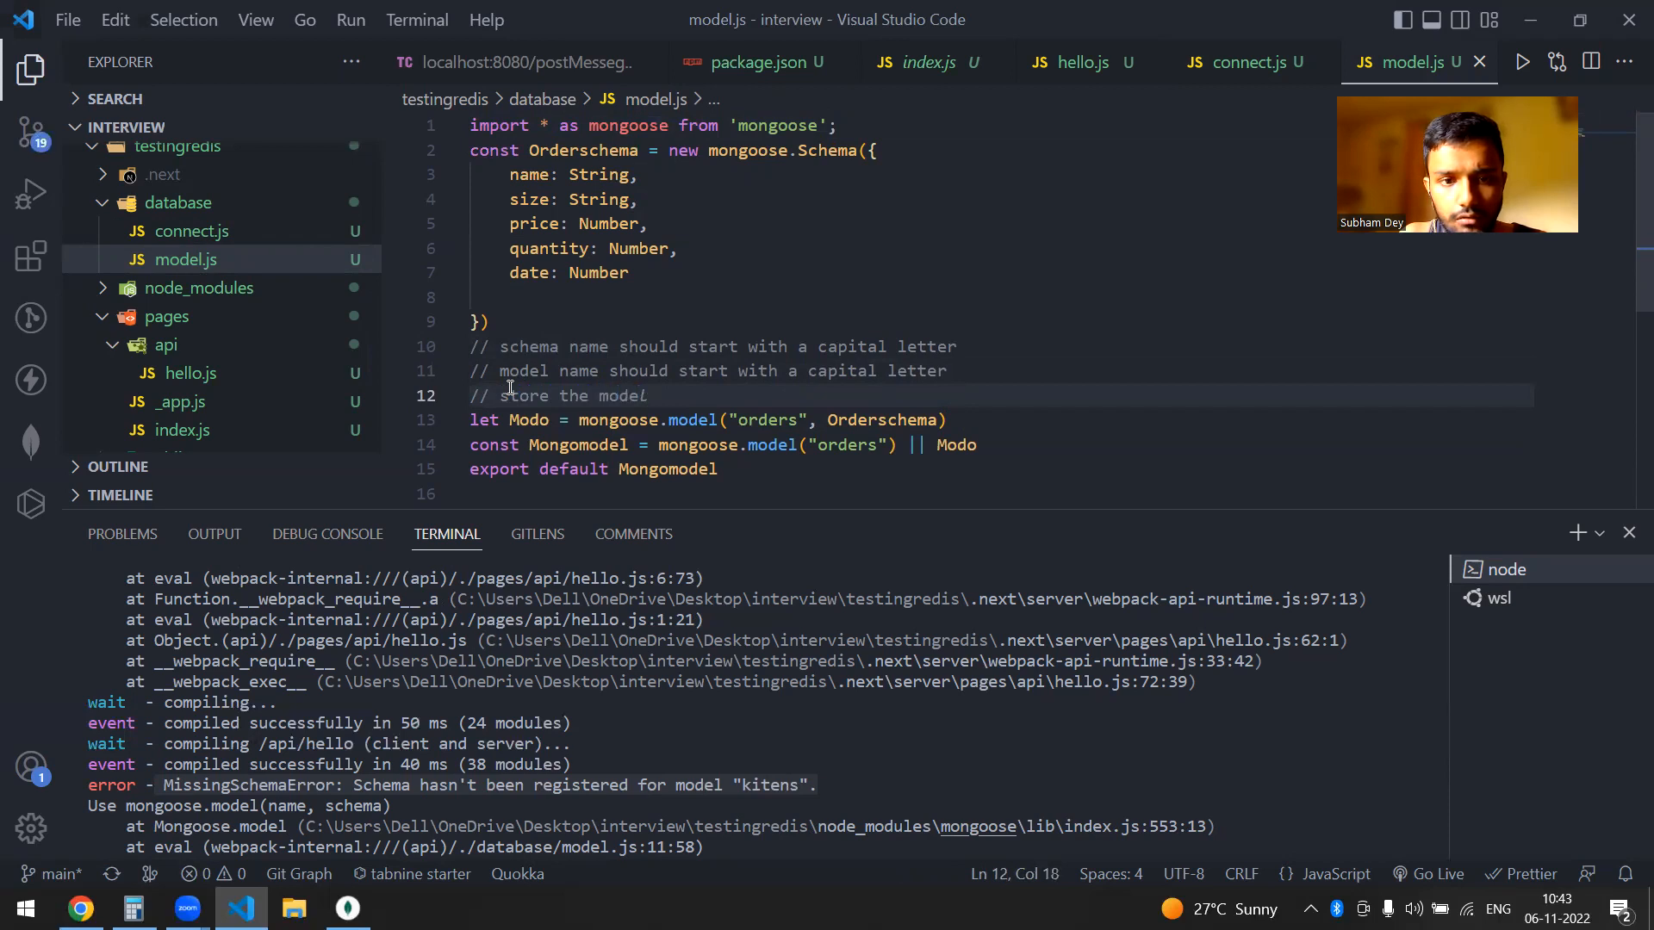
text(decla)
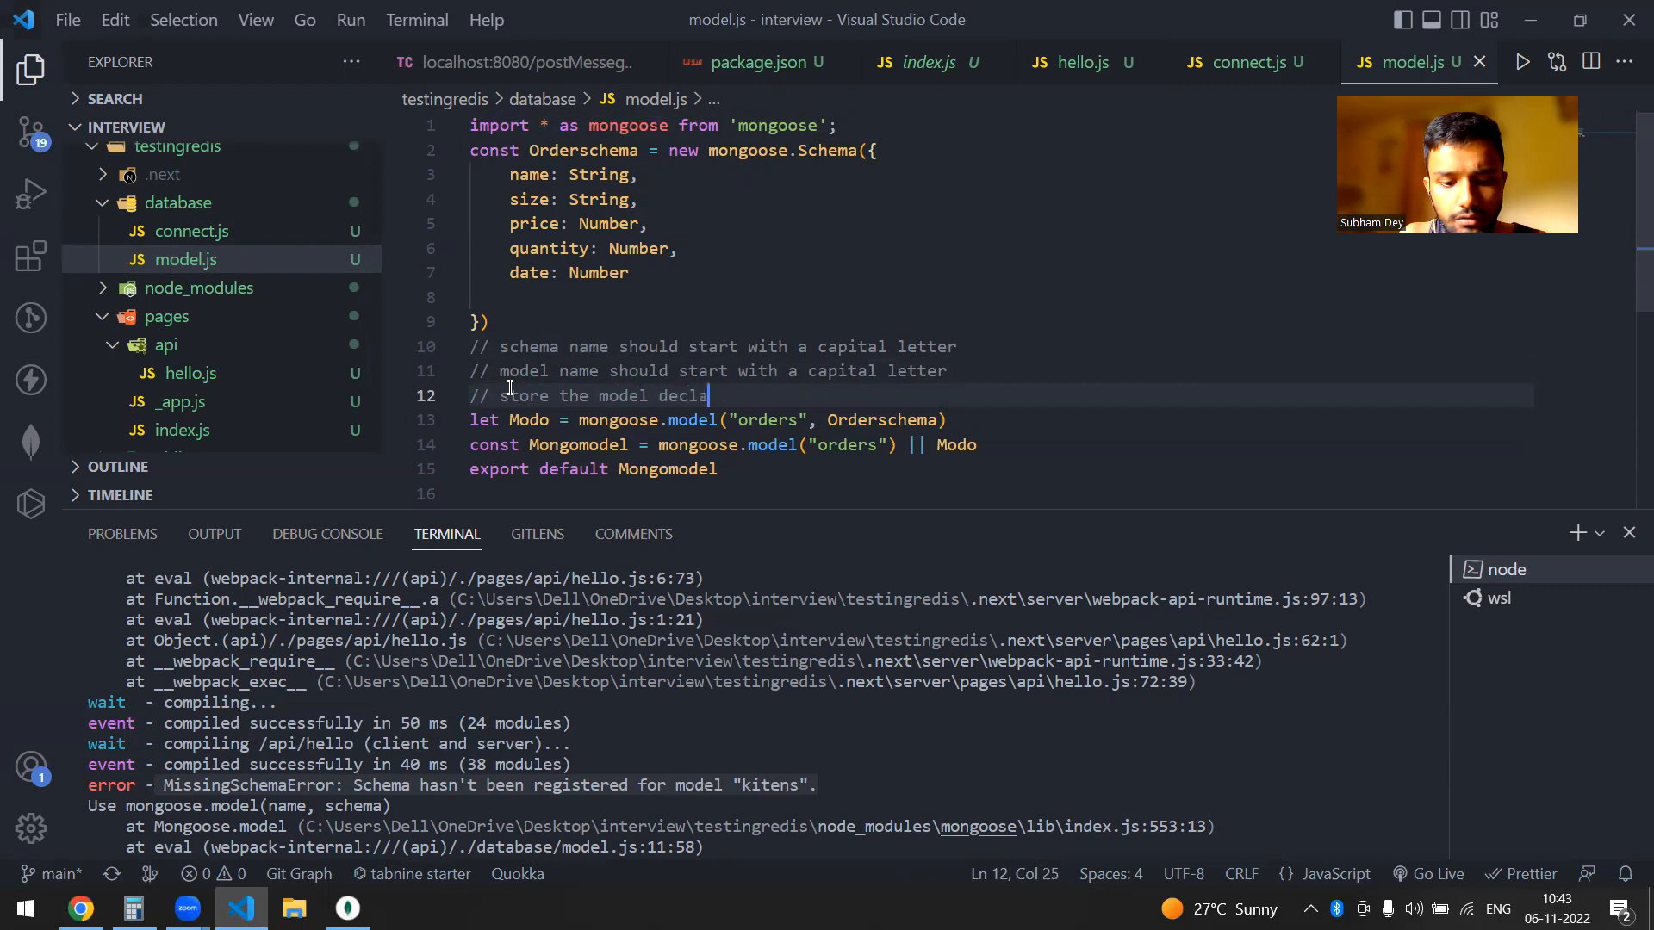
text(ration)
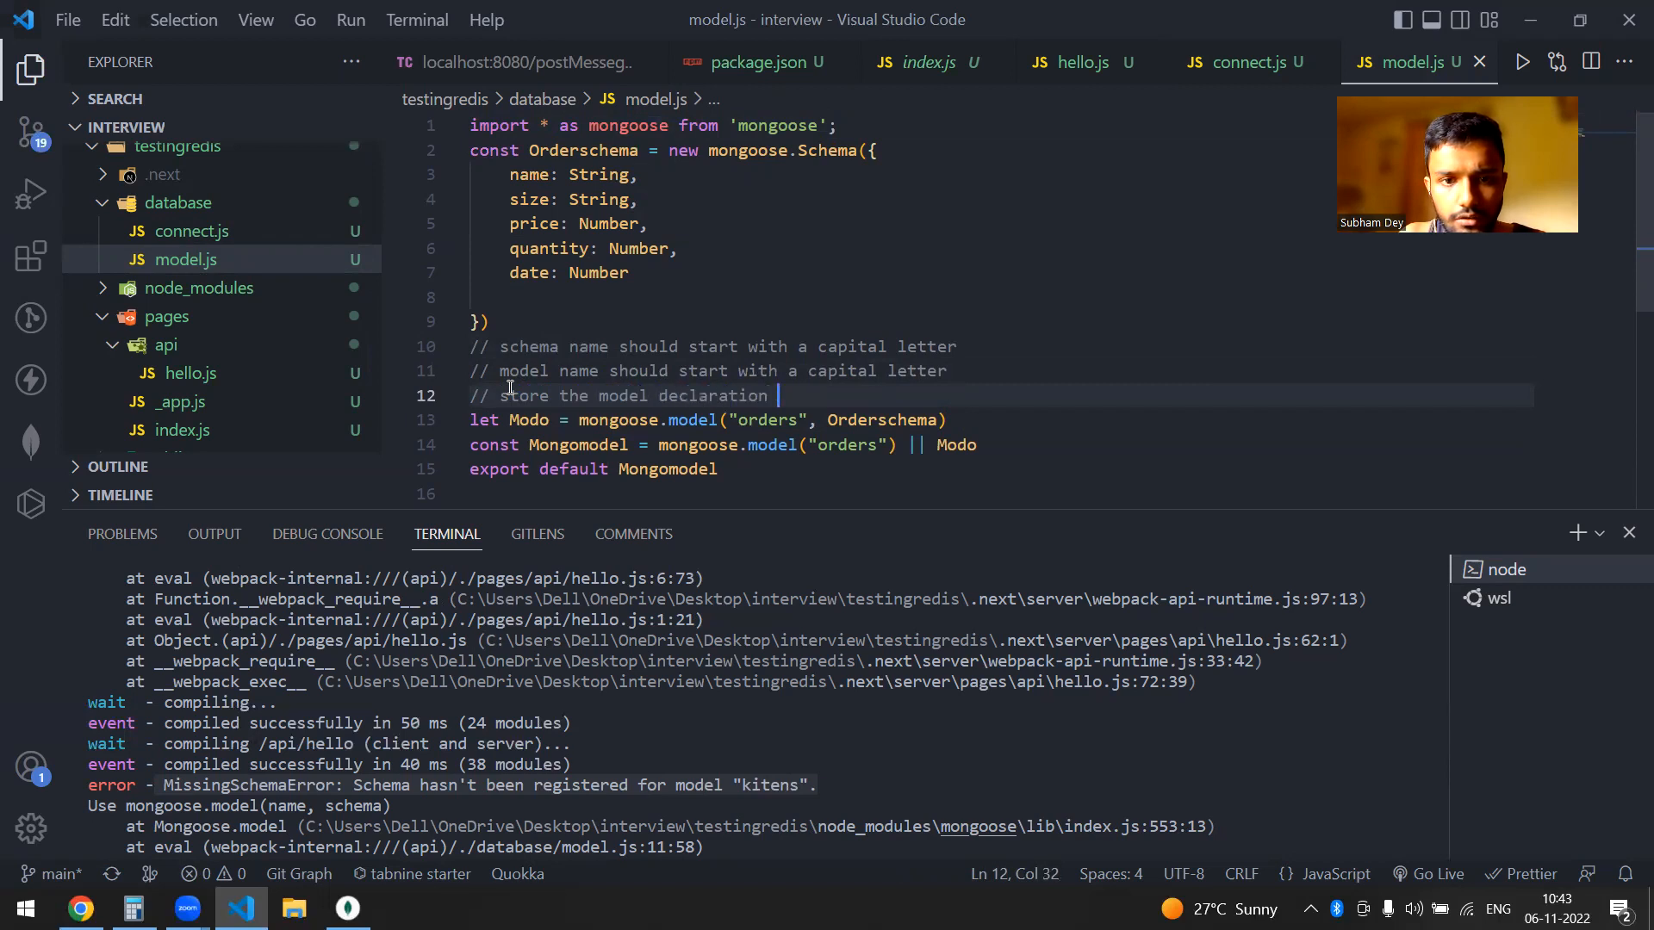
text(into a)
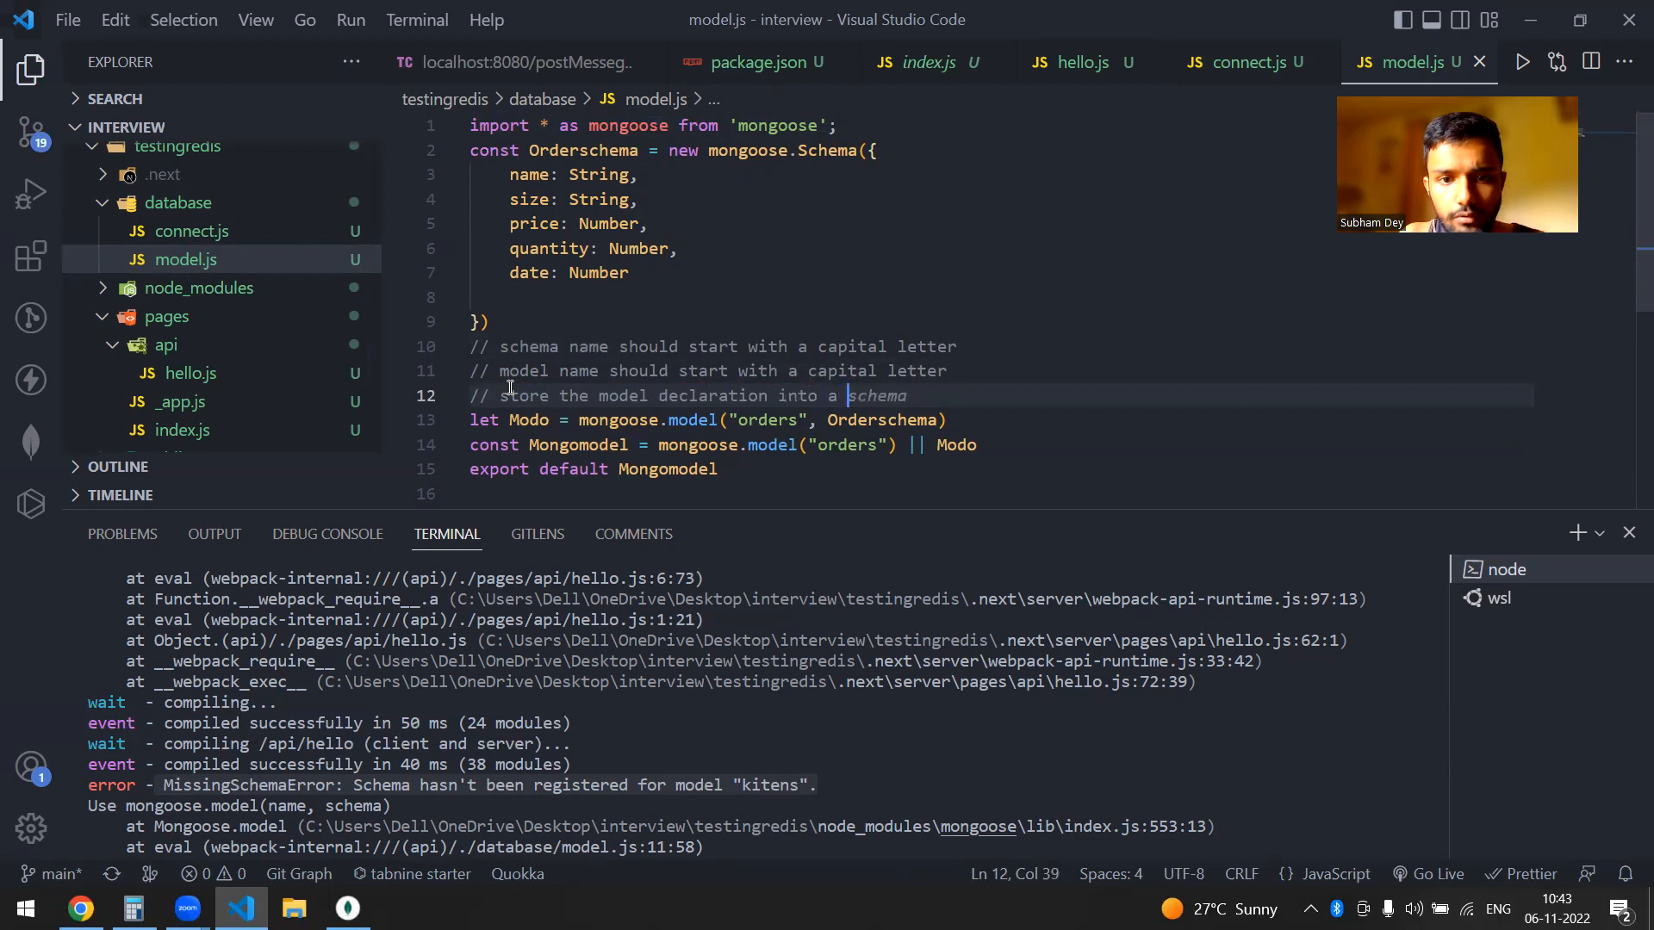
text(vaa)
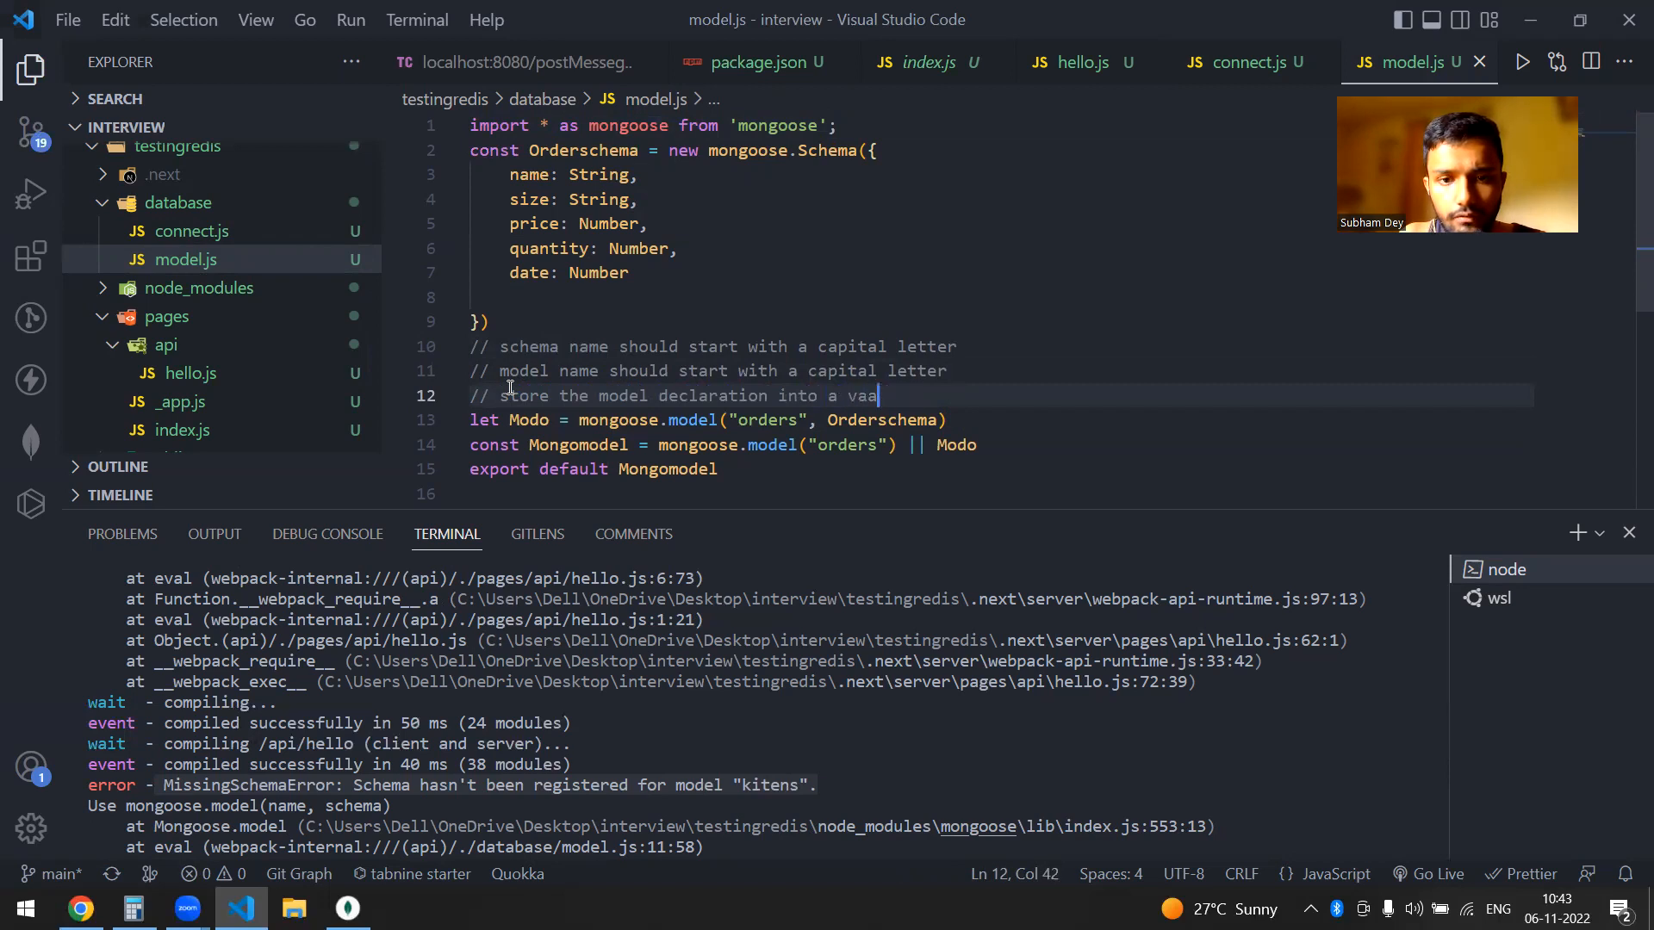
text(riable name)
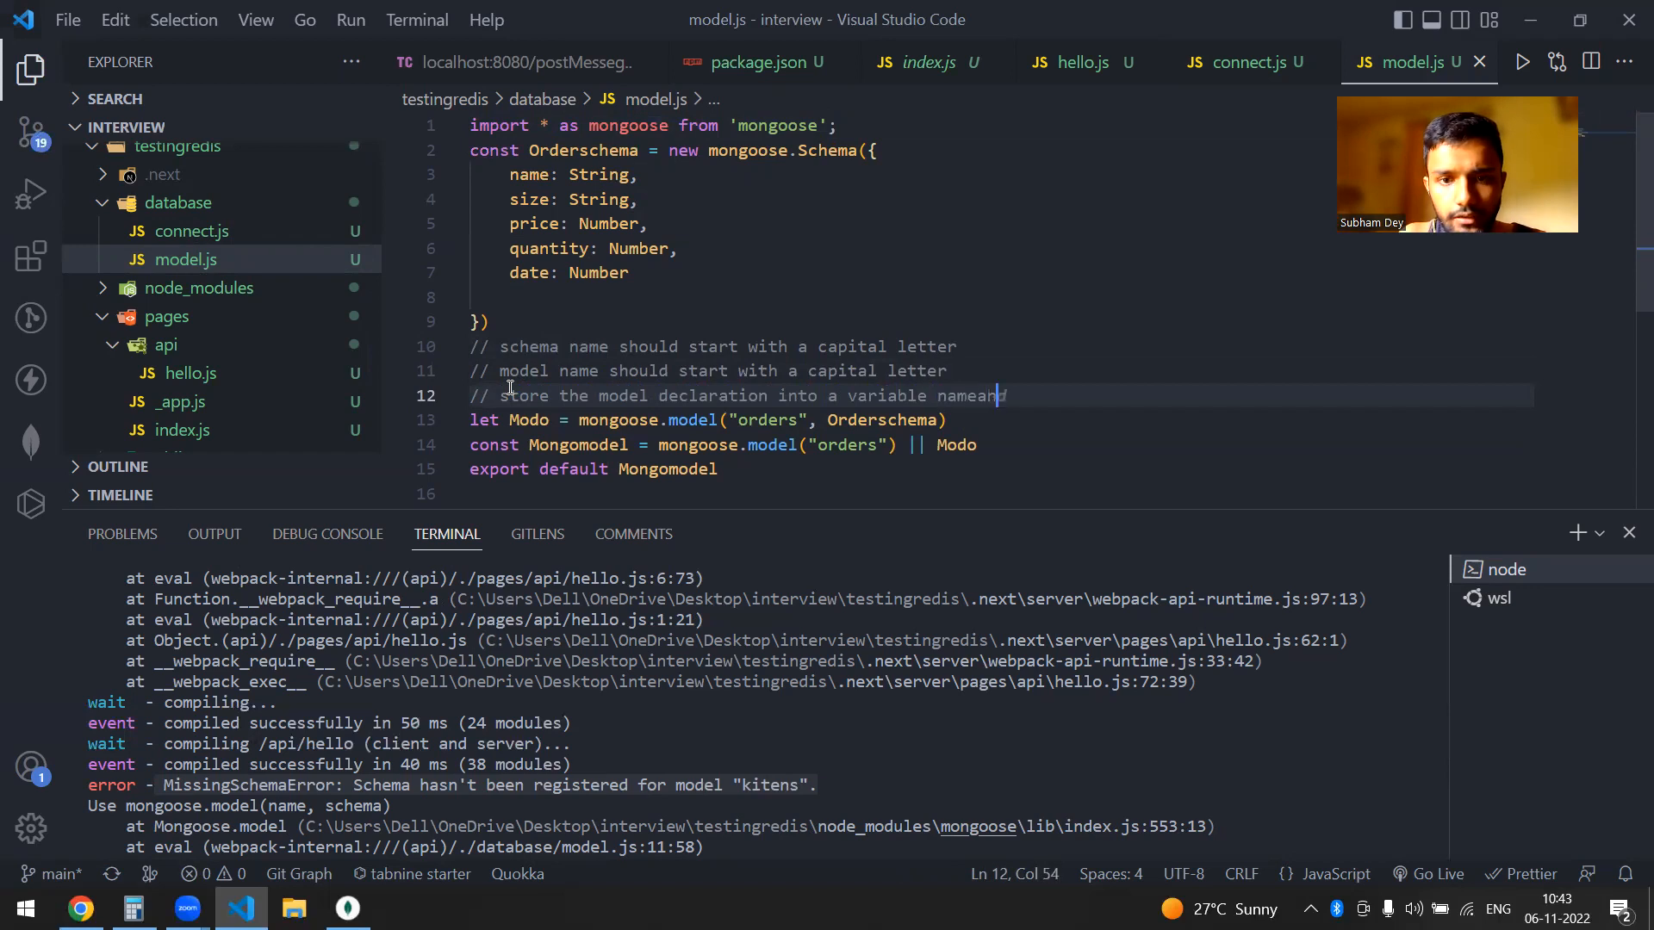
text(and tha)
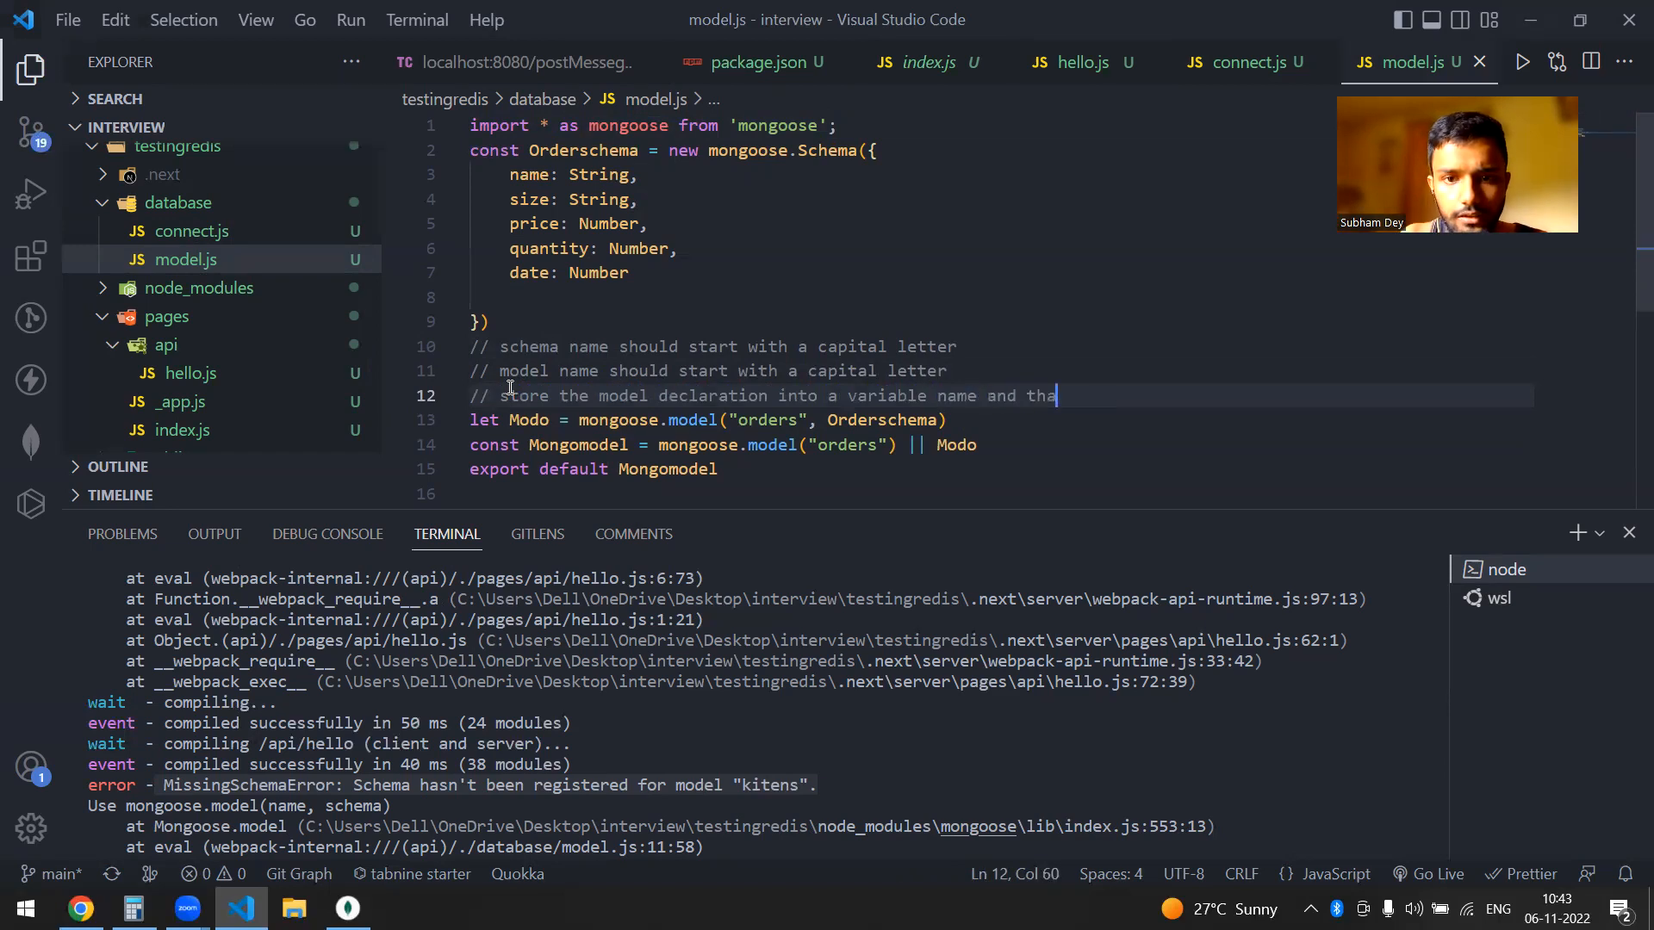
text(parsed)
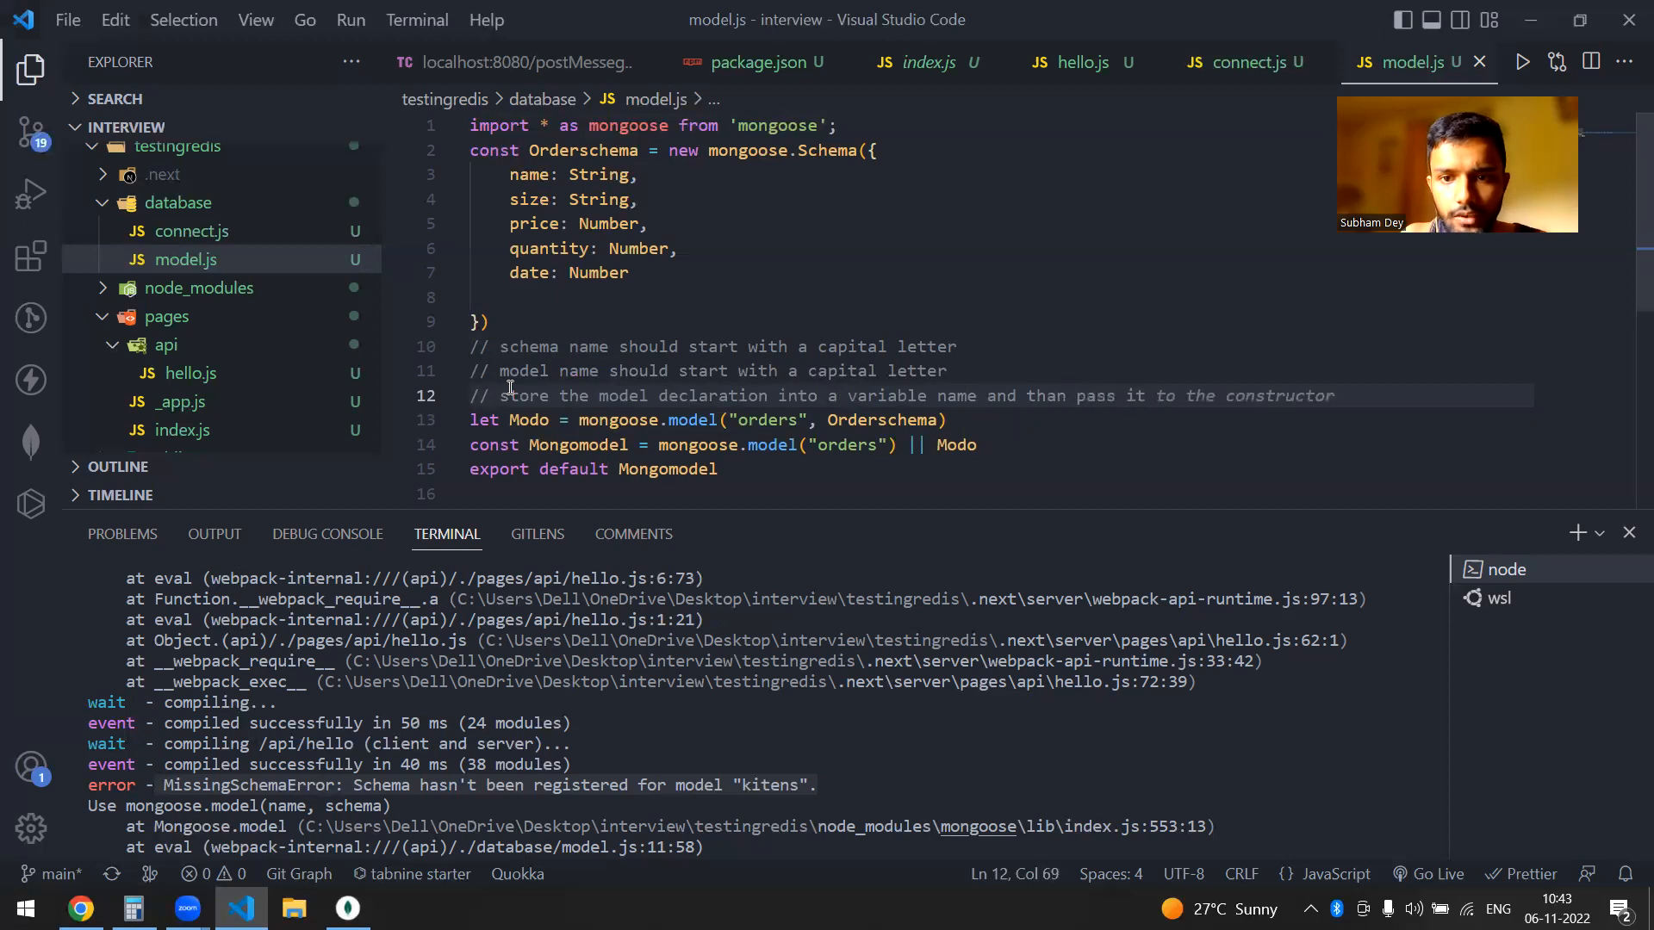
click(975, 445)
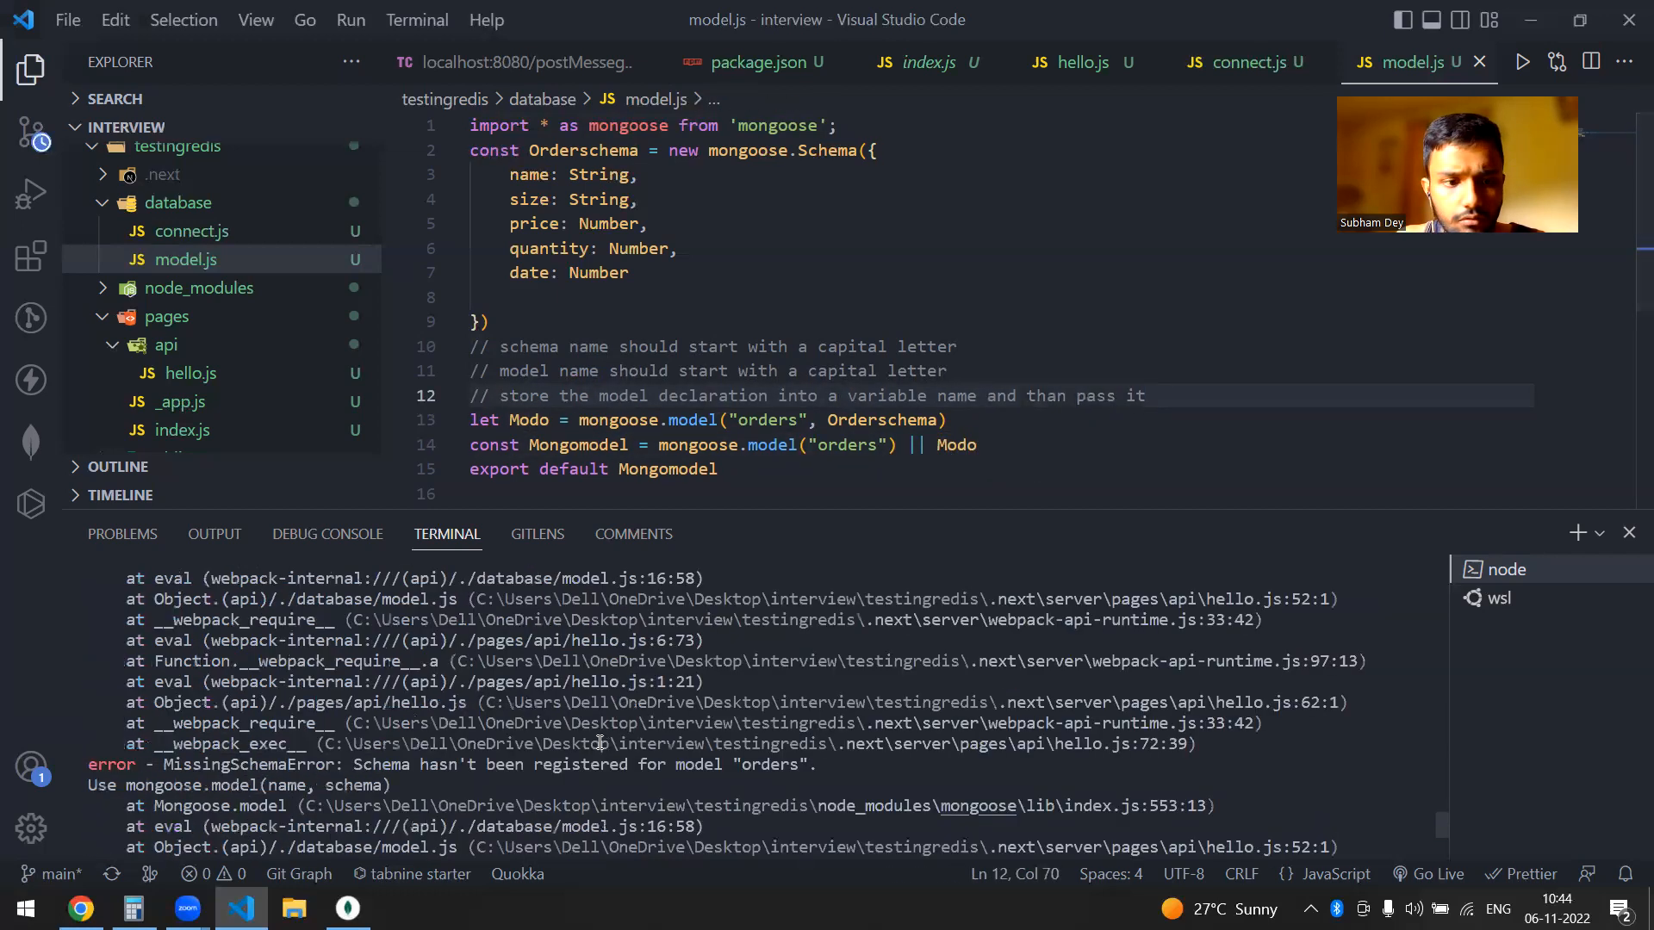
click(517, 62)
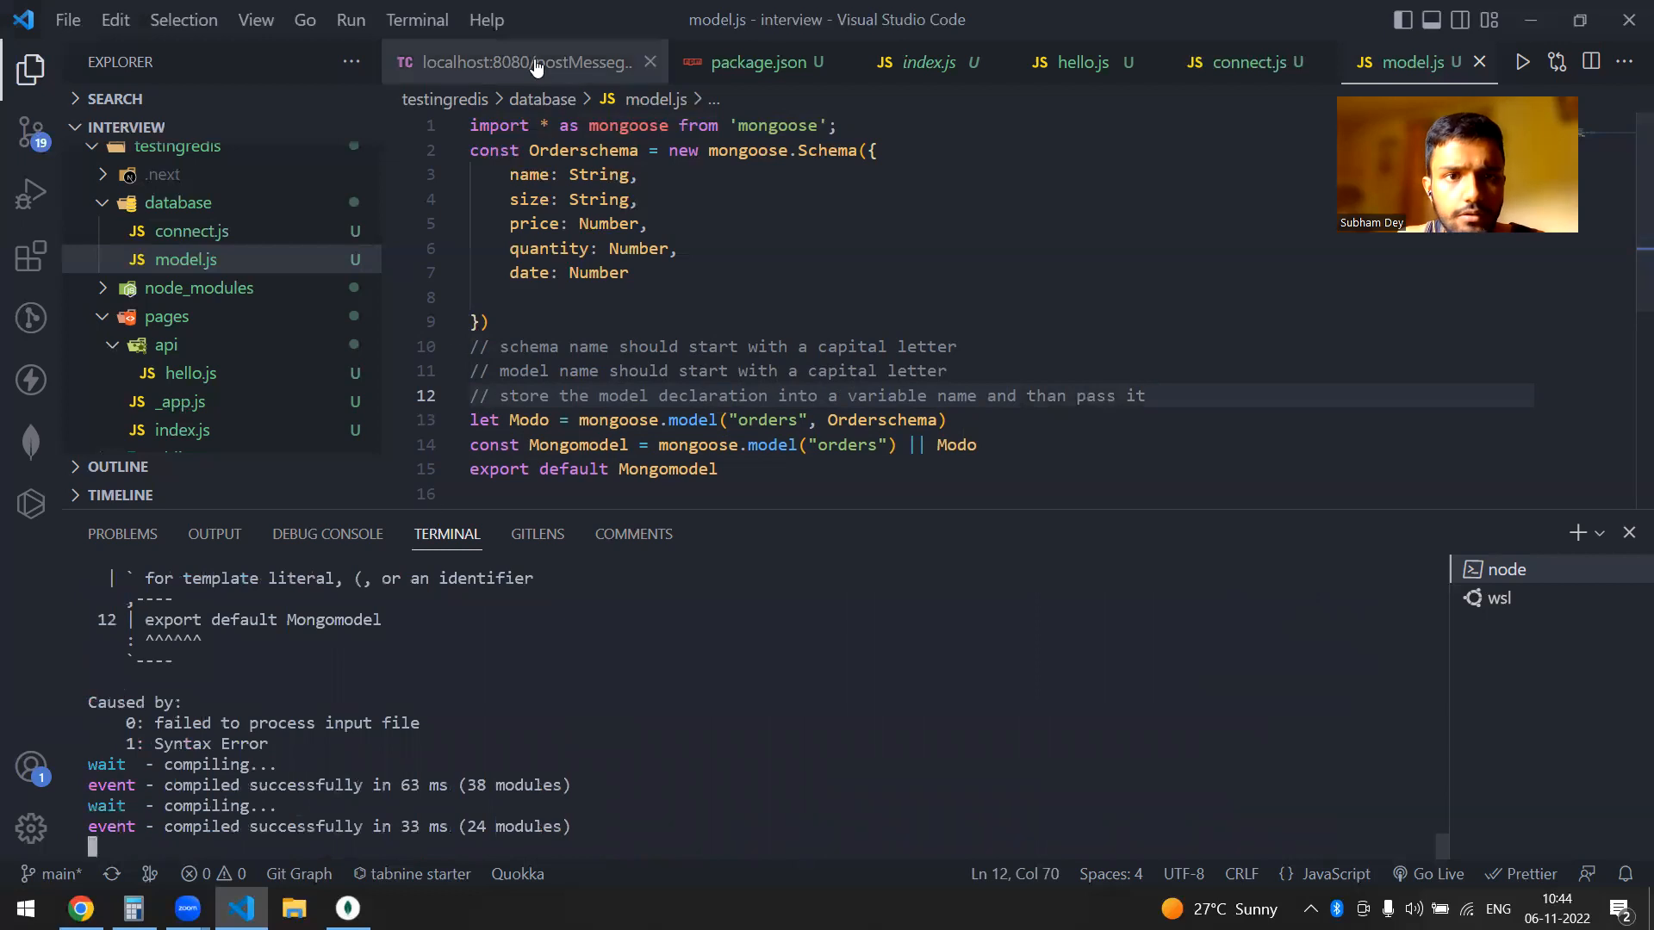
click(523, 62)
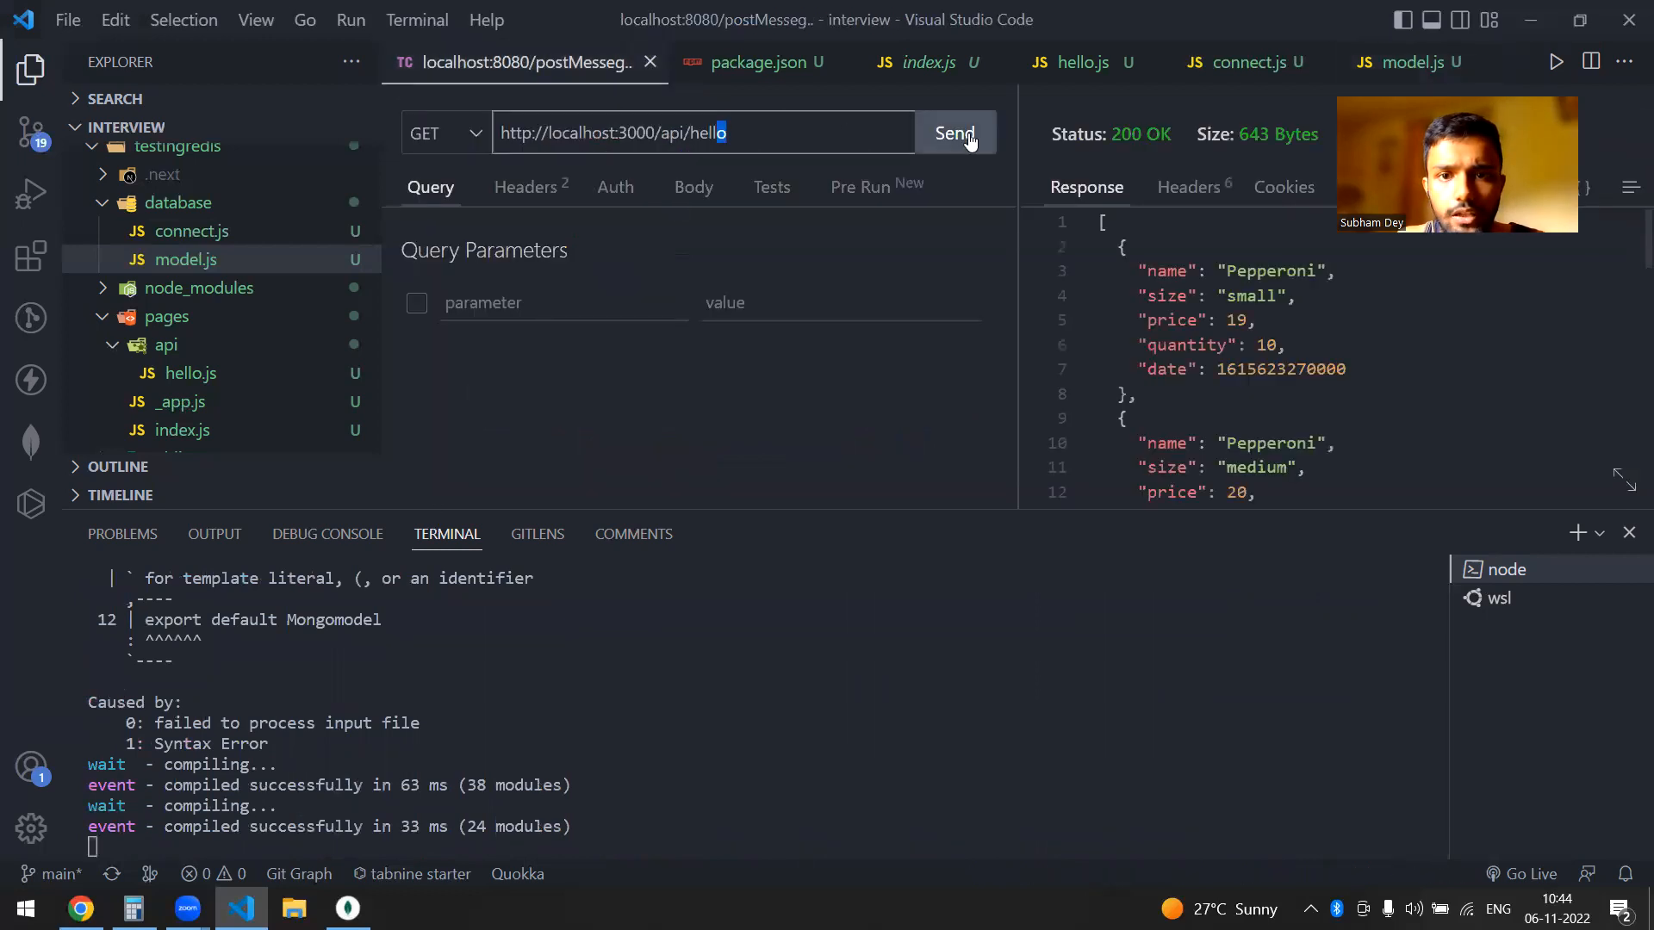
click(952, 133)
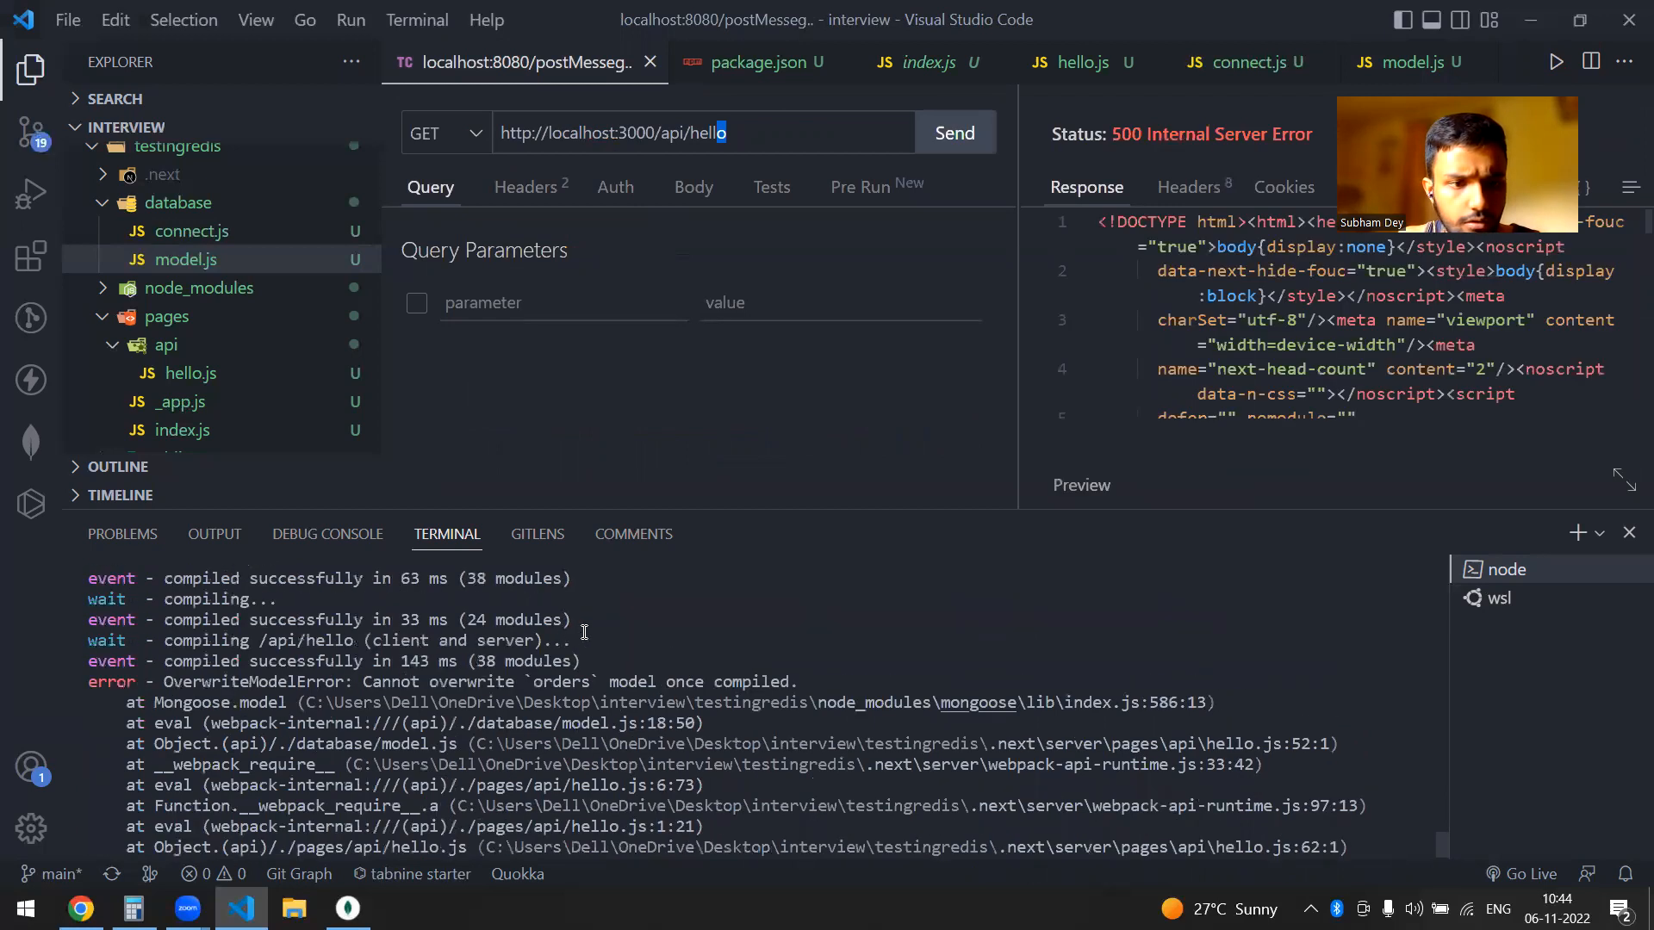
scroll(down, 3)
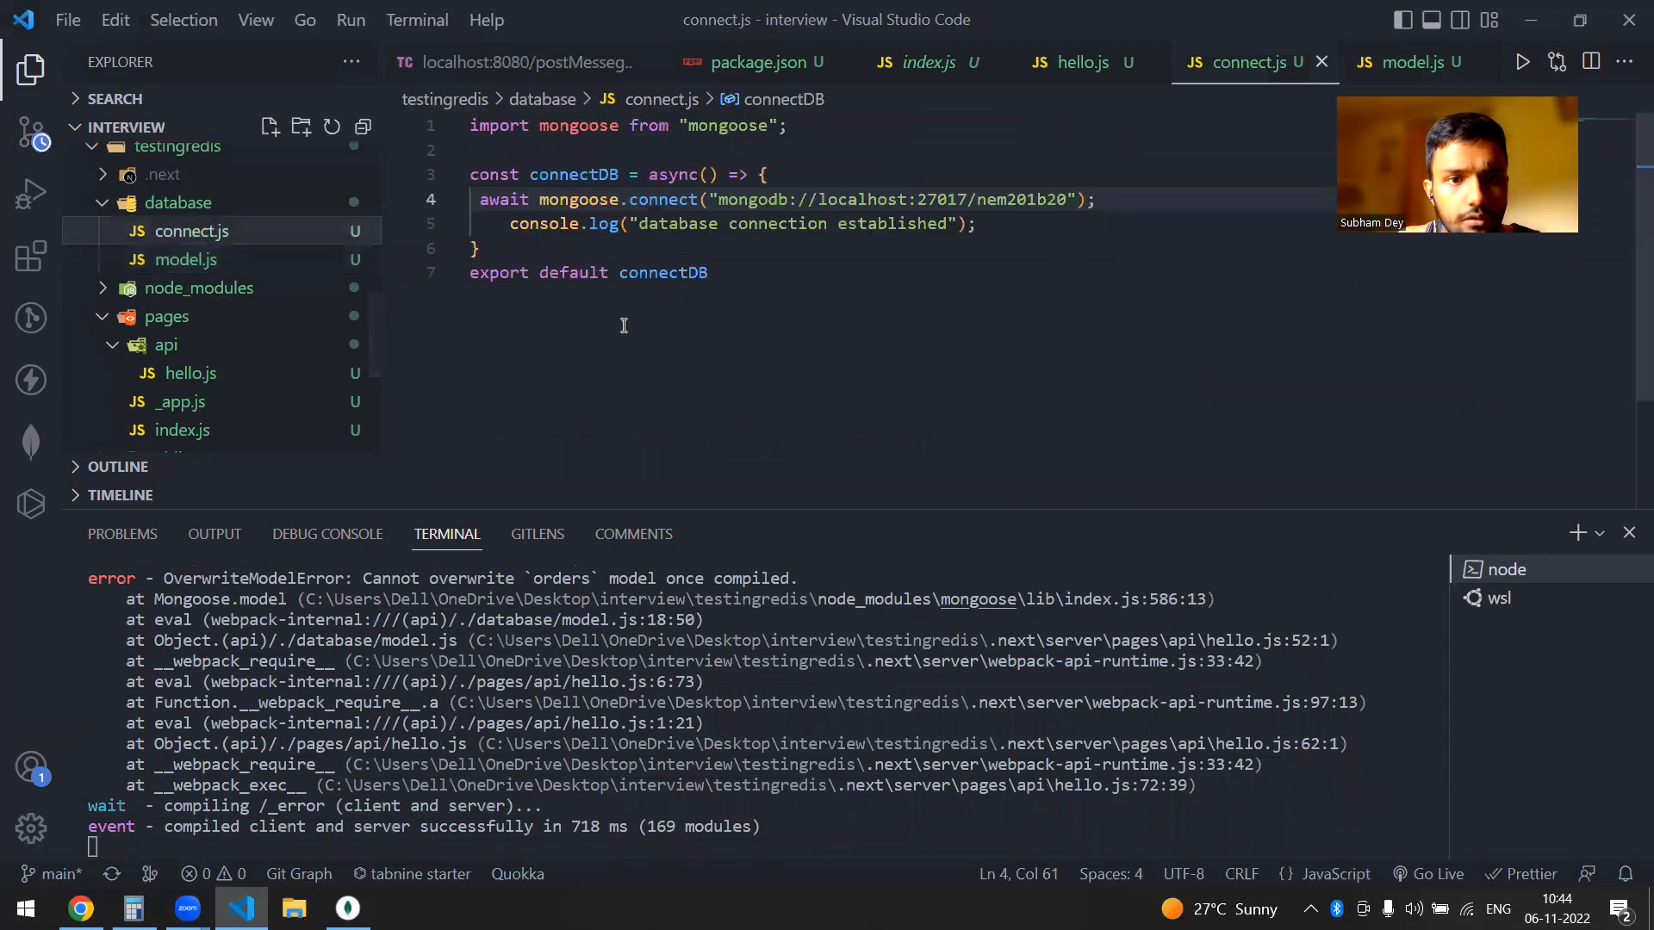
click(1407, 62)
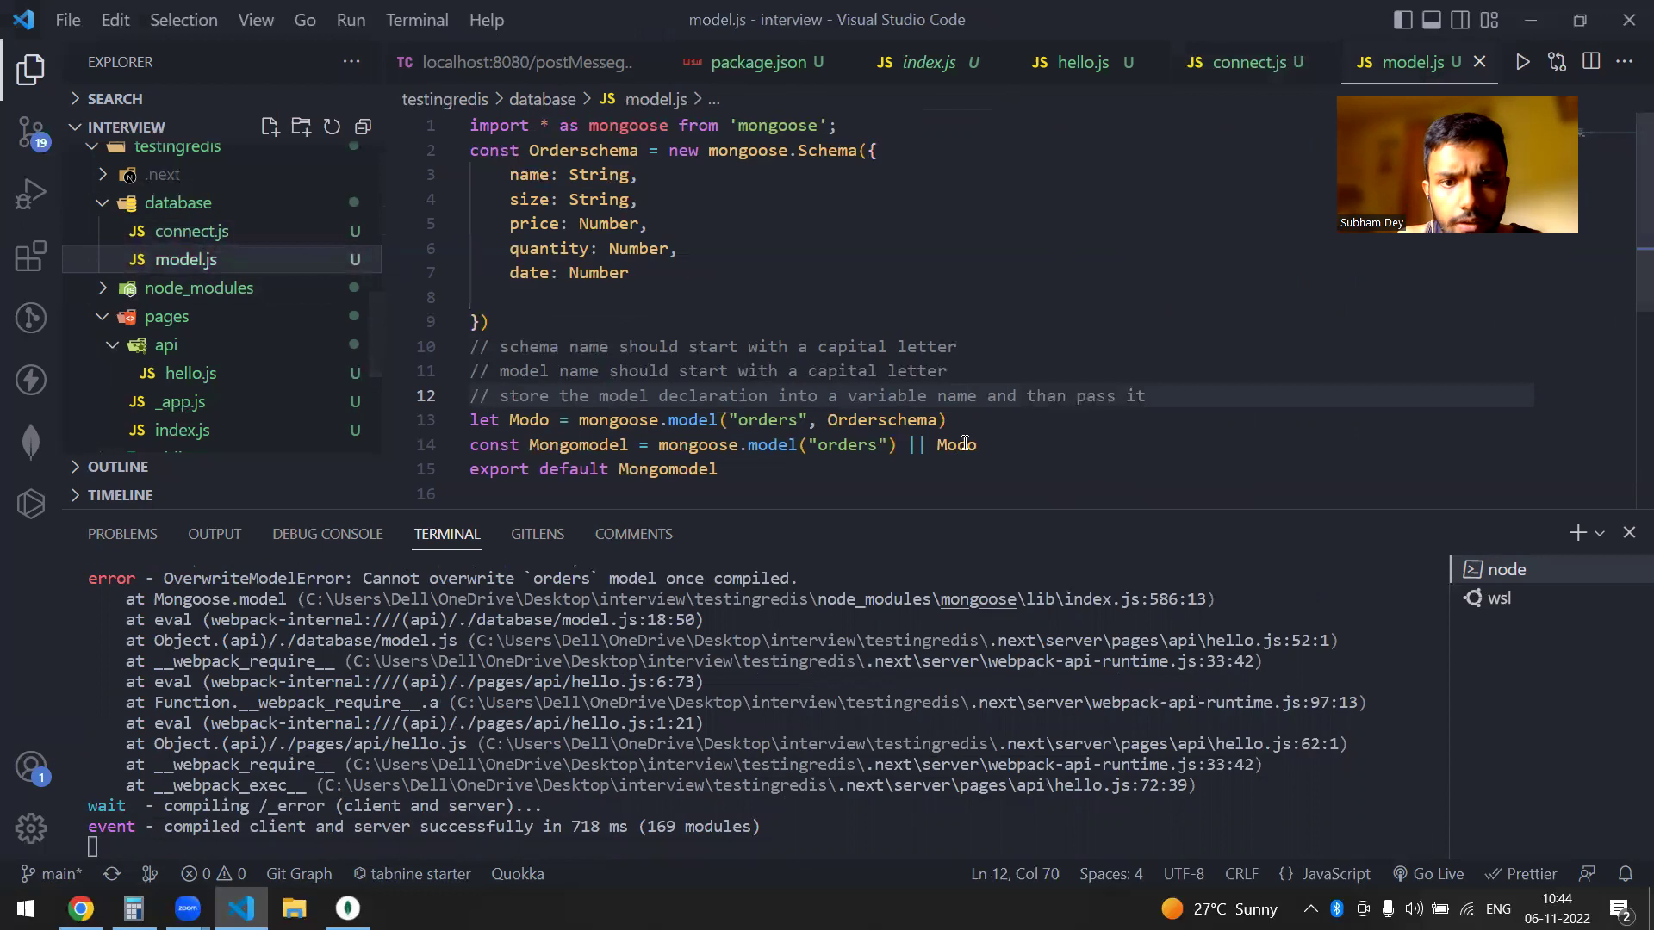
click(947, 420)
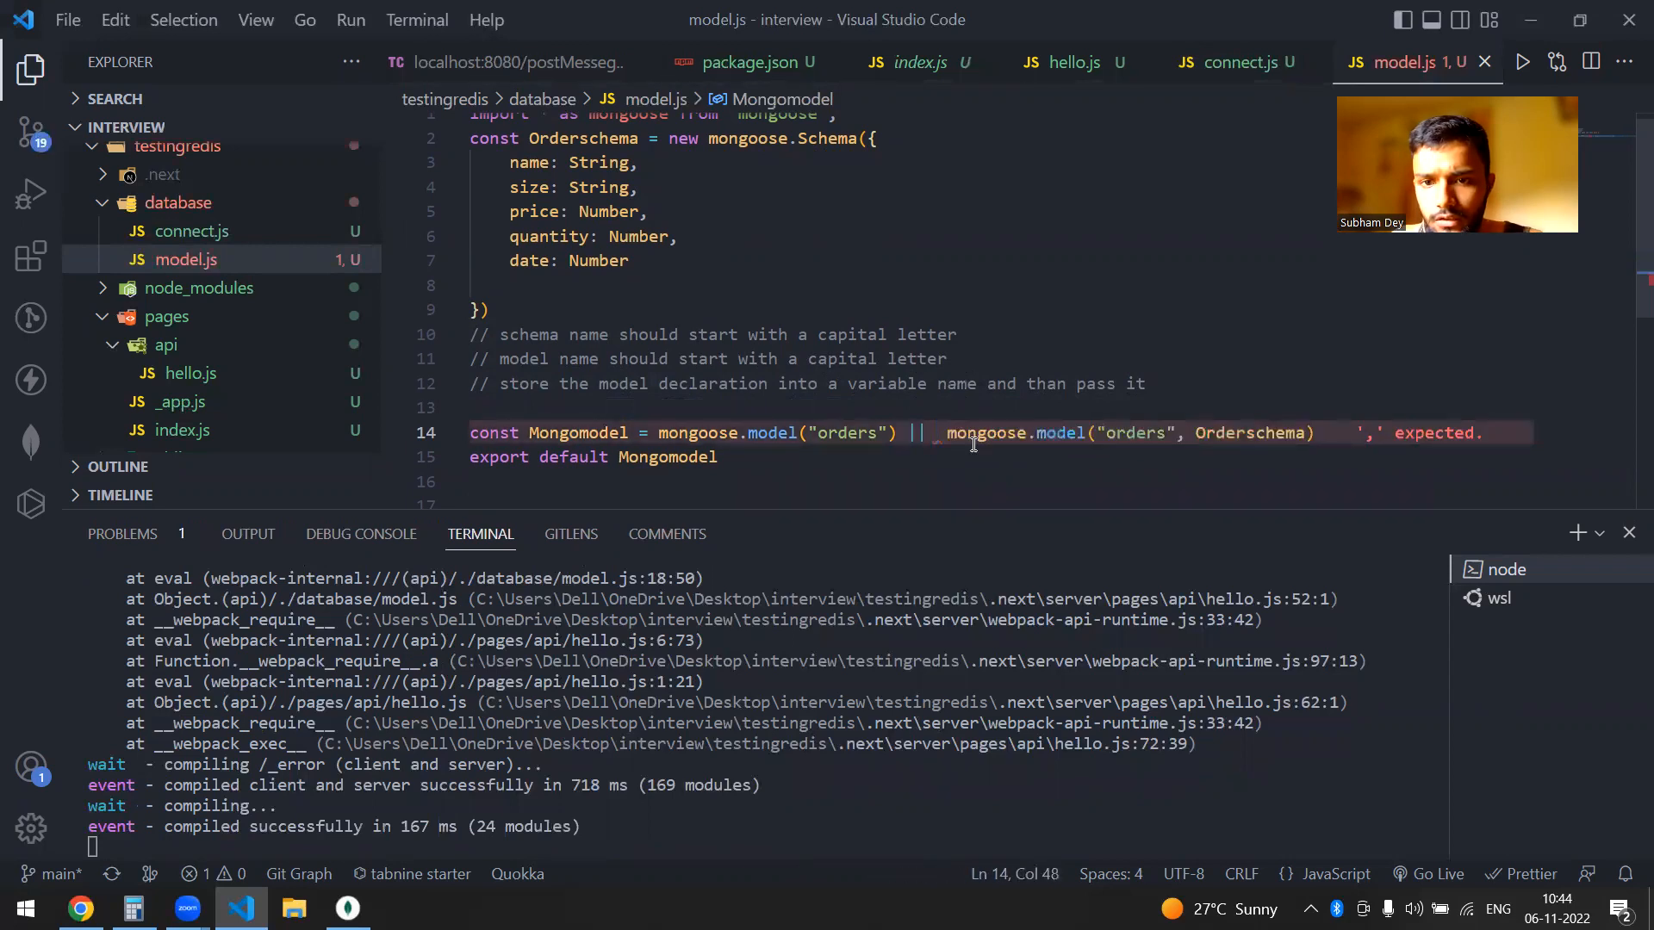
click(523, 62)
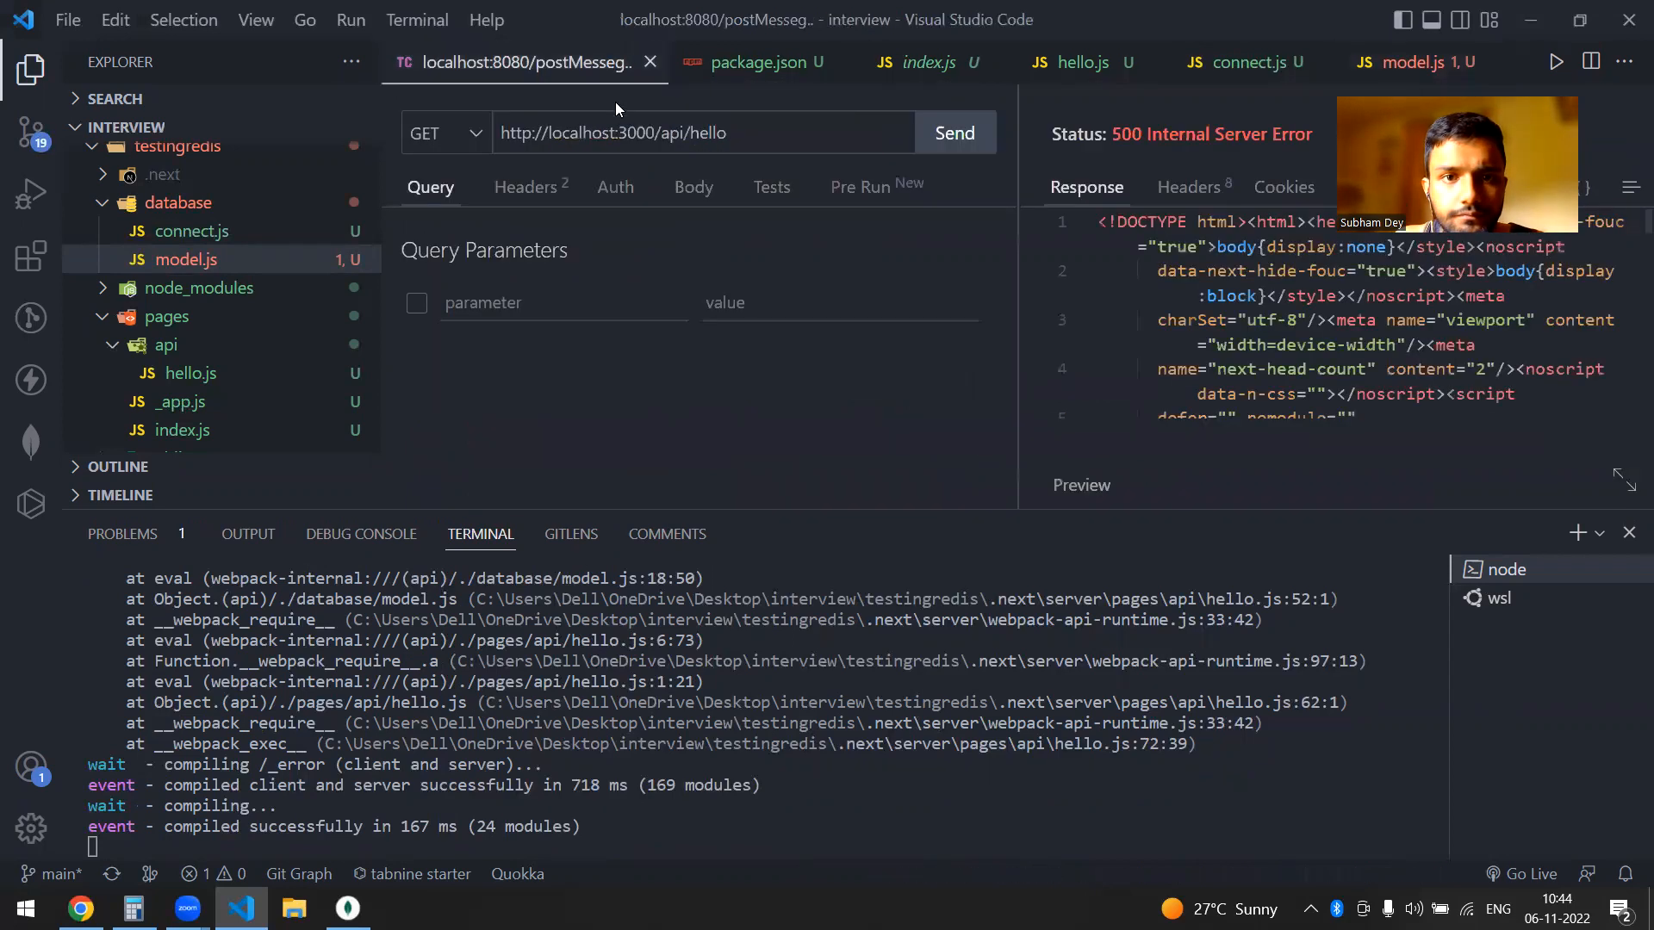
click(953, 132)
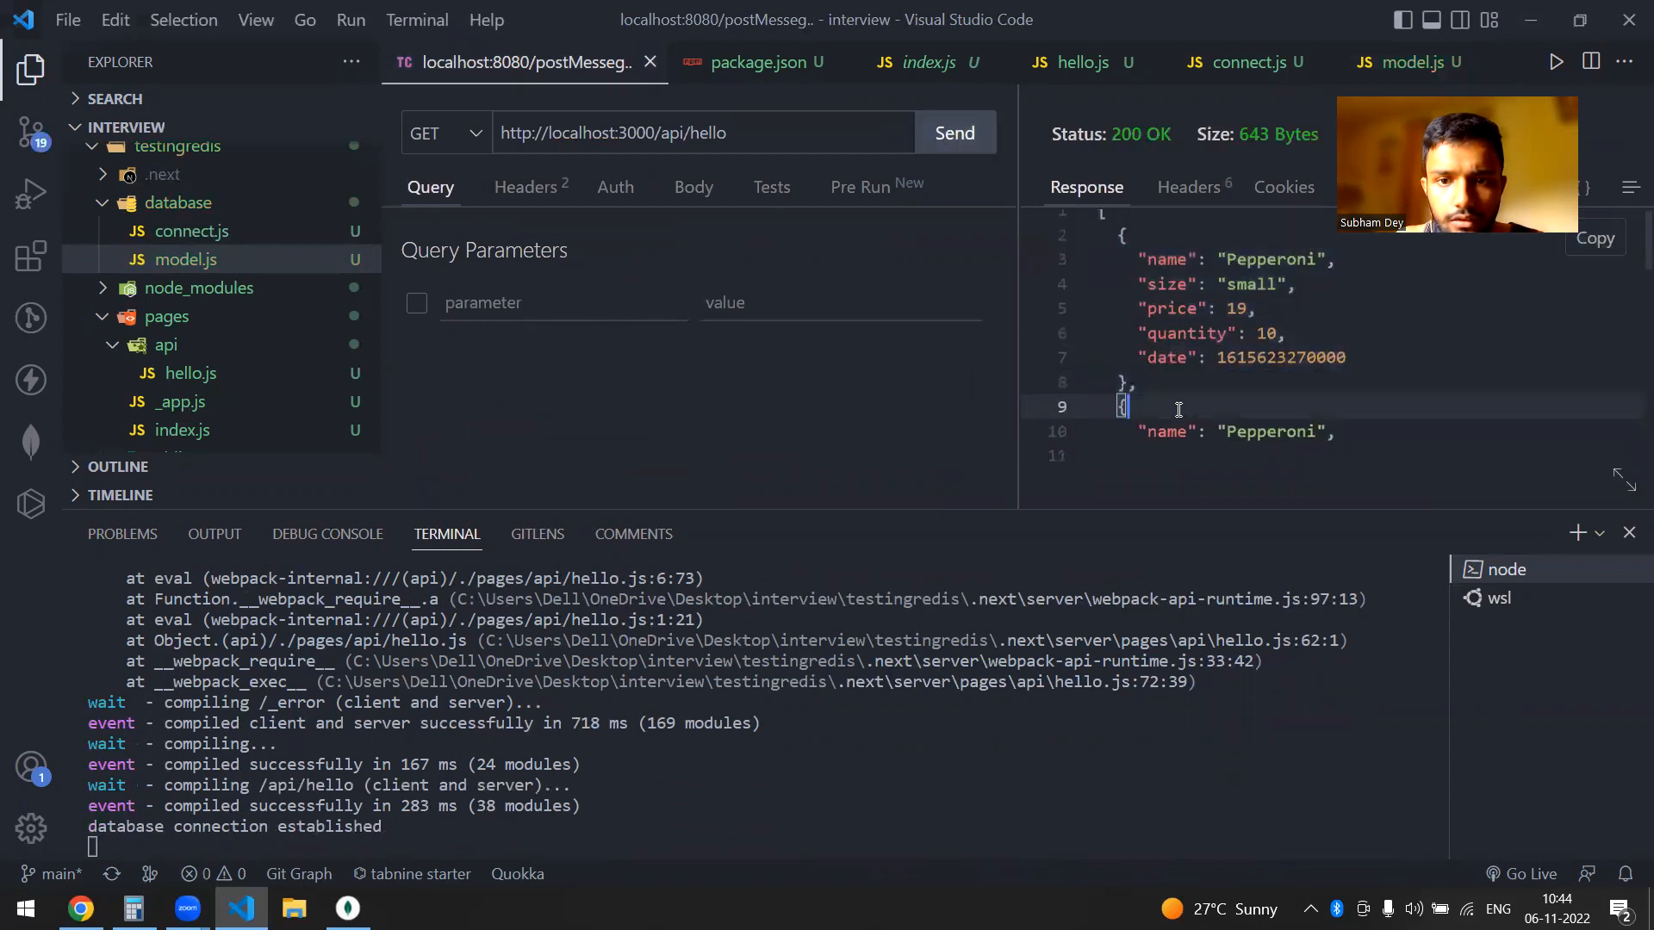
mouse_move(191, 231)
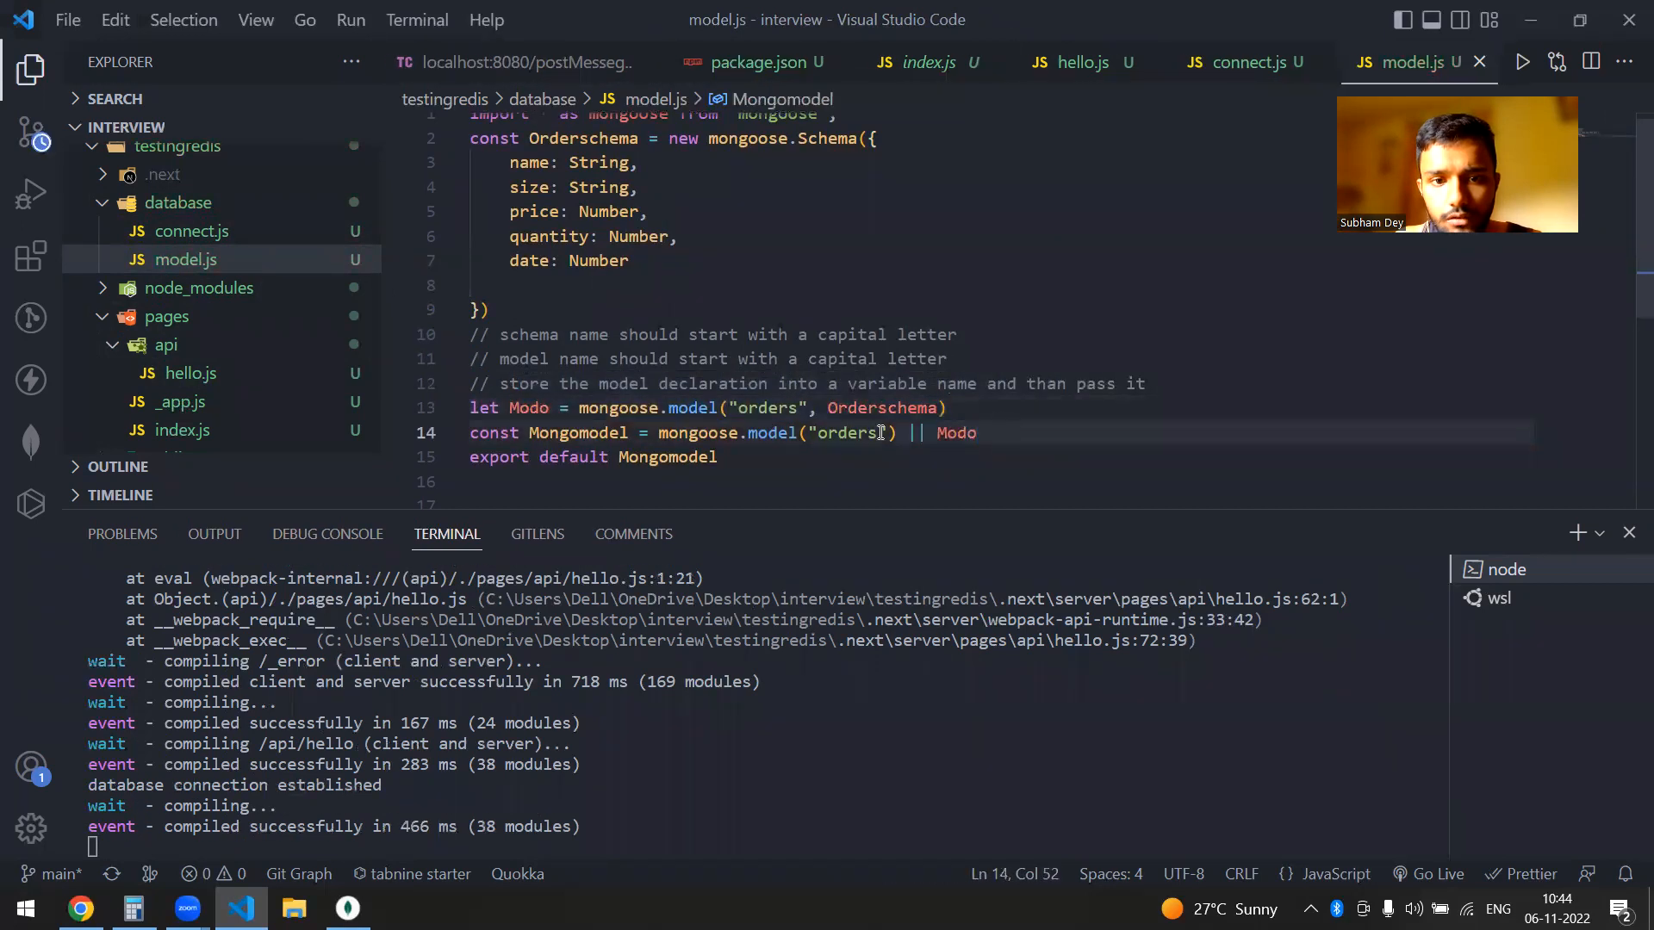
double_click(954, 432)
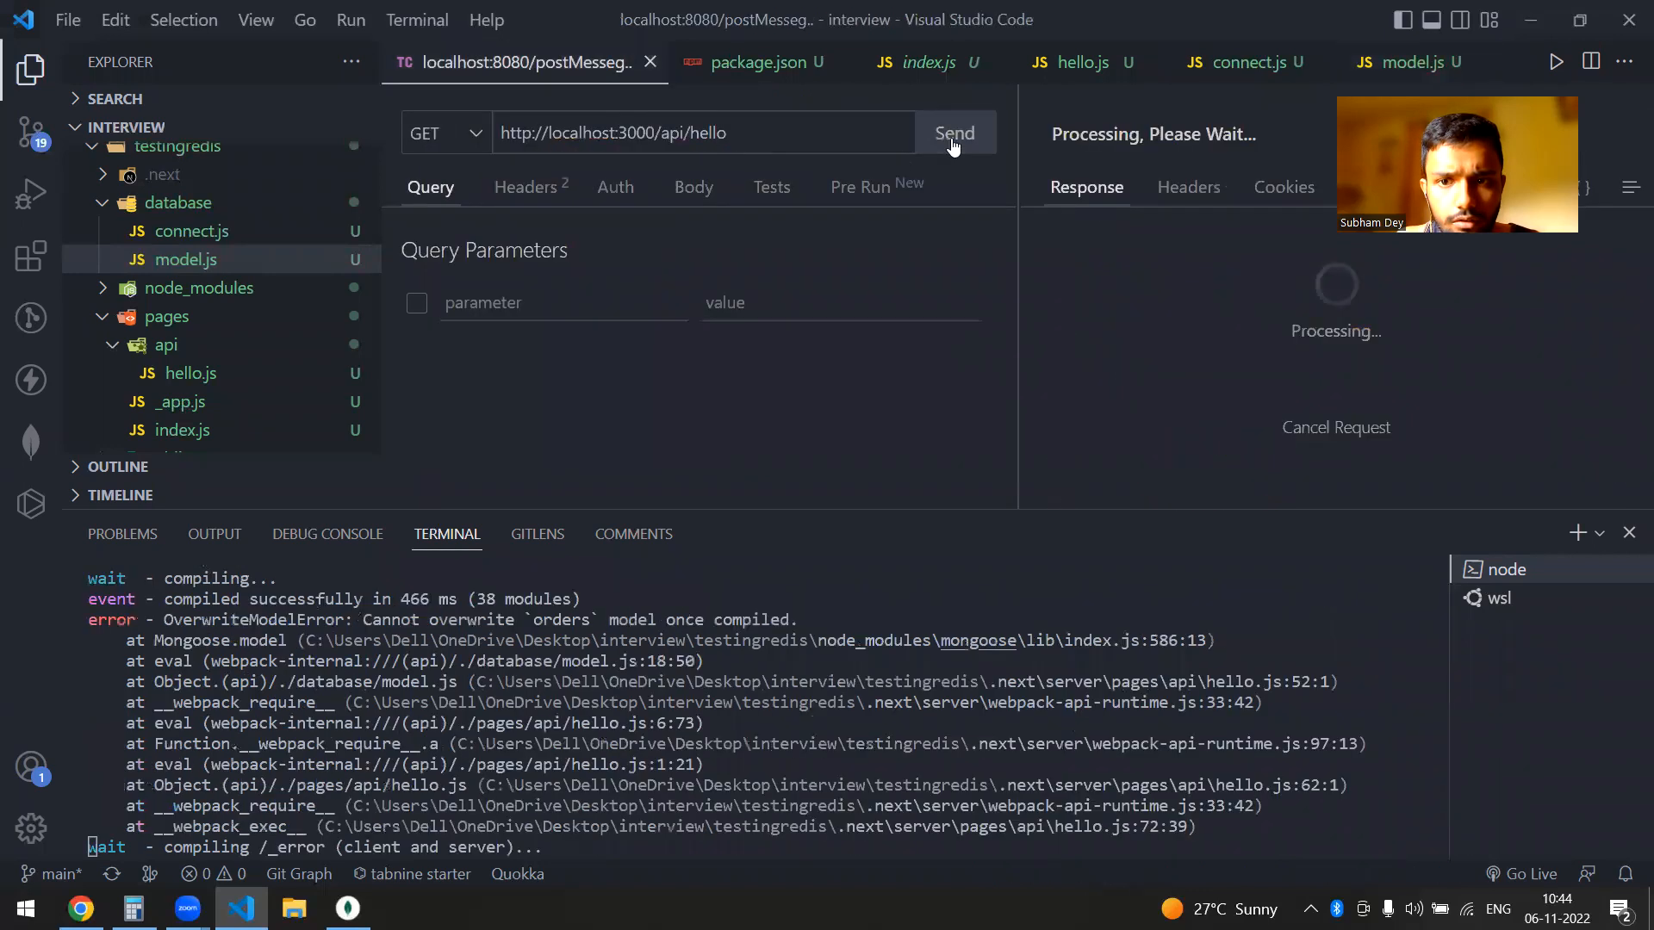
click(953, 132)
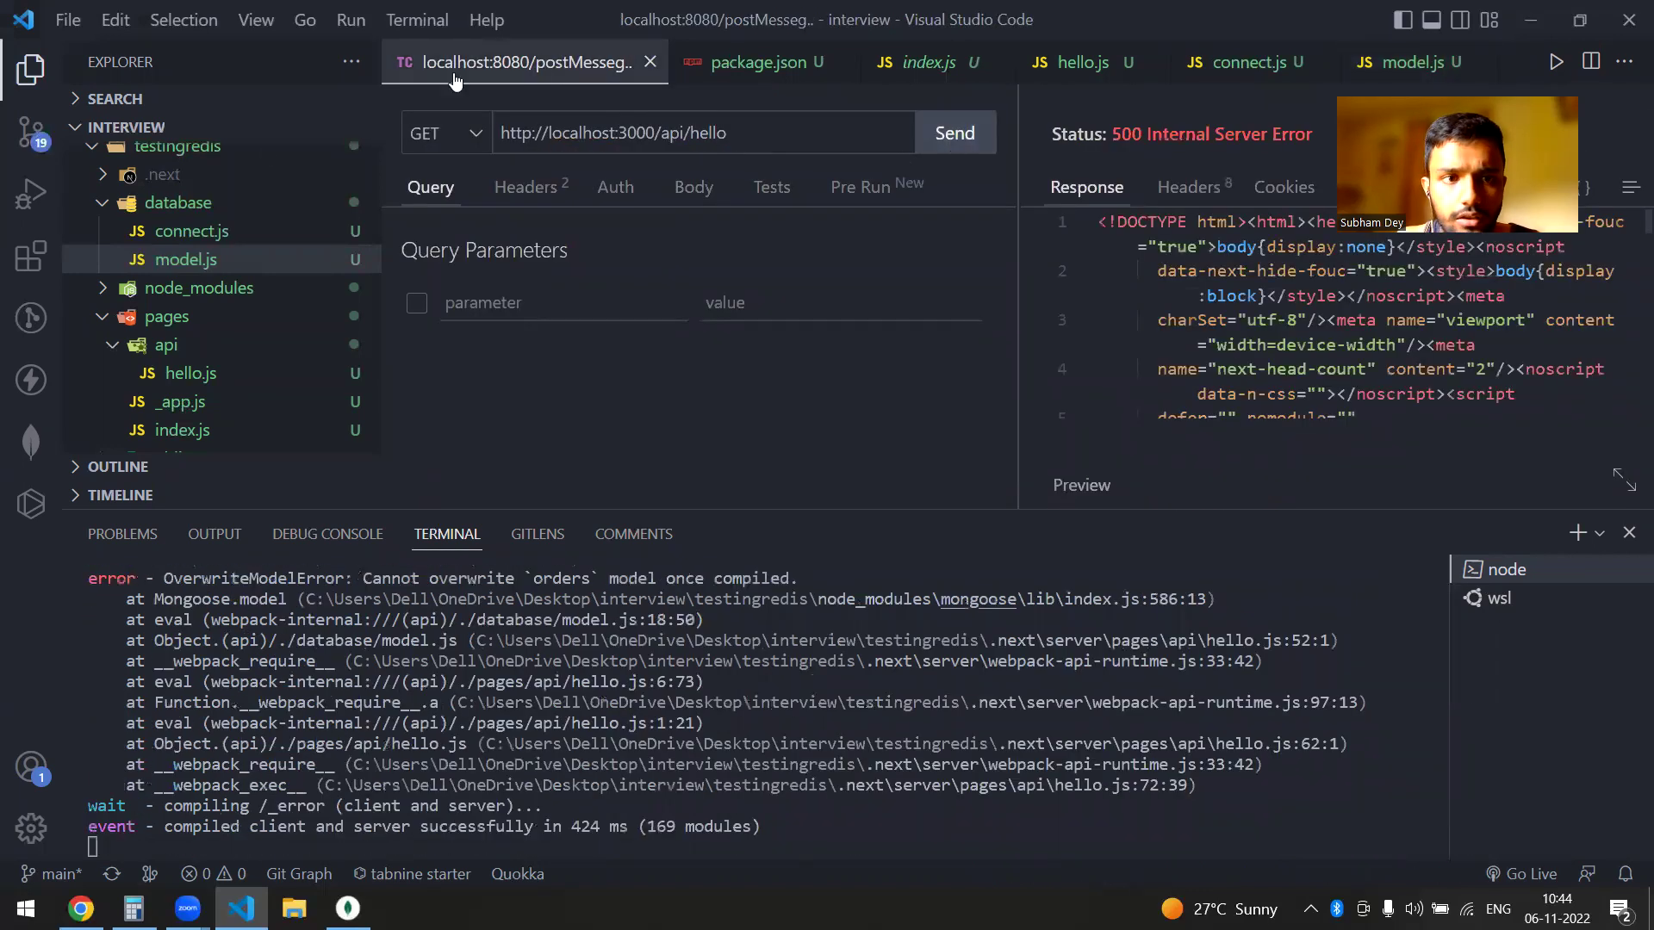
click(1068, 62)
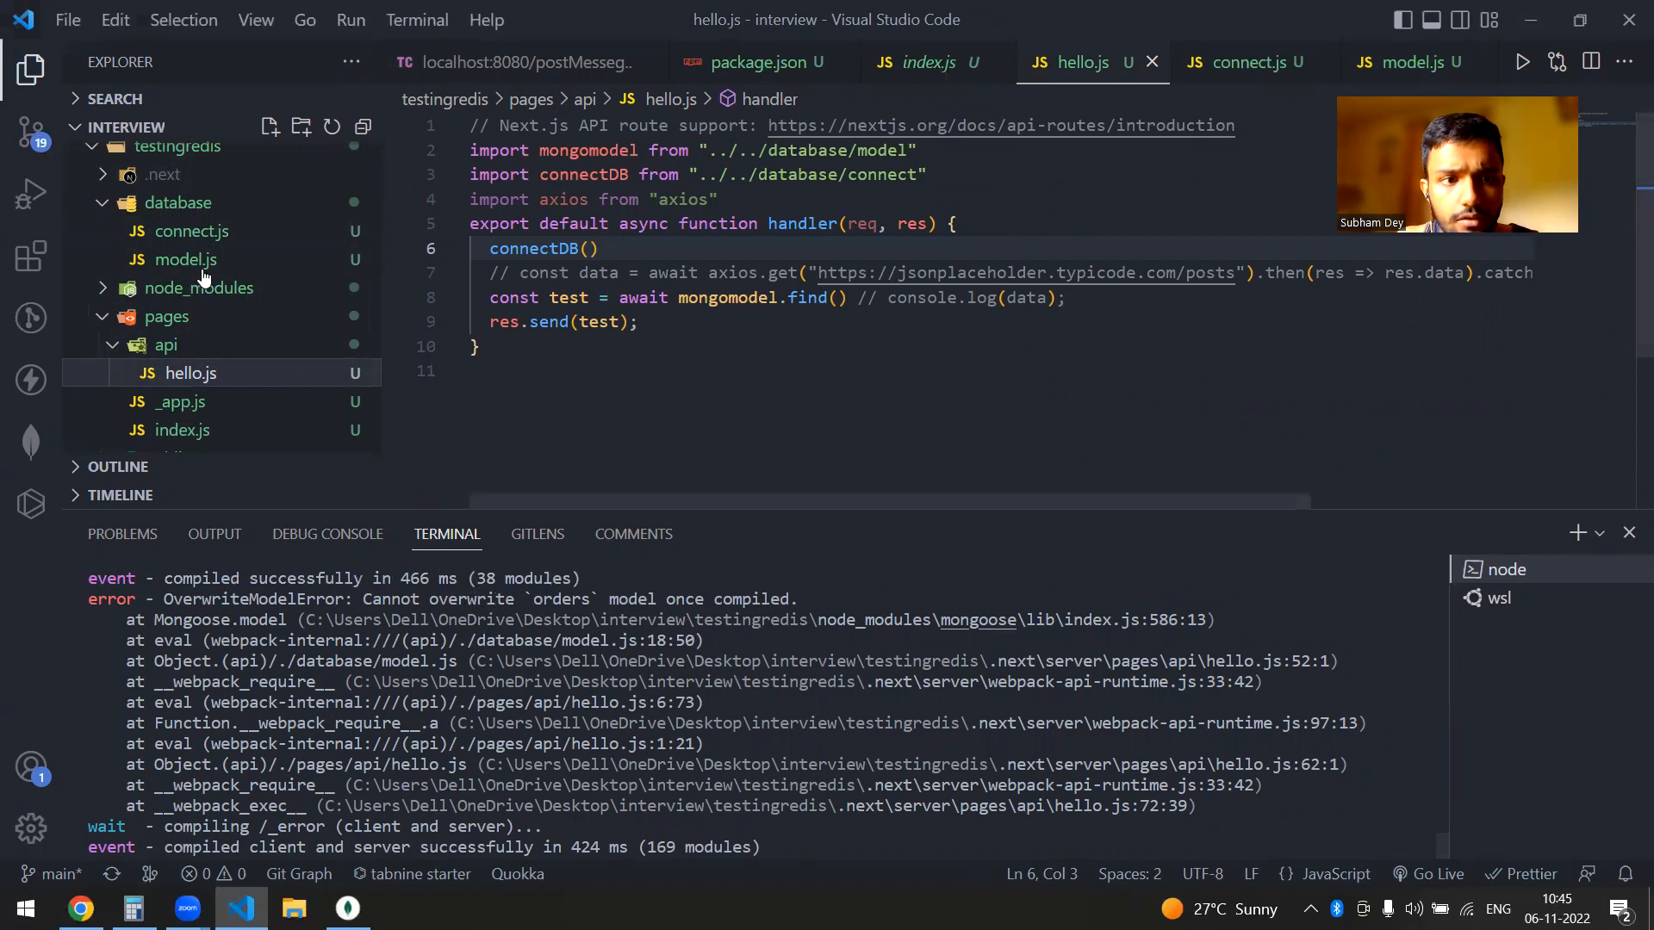
click(184, 260)
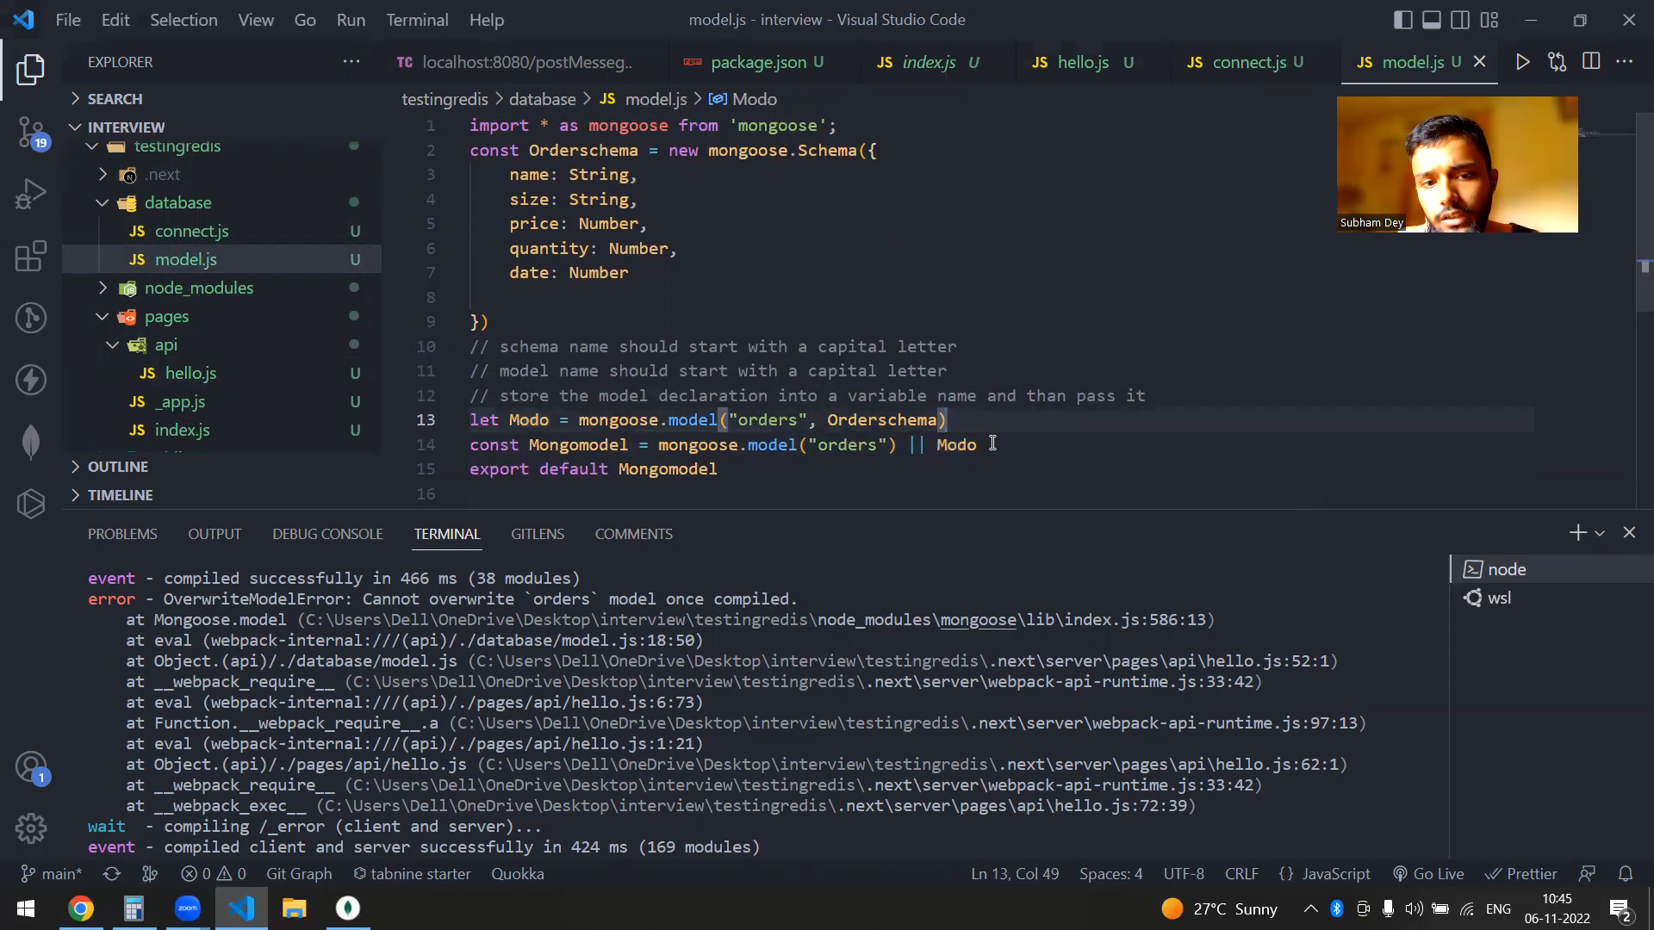
Step: Comment out the Modo line and fall back to mongoose.model("orders", Orderschema) inline
double_click(956, 444)
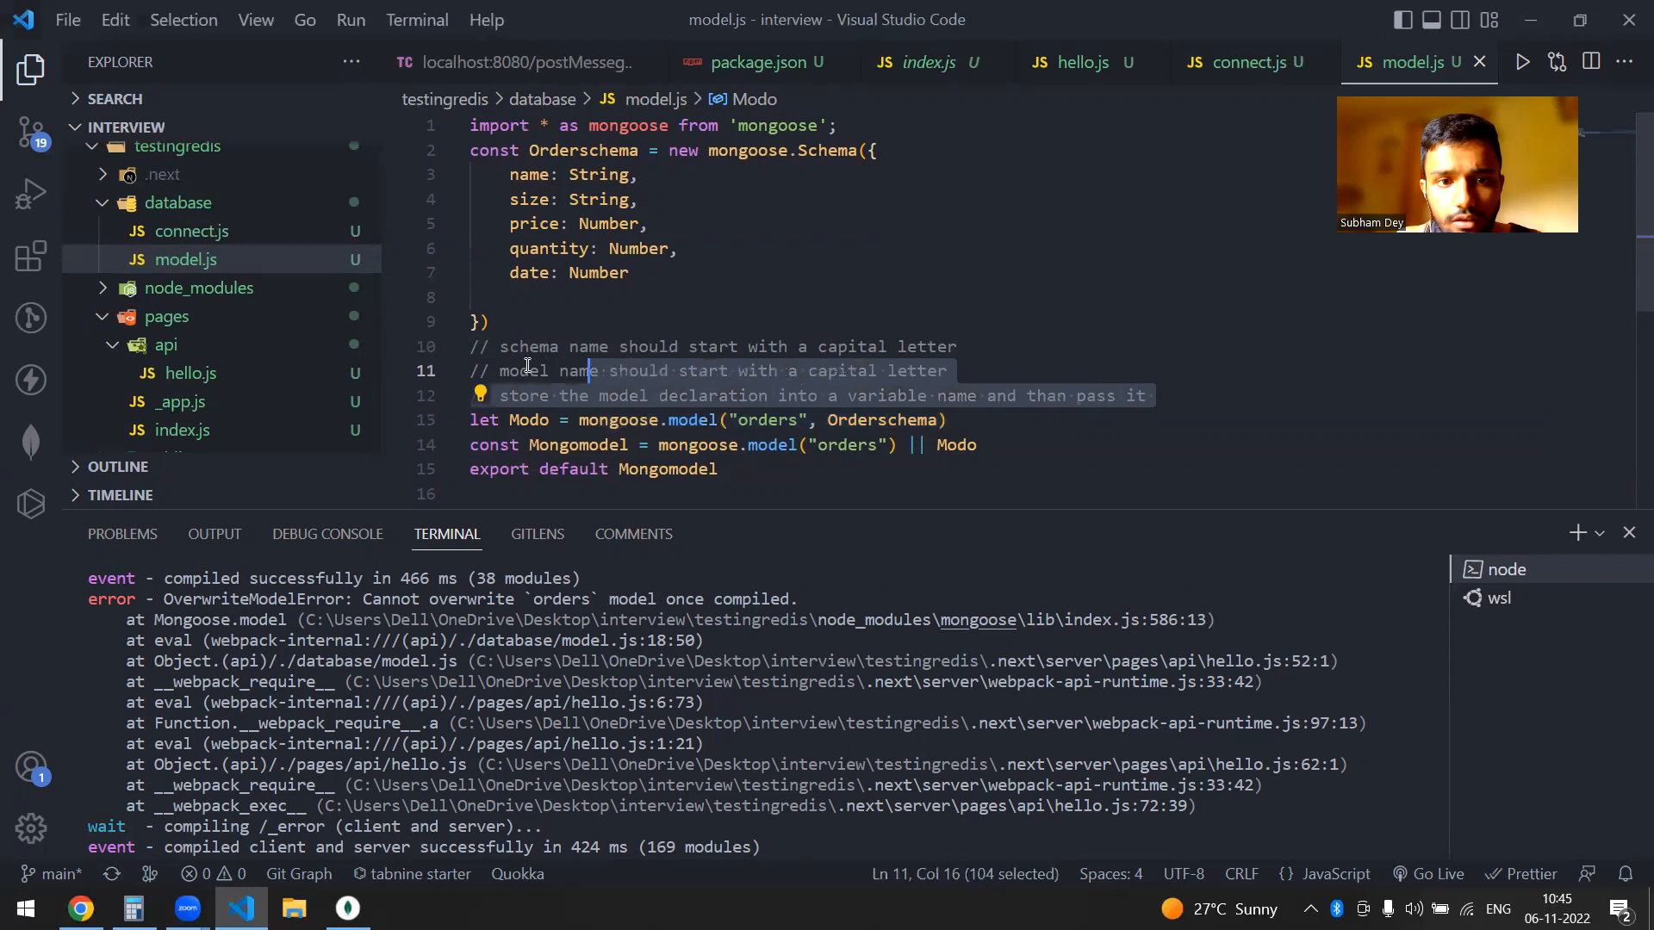
click(945, 370)
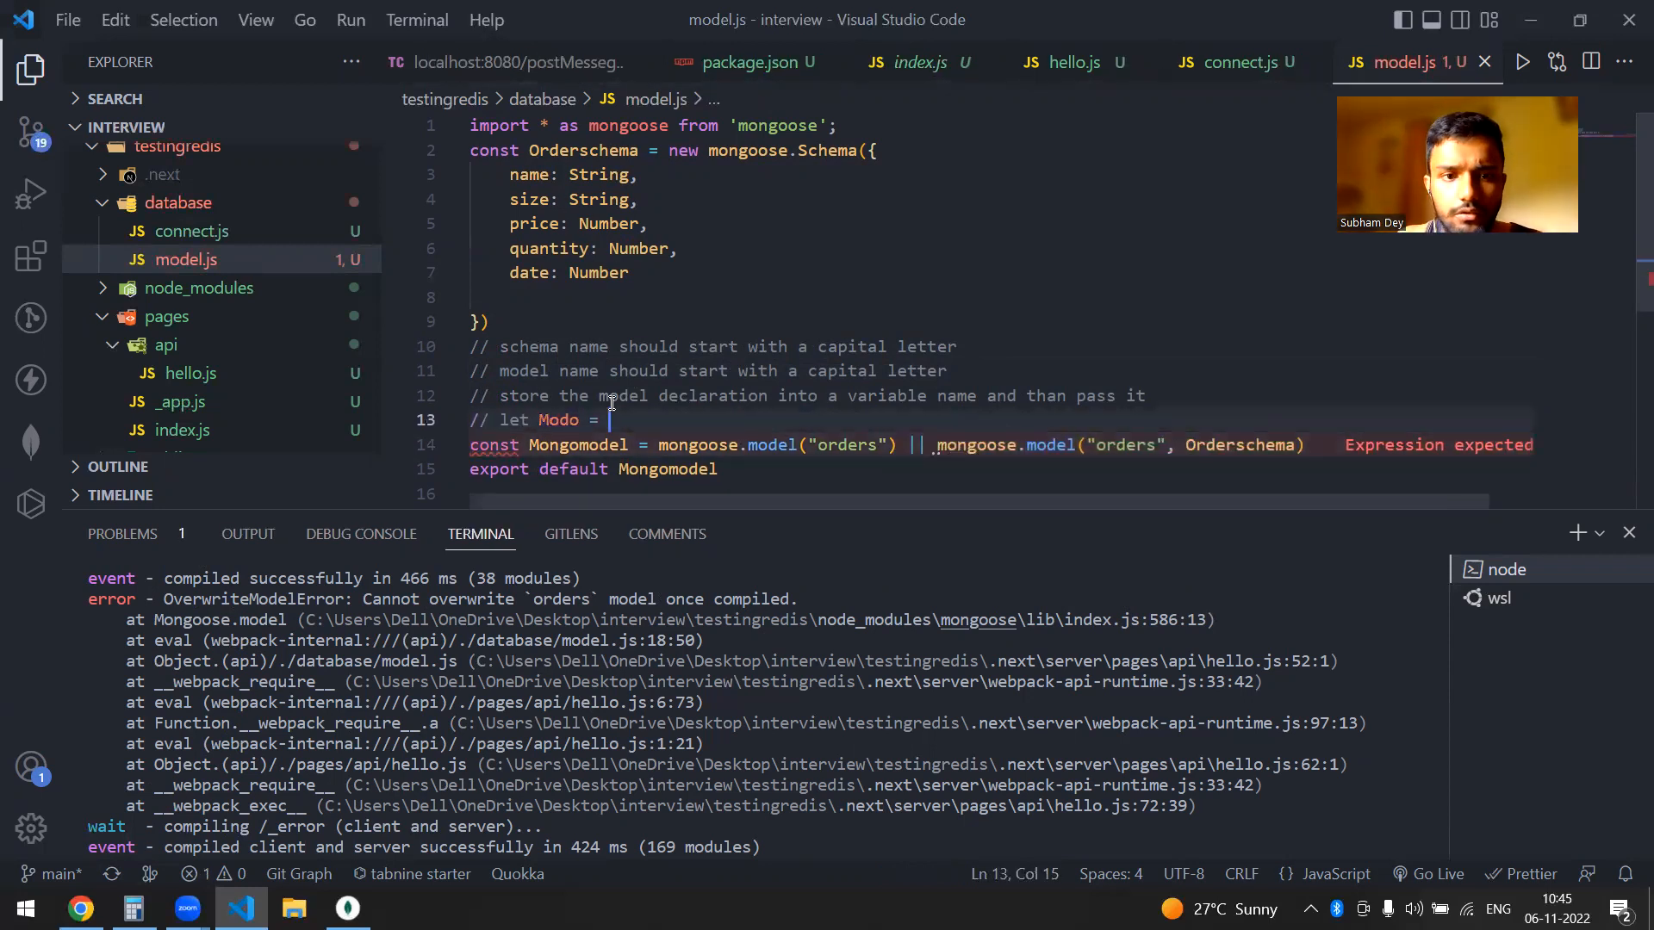
click(517, 62)
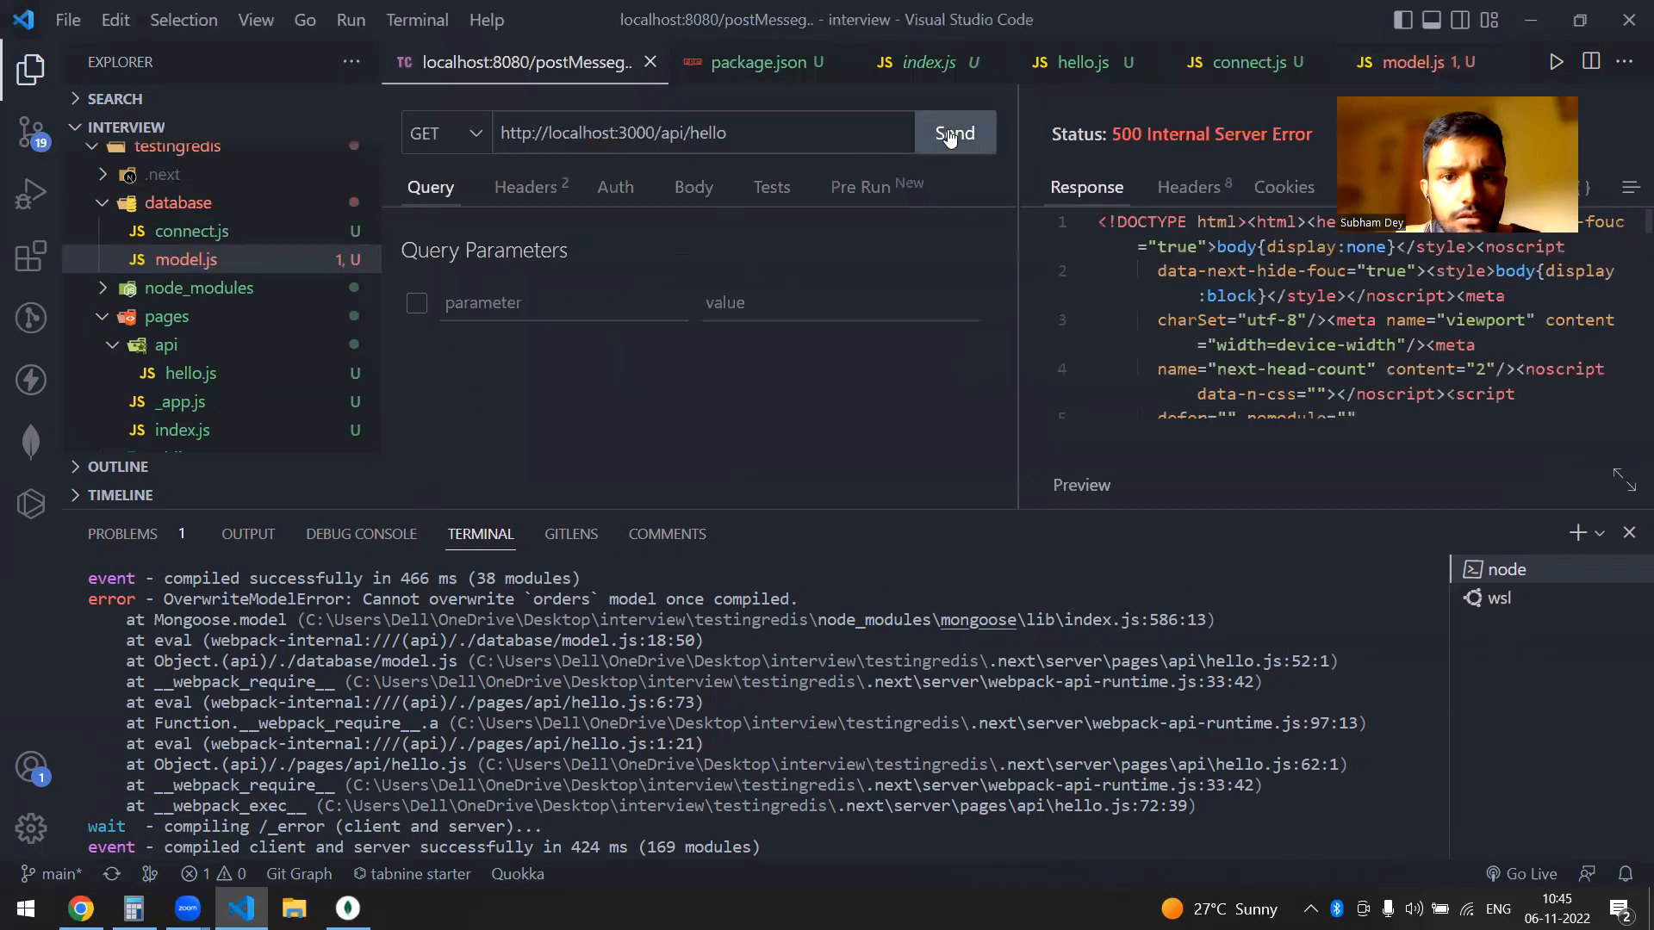
click(952, 133)
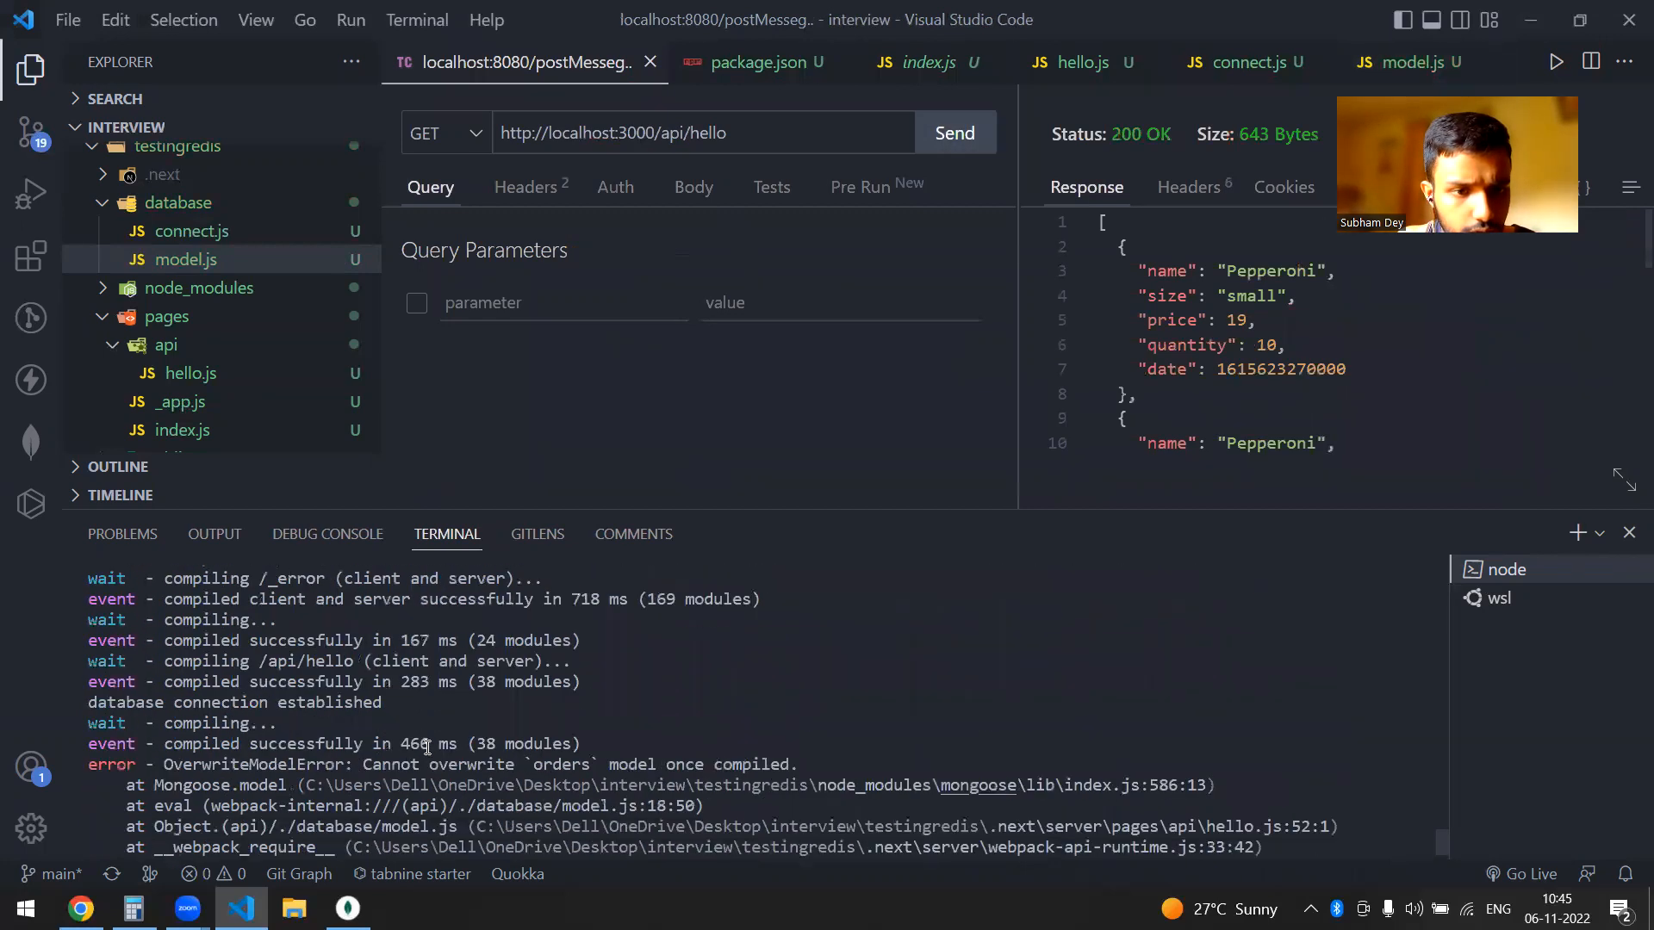
scroll(down, 3)
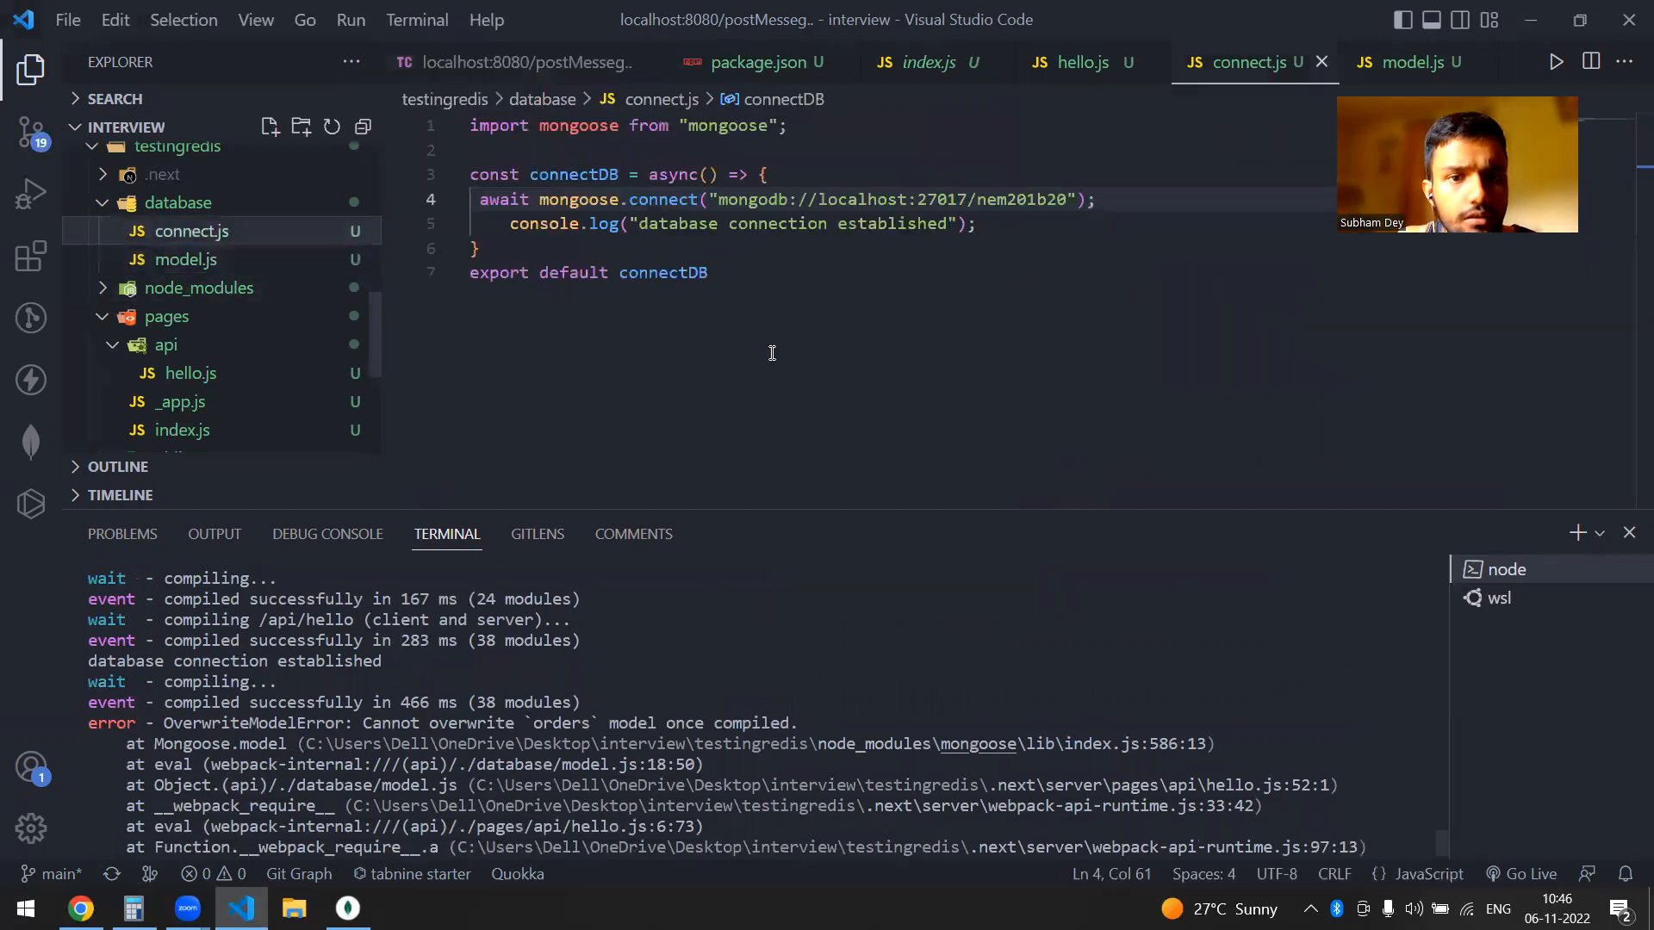
Step: Delete the commented-out '// let Modo' line from model.js and check the Orderschema declaration
click(1406, 62)
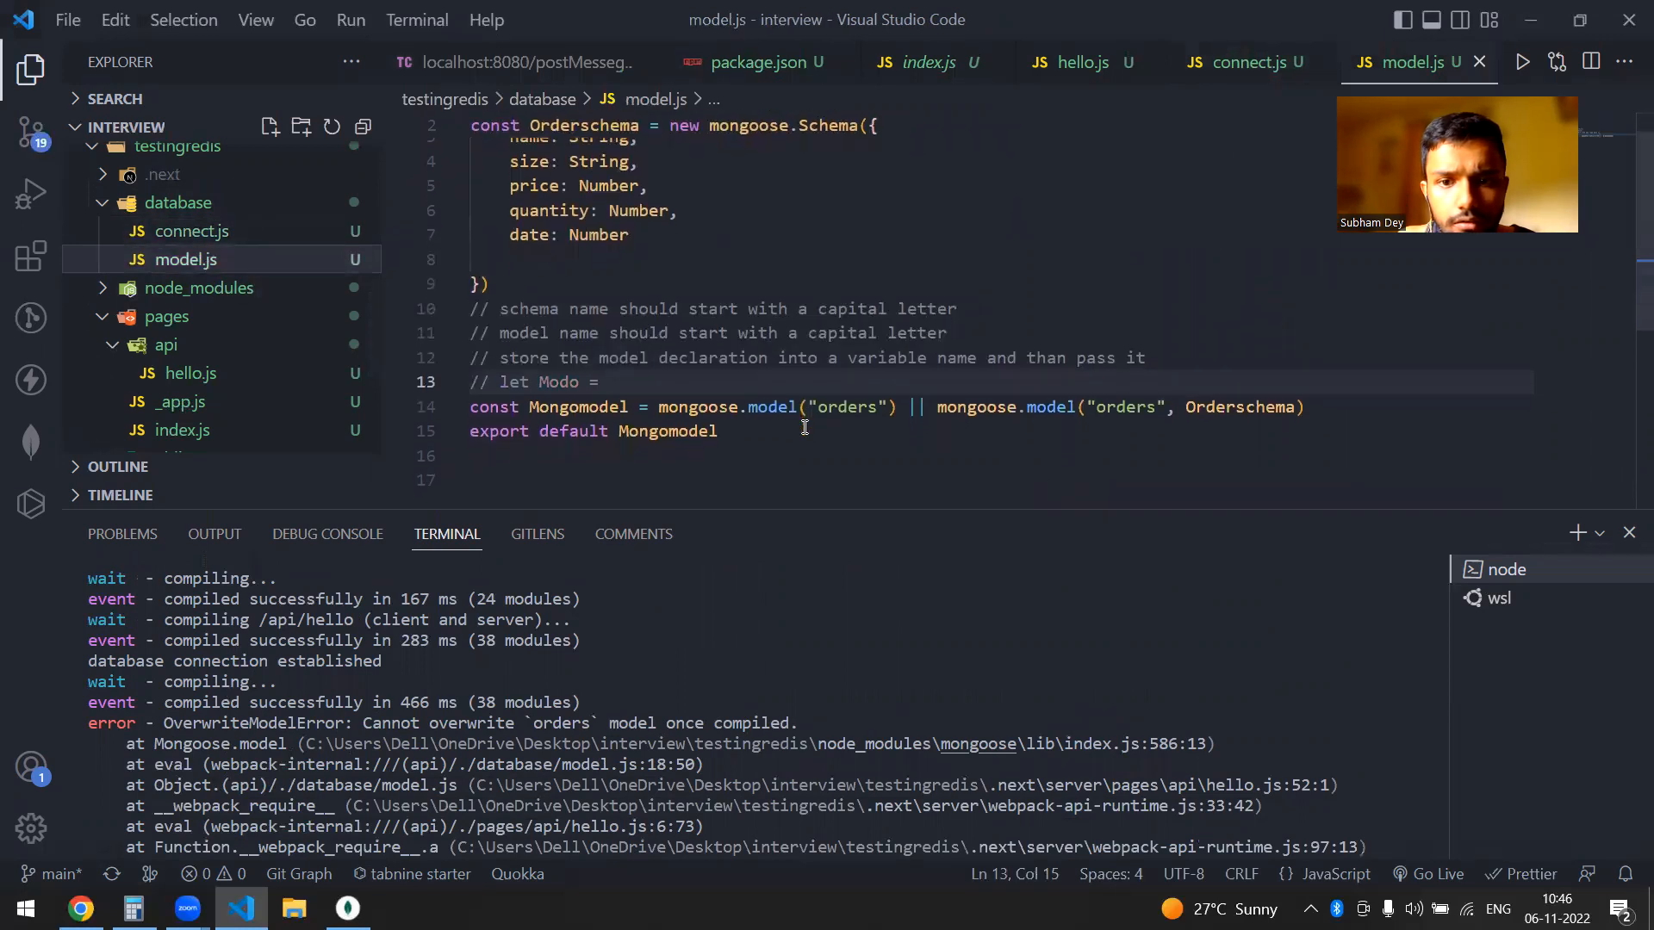
mouse_move(770, 398)
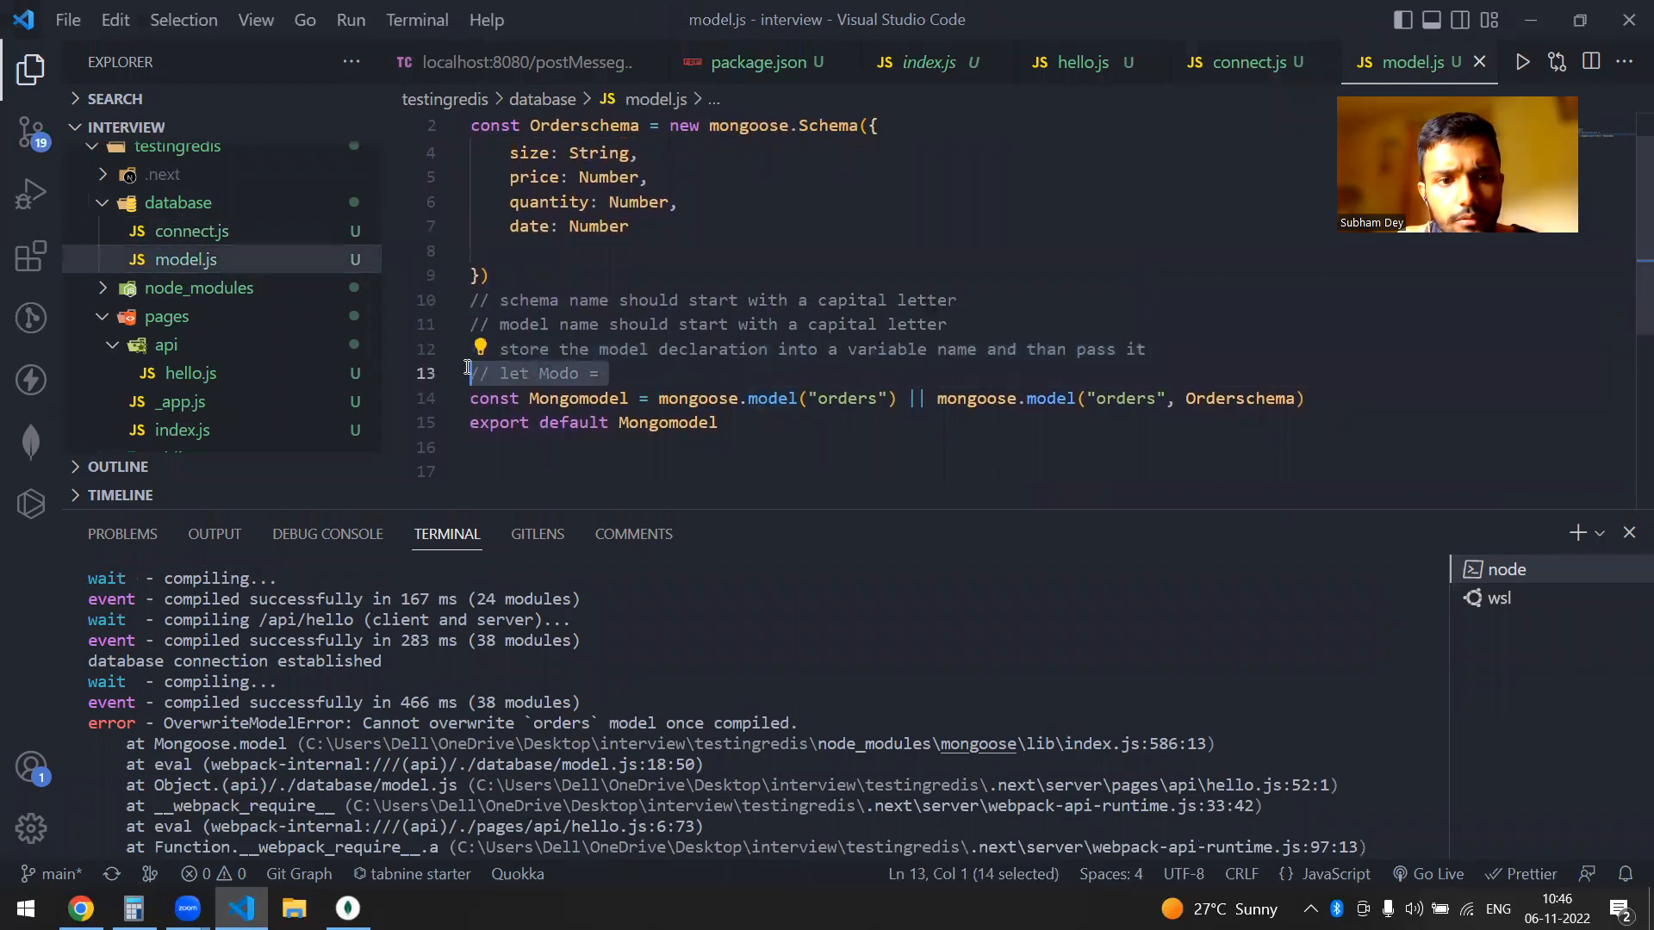
key(Delete)
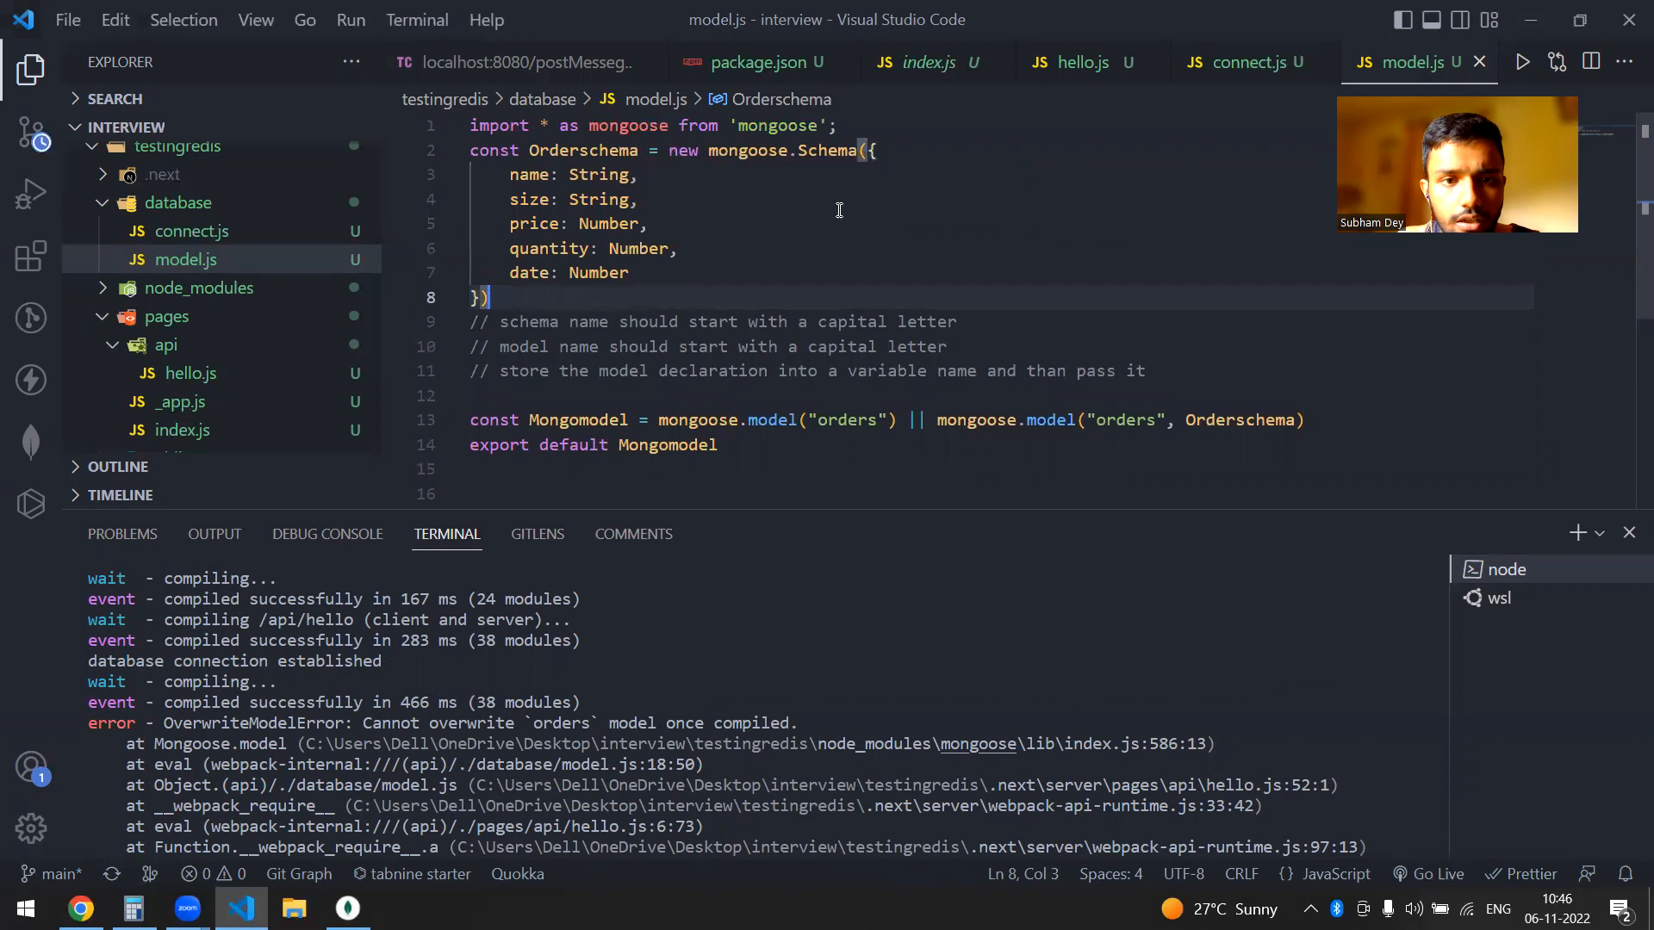
click(875, 150)
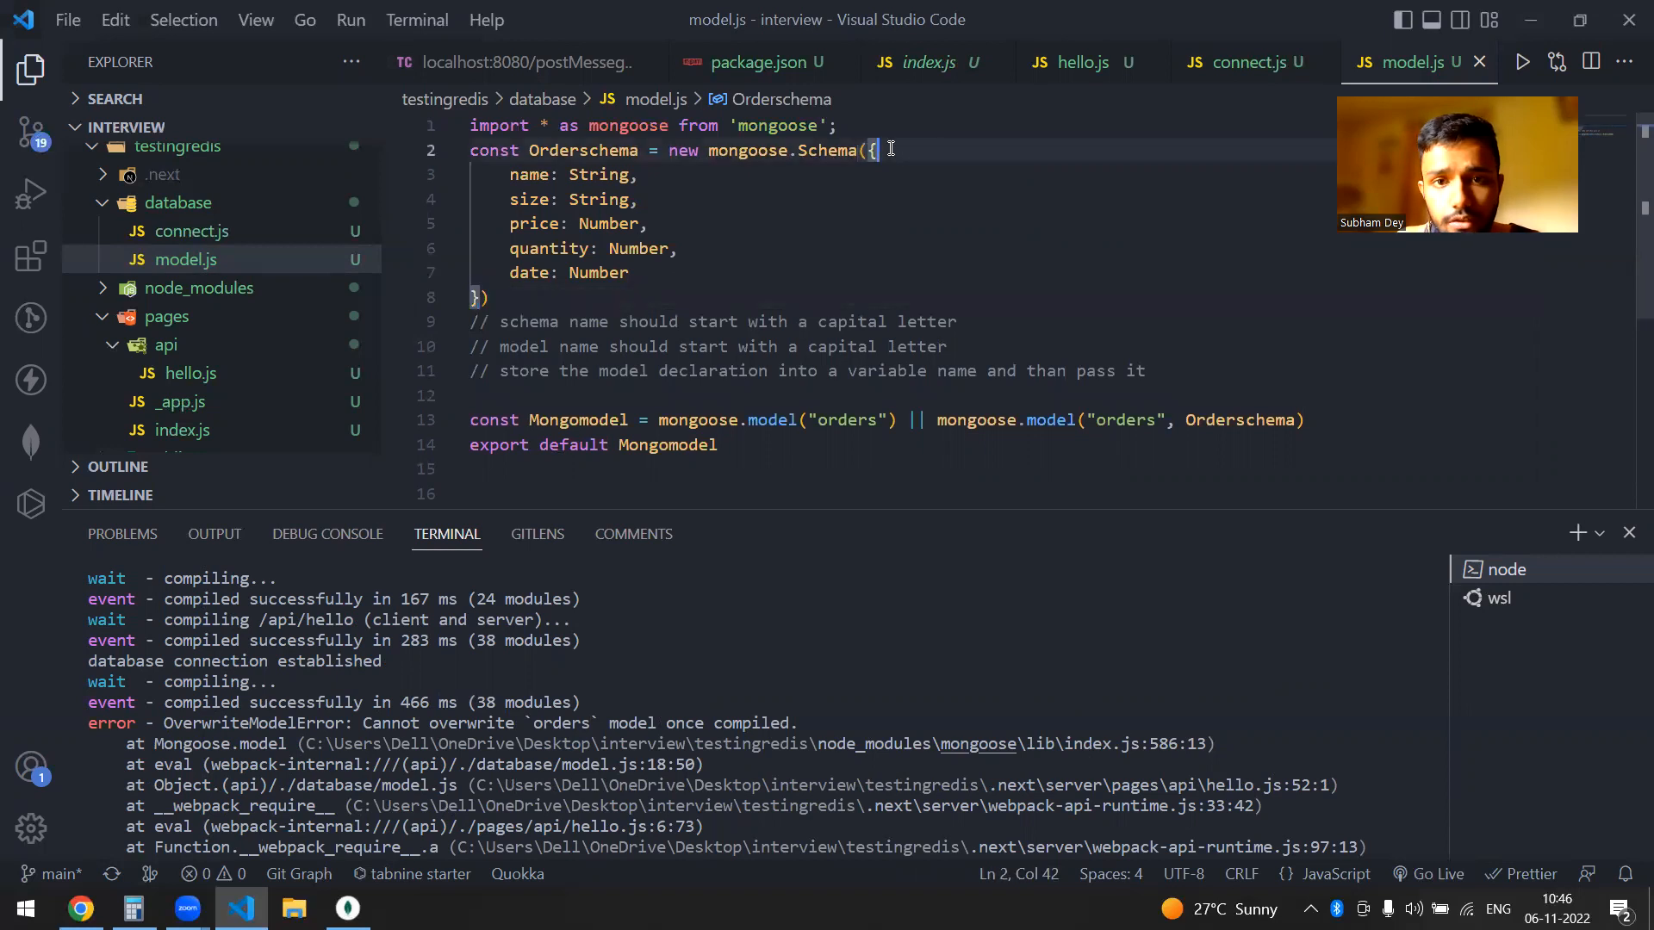
mouse_move(200, 293)
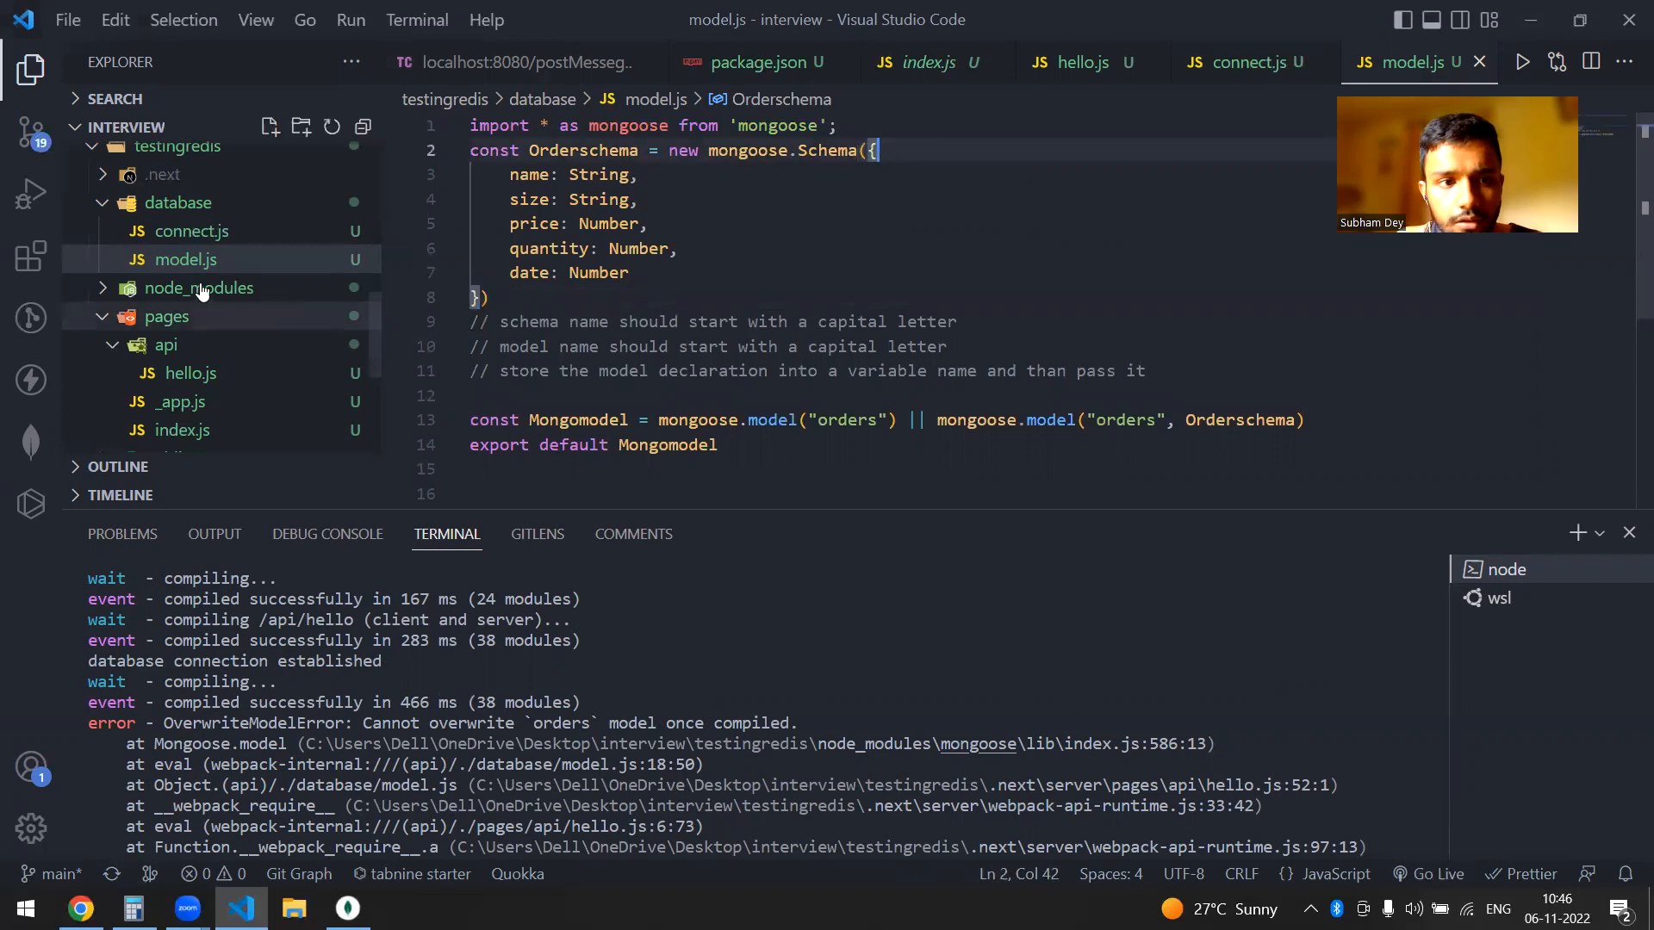
scroll(down, 3)
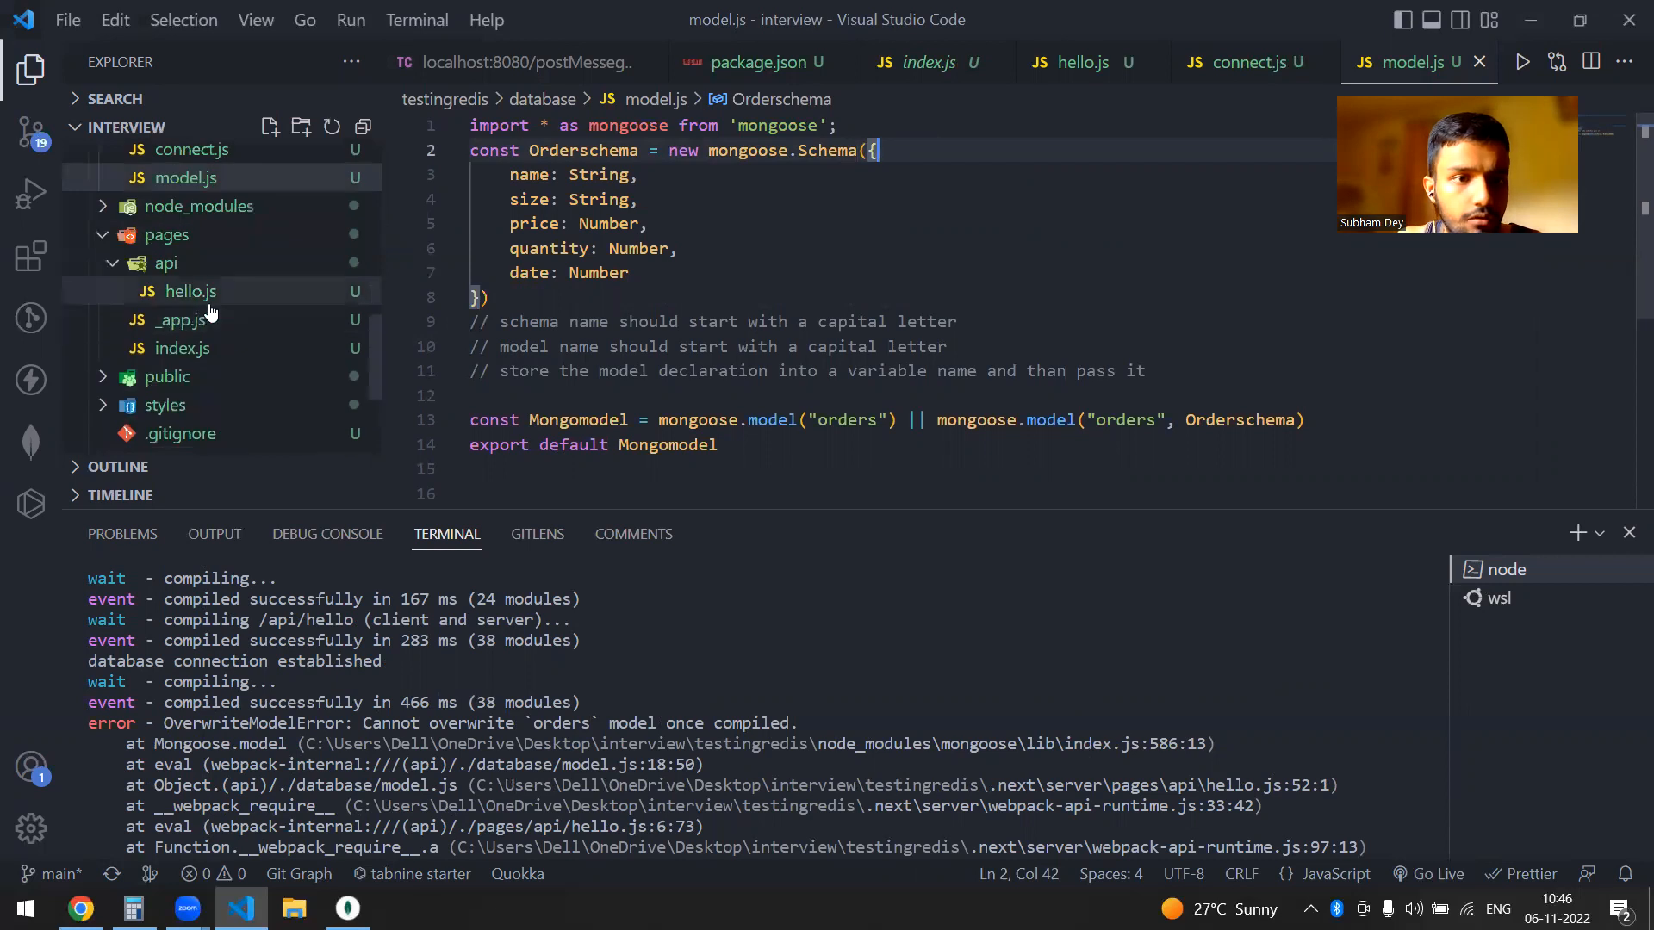